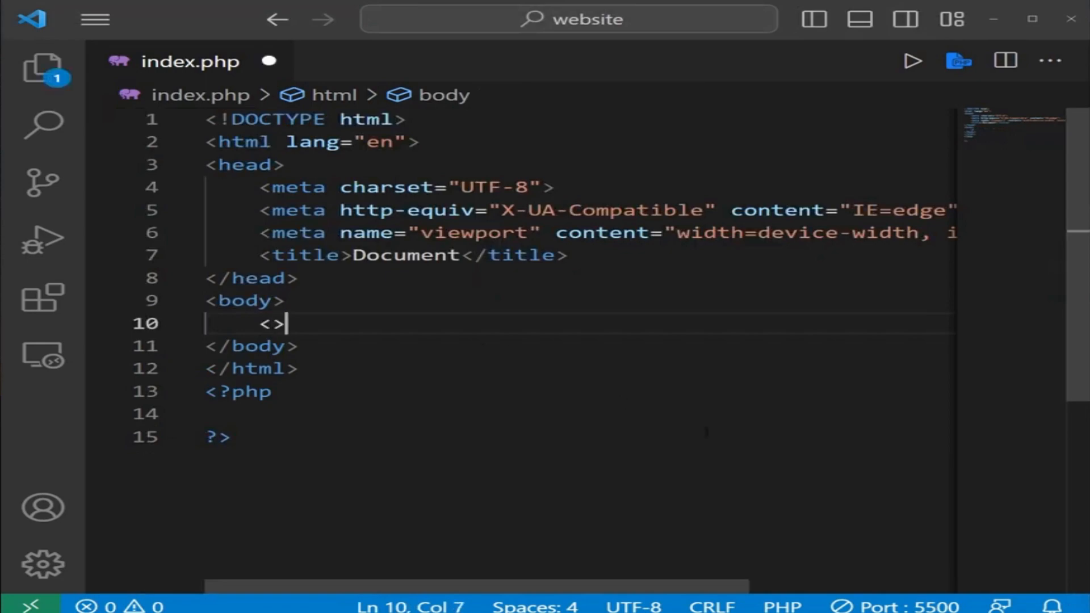
# Step: Write a form posting to index.php with a username text input and a login submit button
pyautogui.write('form action="index.php')
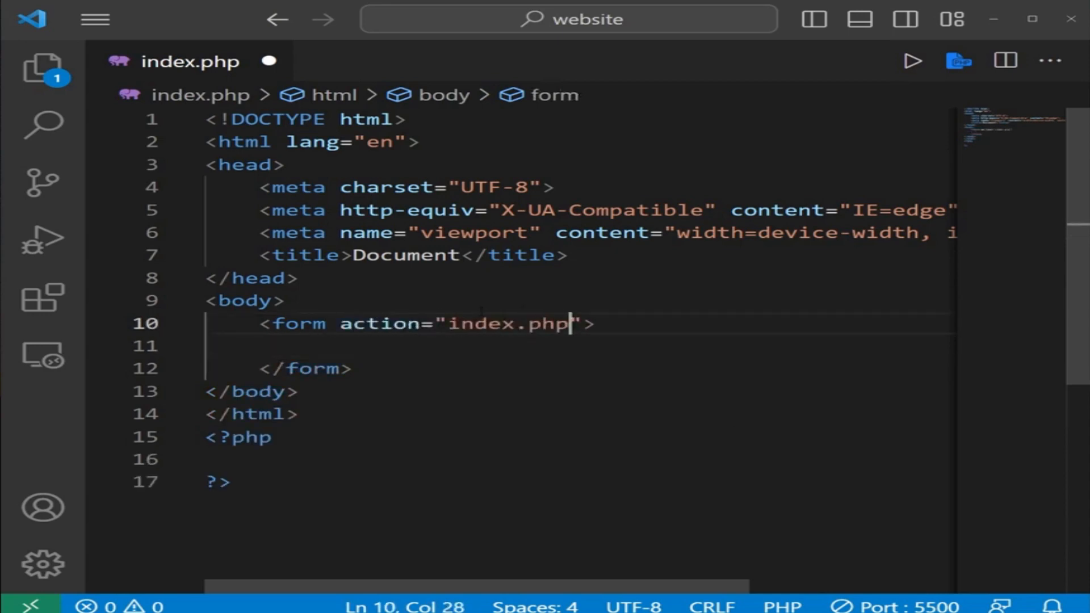
pyautogui.write('method="post"')
pyautogui.write('<input>')
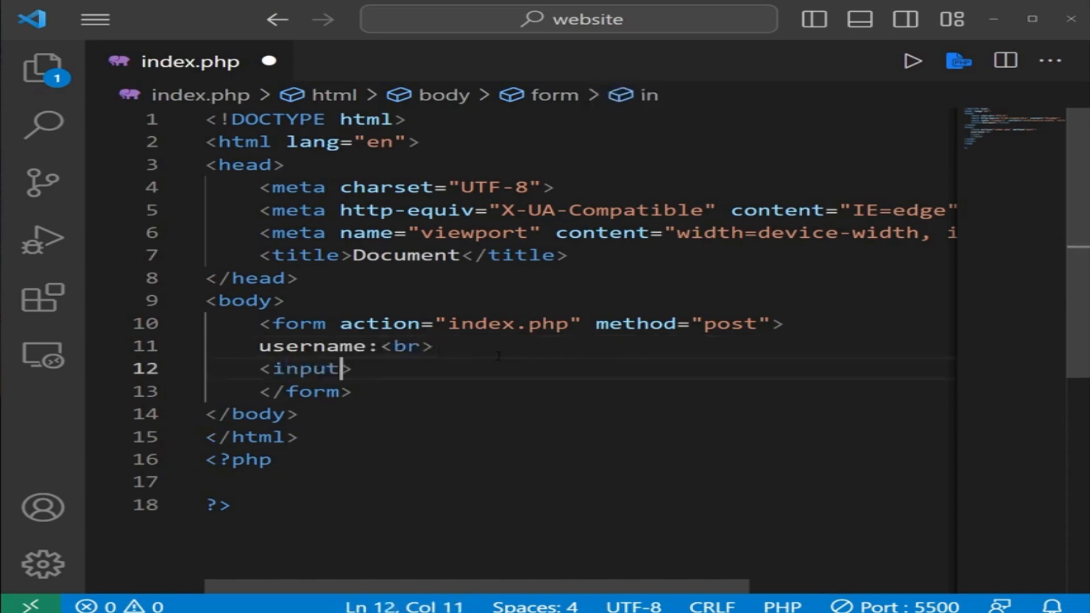
pyautogui.write('type="text" name="username')
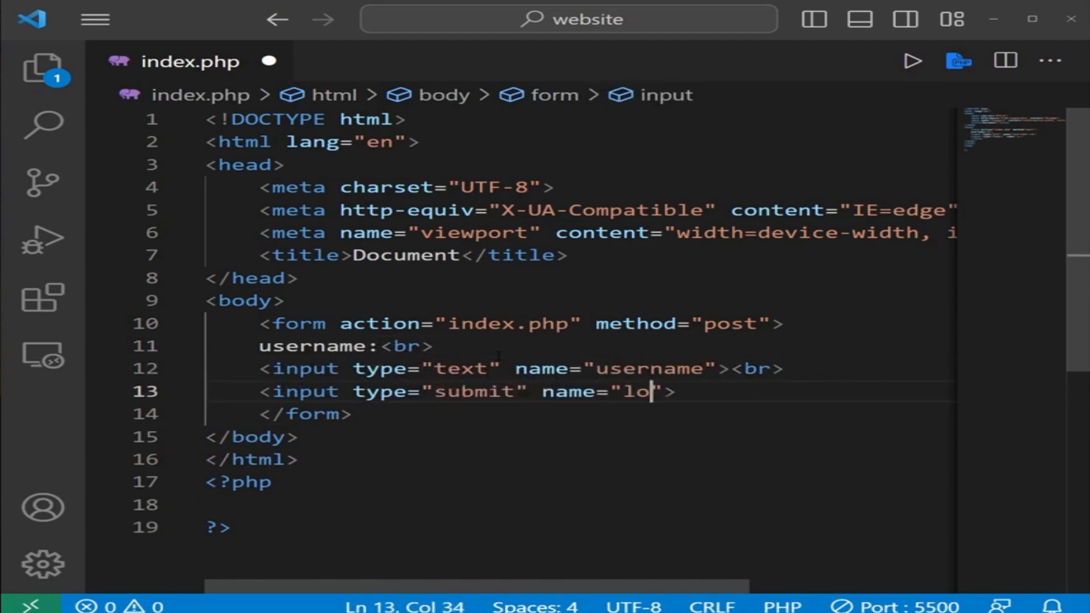
pyautogui.write('gin" value="login"')
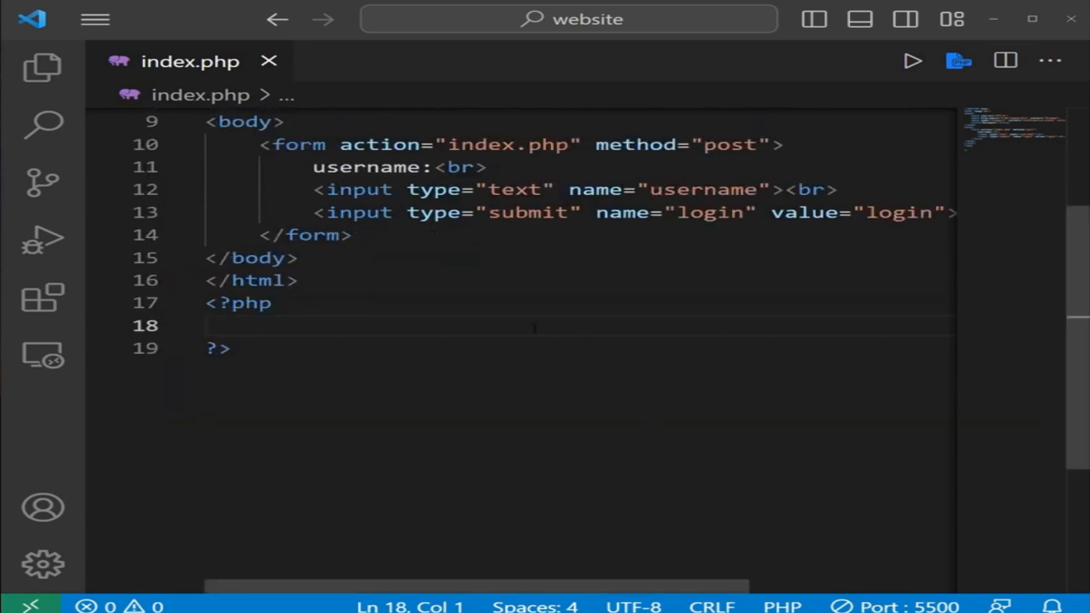
# Step: Add if(isset($_POST["login"])) that assigns $username = $_POST["username"]
pyautogui.press('Tab')
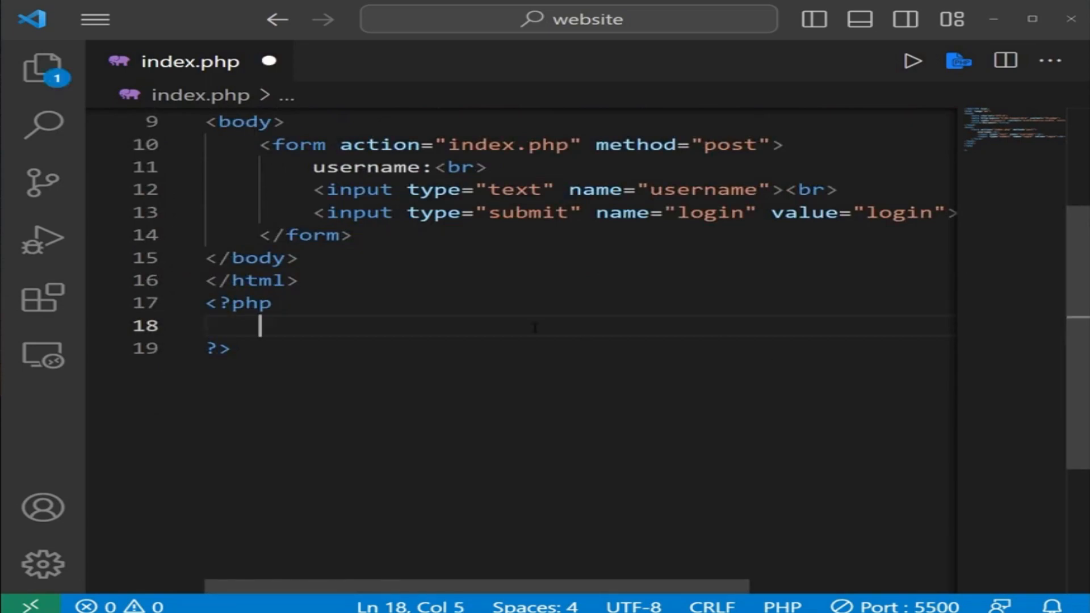
pyautogui.write('if(){')
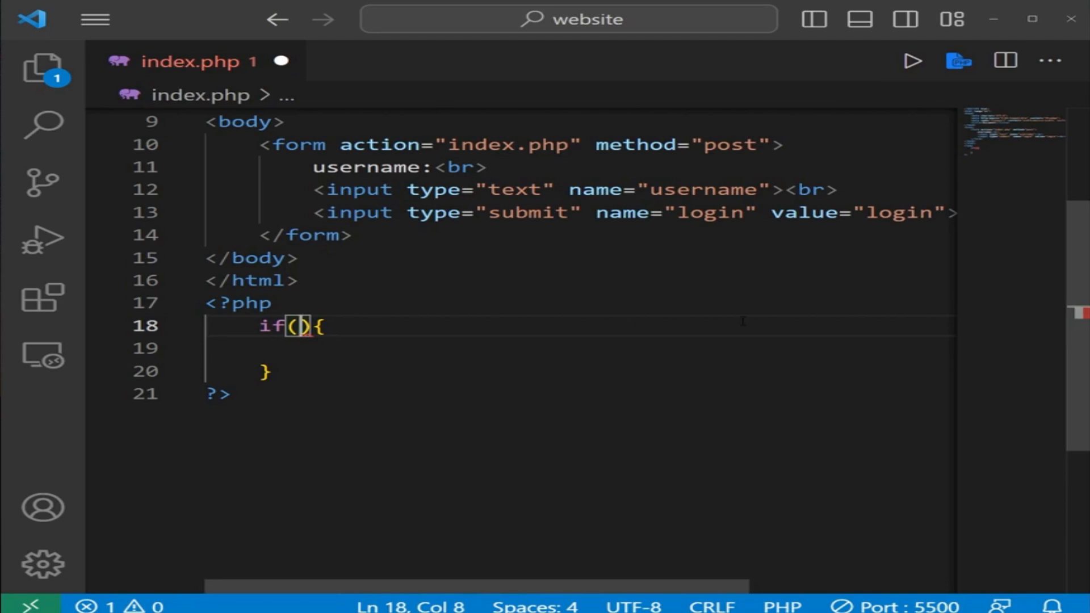
pyautogui.write('isset(')
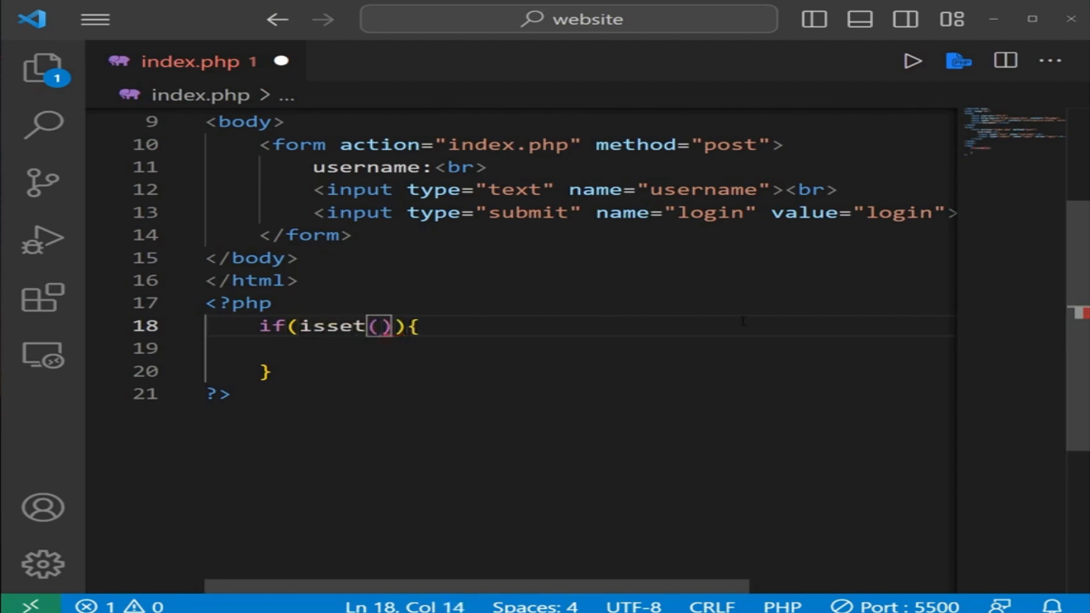
pyautogui.write('$_')
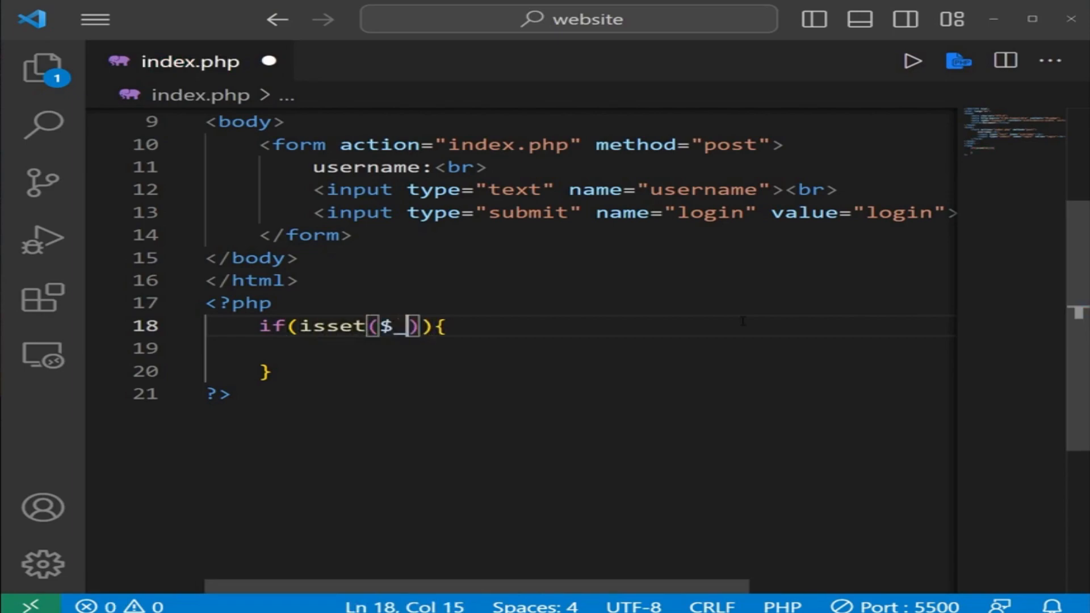
pyautogui.write('POST[')
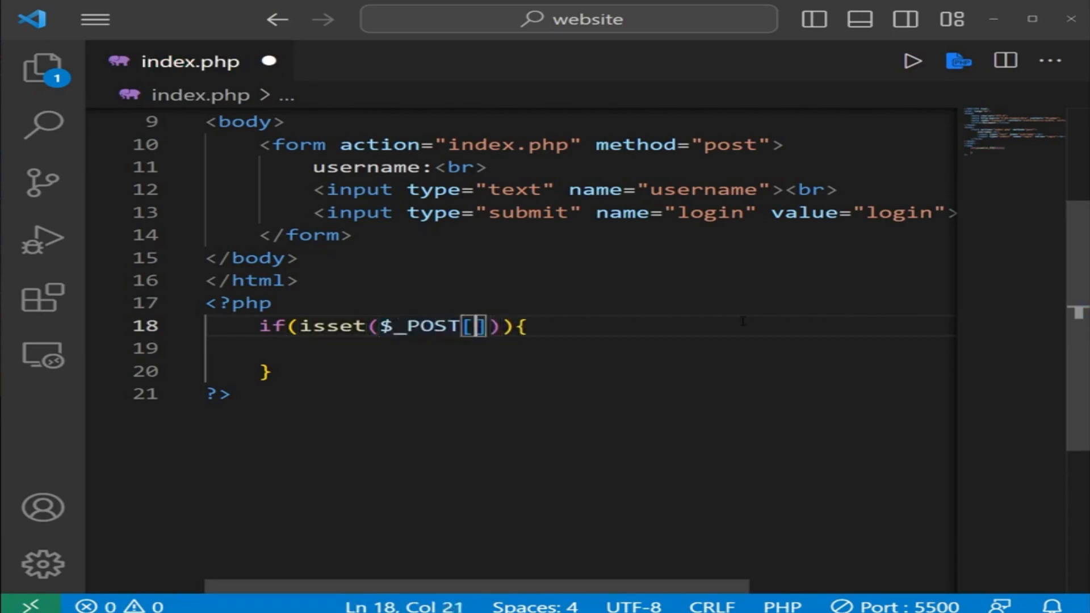
pyautogui.write('""')
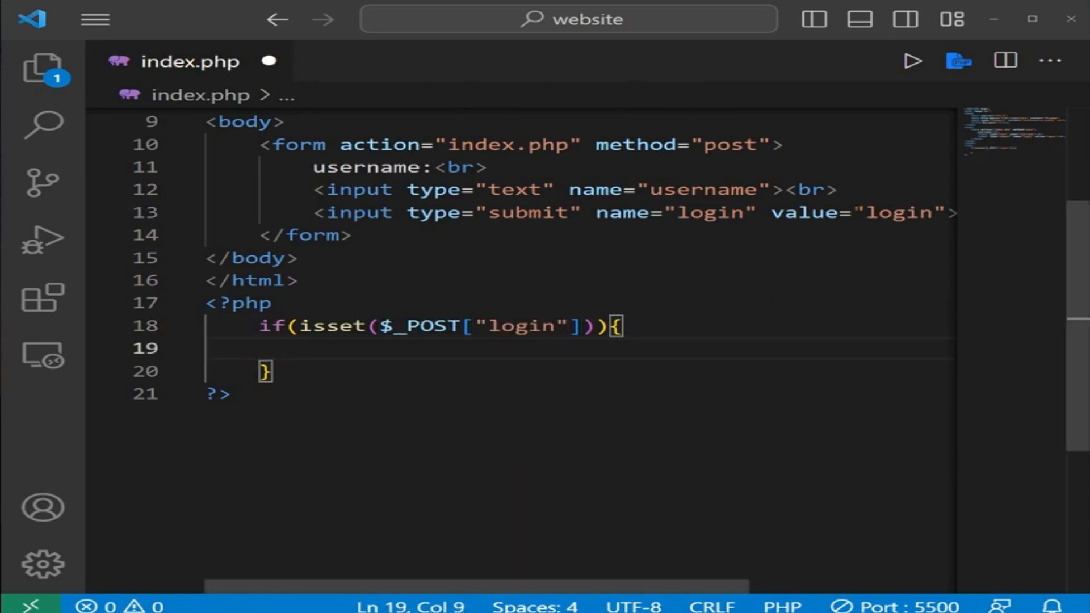
pyautogui.write('$usern')
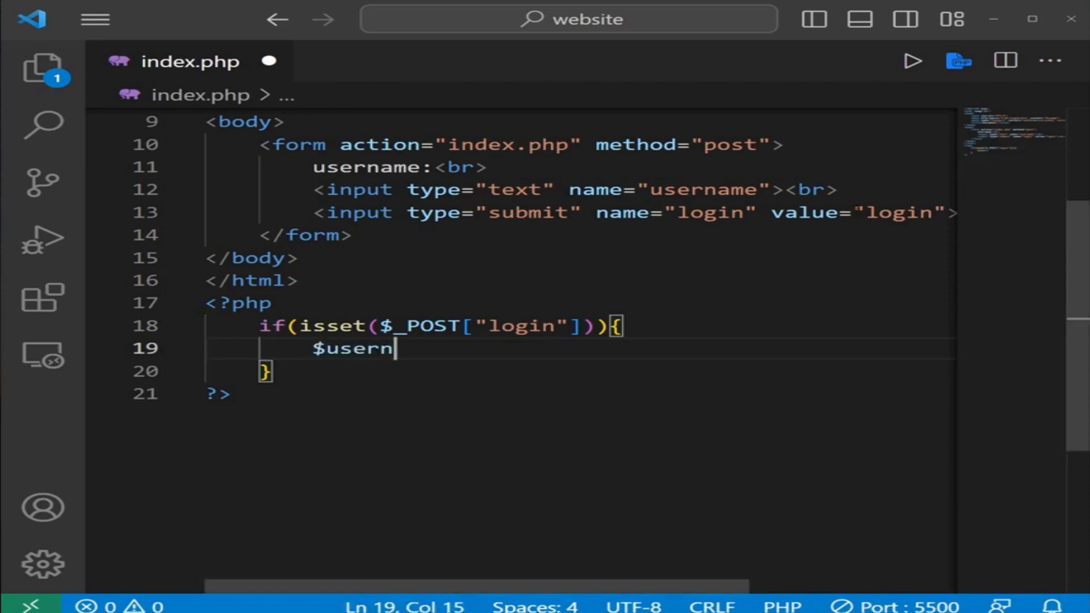
pyautogui.write('ame =')
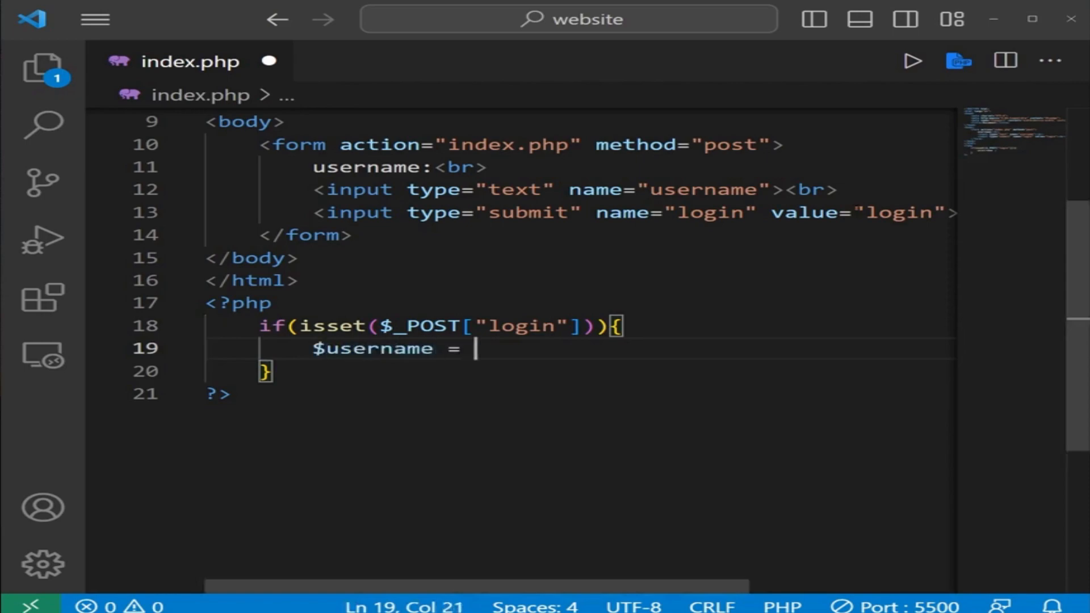
pyautogui.write('$_P')
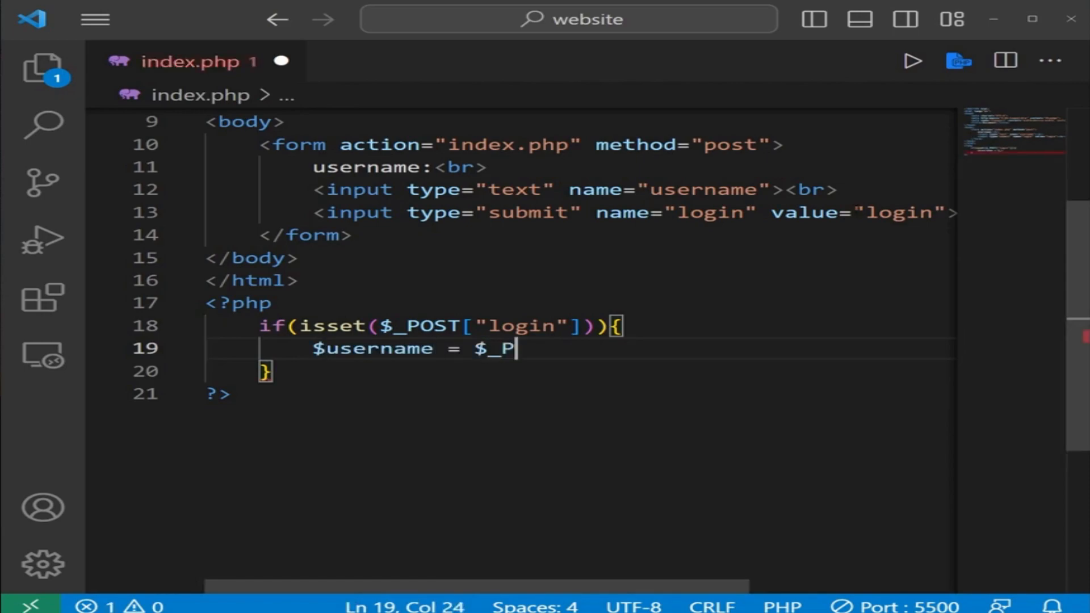
pyautogui.write('OST[];')
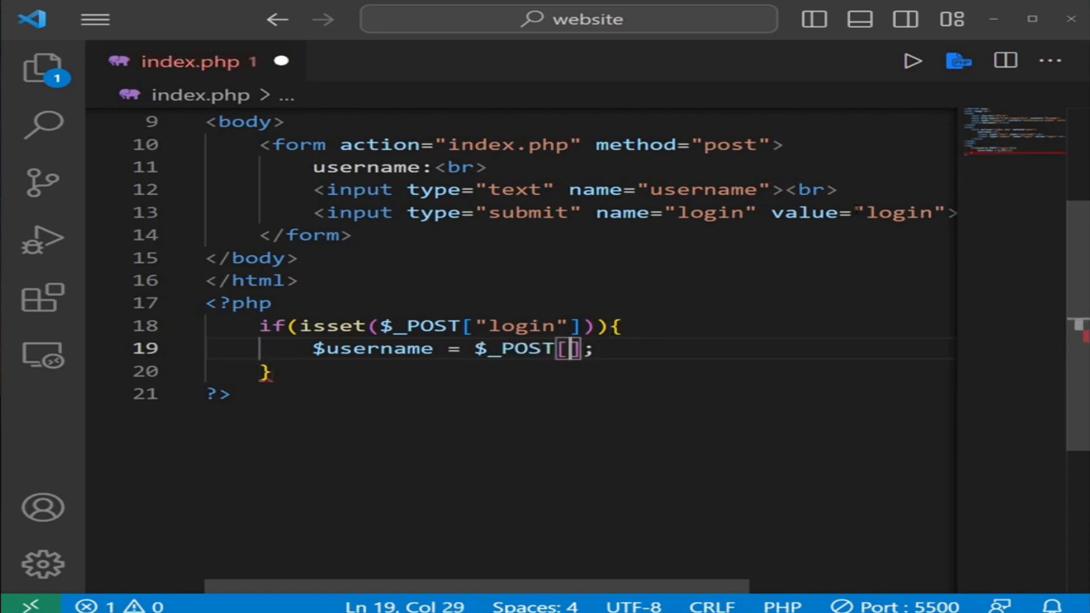
pyautogui.write('"username"')
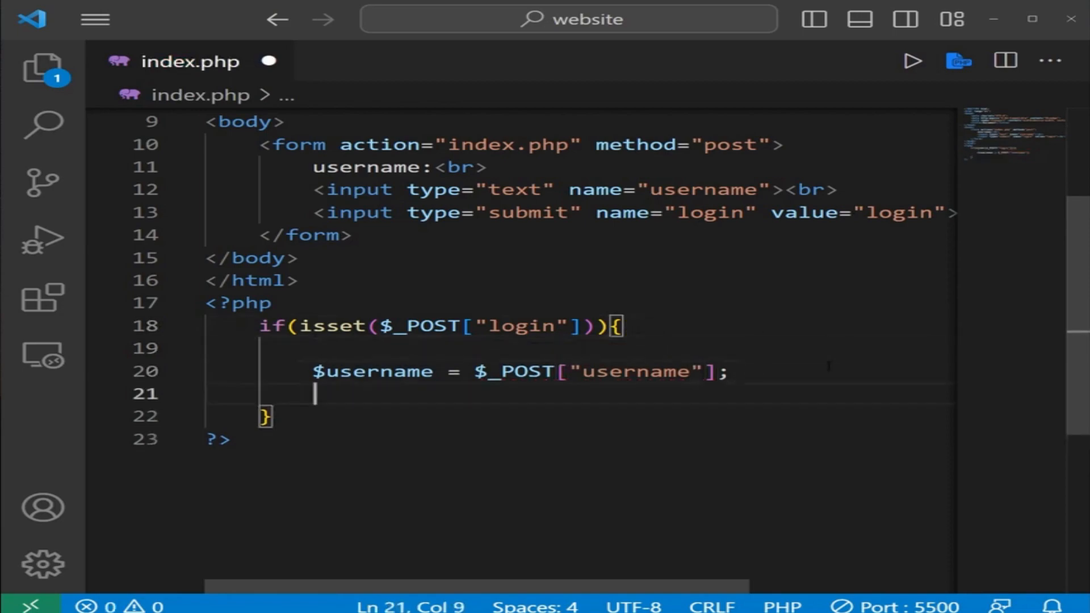
# Step: Echo "Hello {$username}" inside the login block and add a blank line
pyautogui.write('echo')
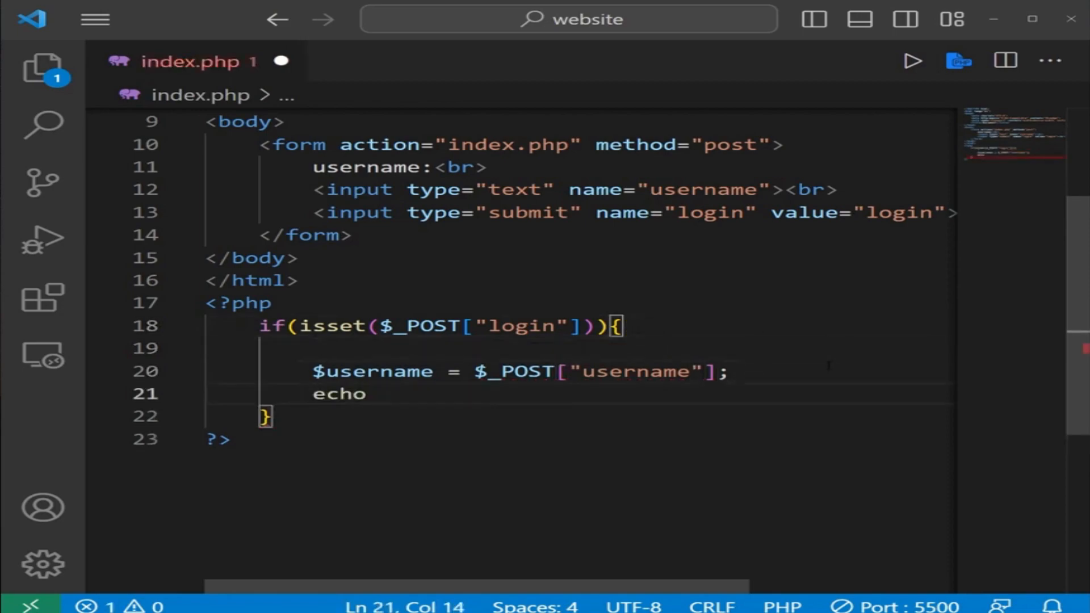
pyautogui.write('"')
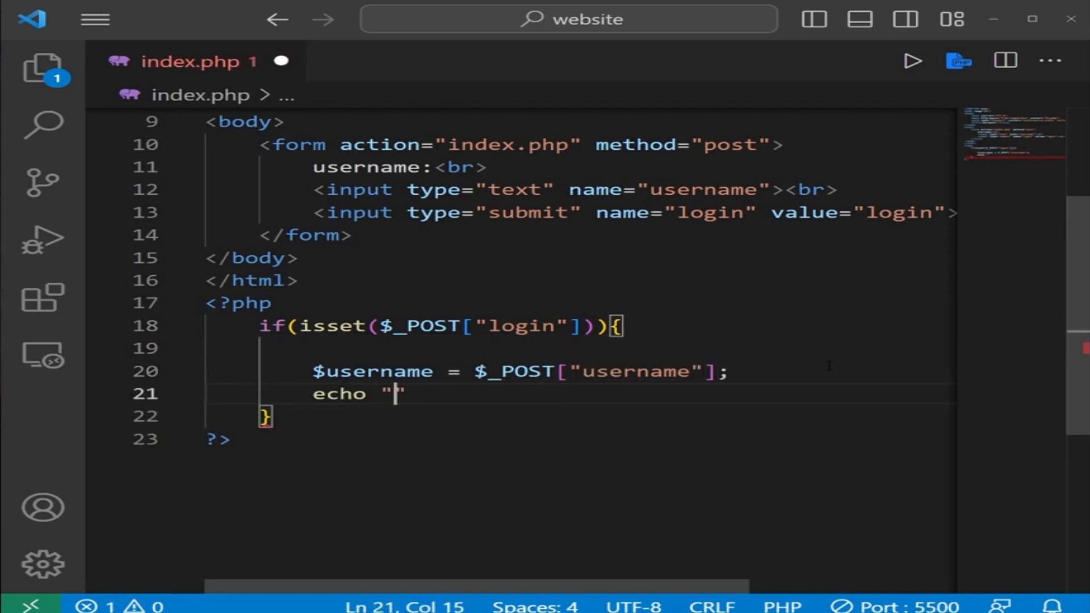
pyautogui.write('";')
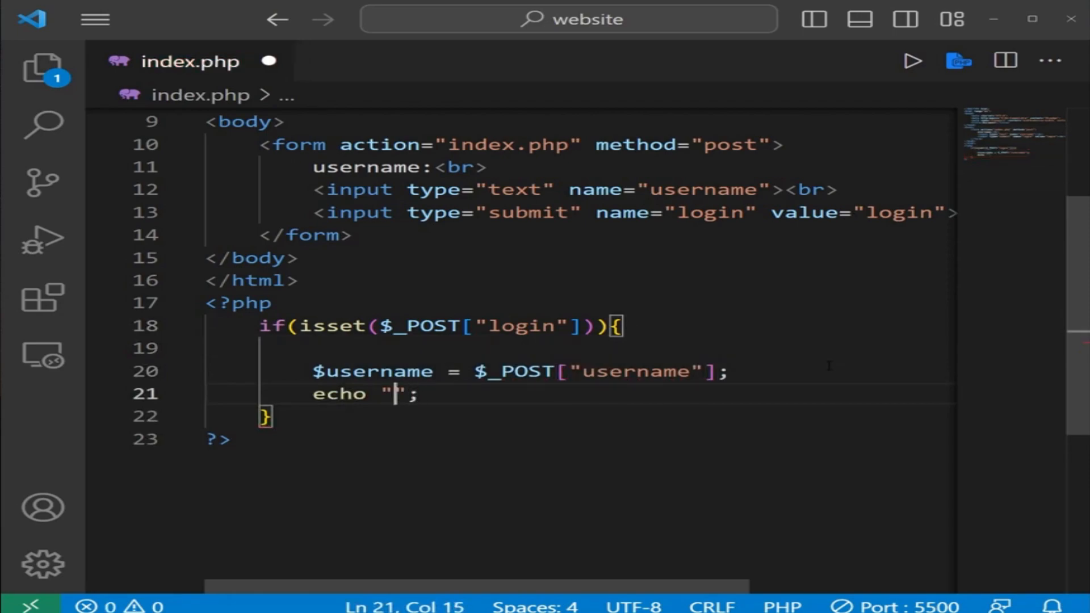
pyautogui.write('Hello {}')
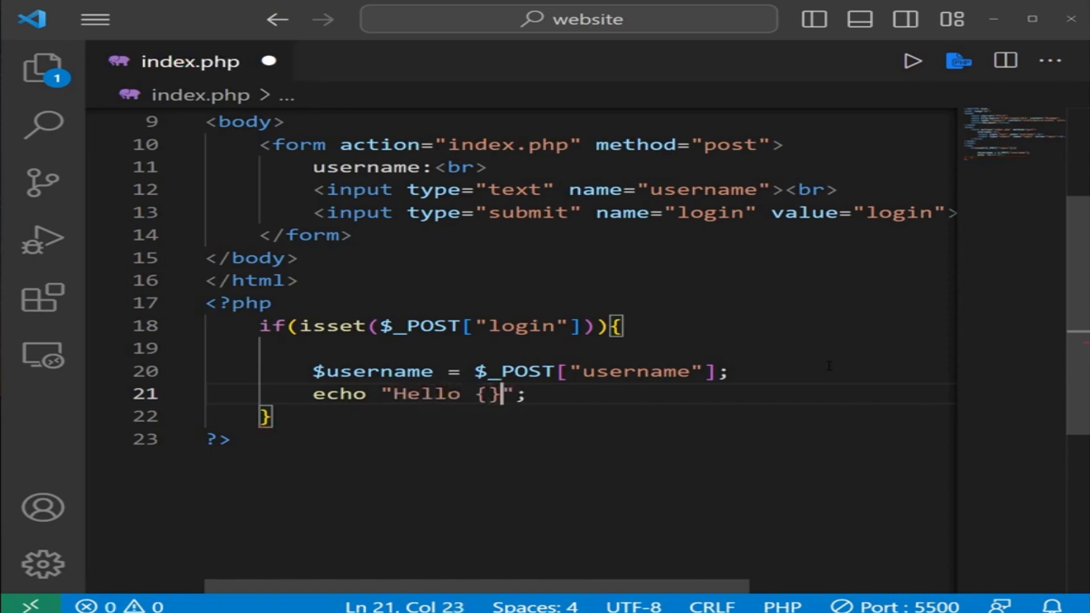
pyautogui.write('$u')
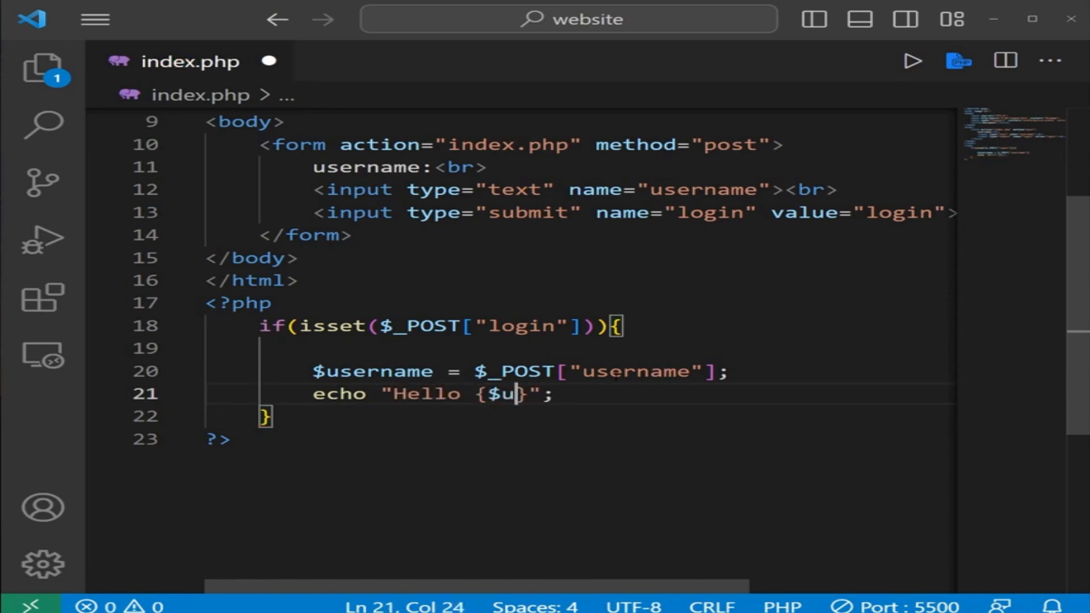
pyautogui.write('sername')
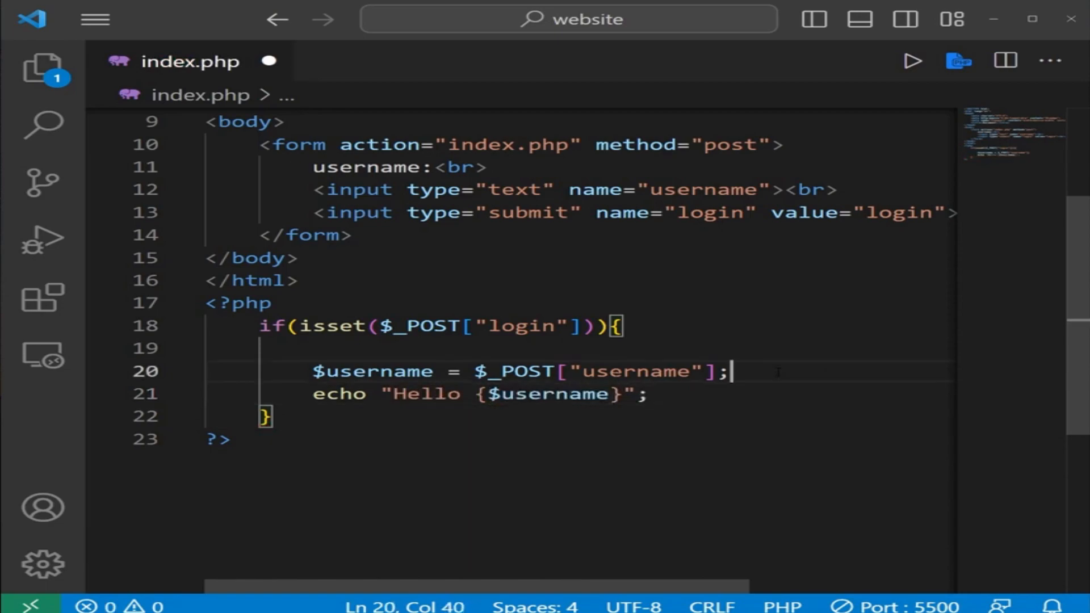
pyautogui.press('Enter')
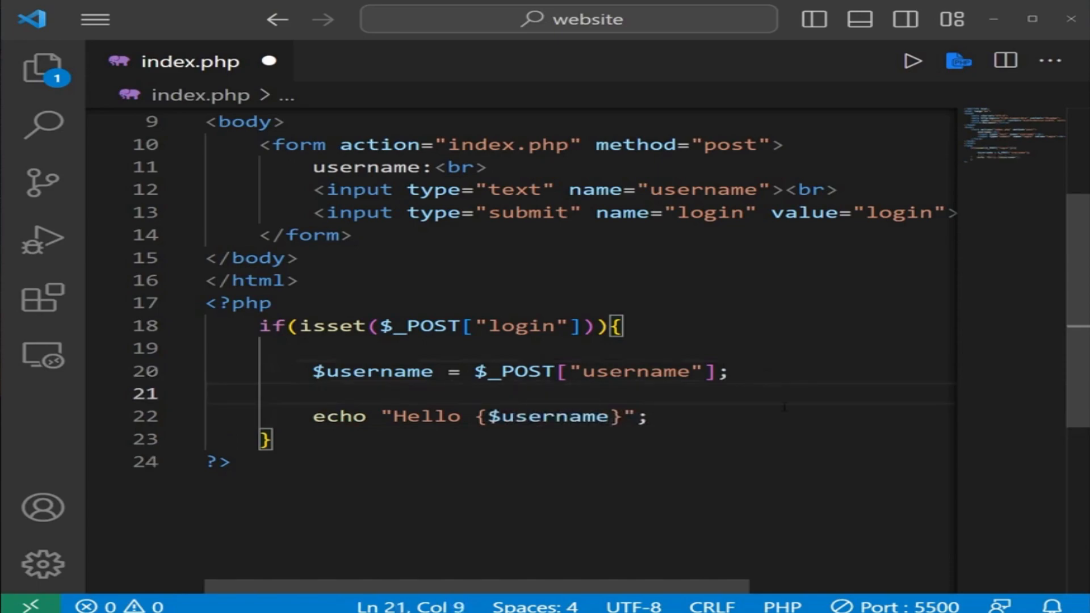
# Step: Place the cursor at the end of the echo line and save index.php
pyautogui.click(650, 415)
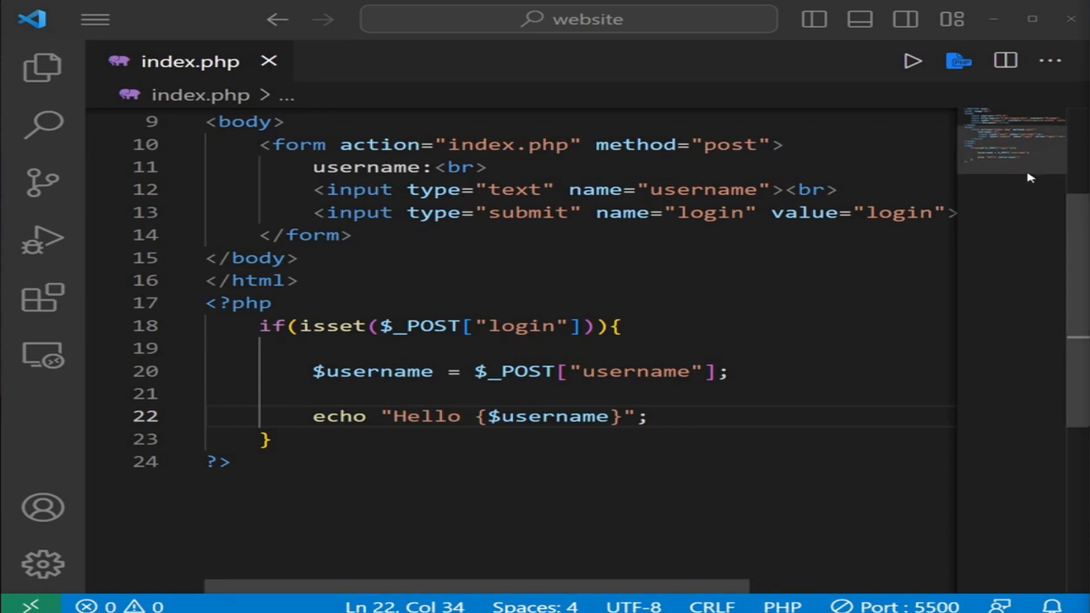
pyautogui.moveTo(1041, 191)
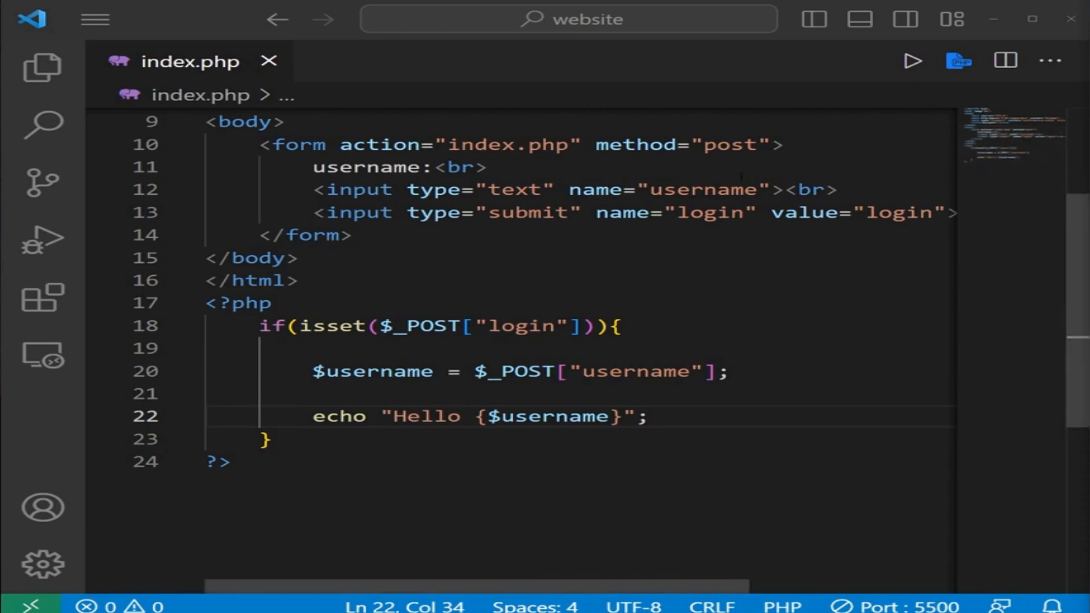
pyautogui.moveTo(805, 382)
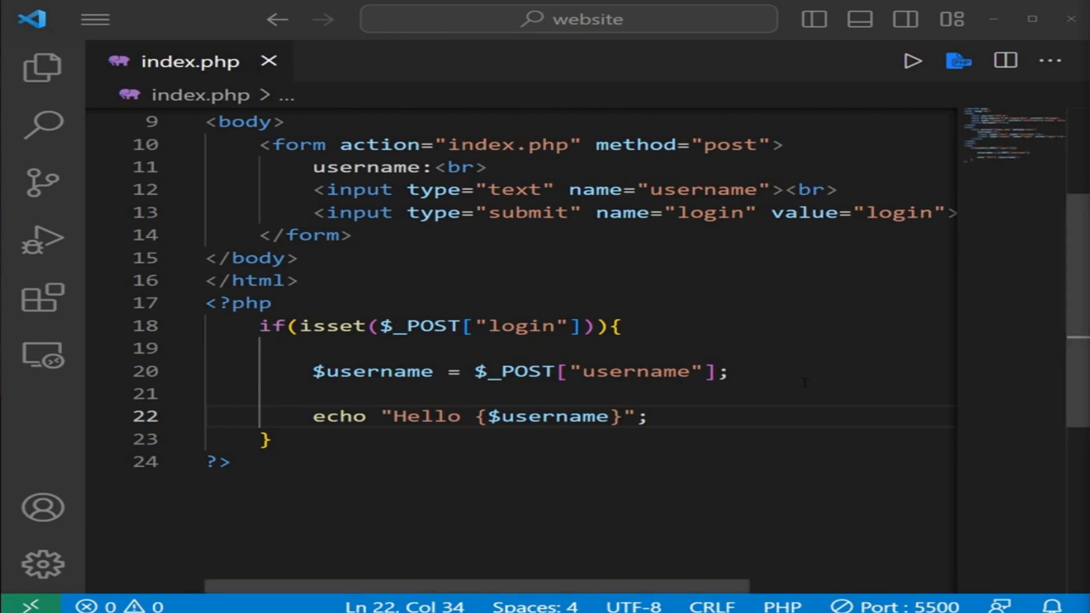
# Step: Replace $_POST["username"] with filter_input(INPUT_POST, "username")
pyautogui.doubleClick(373, 371)
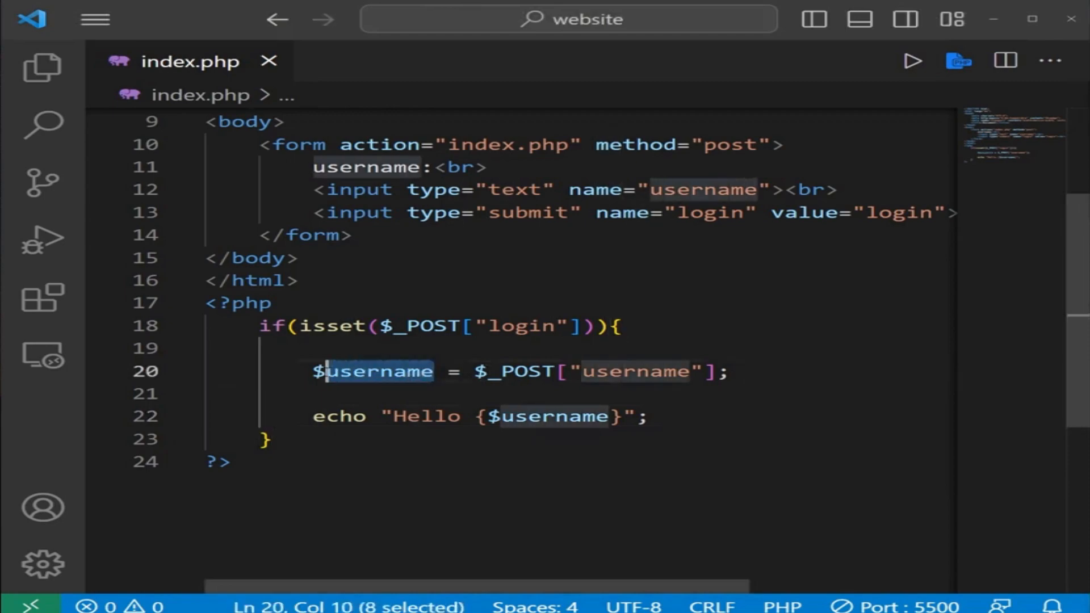
pyautogui.click(474, 371)
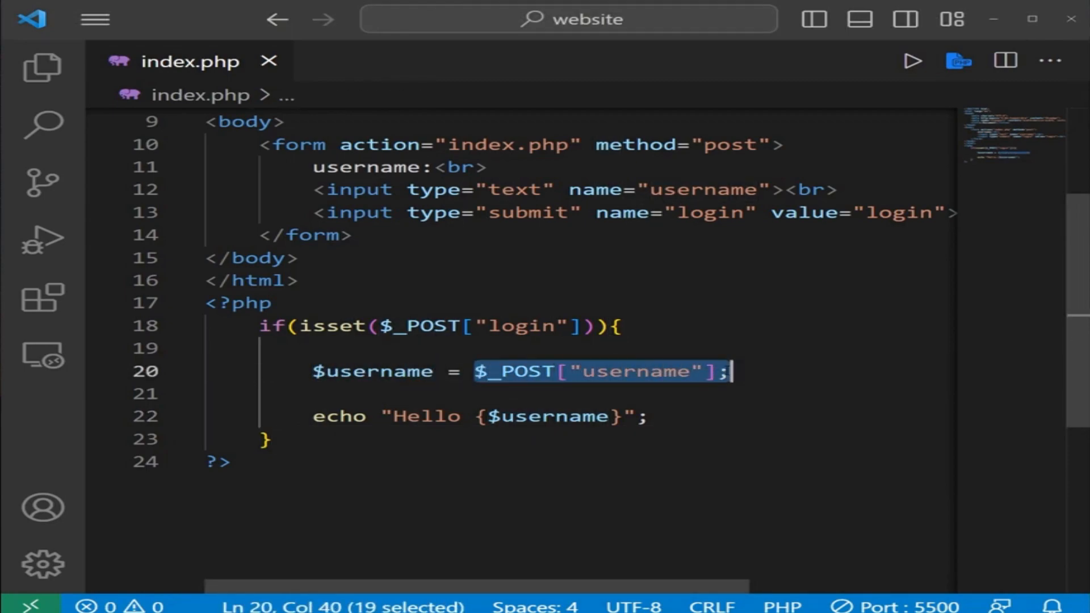
pyautogui.write('filter_inp')
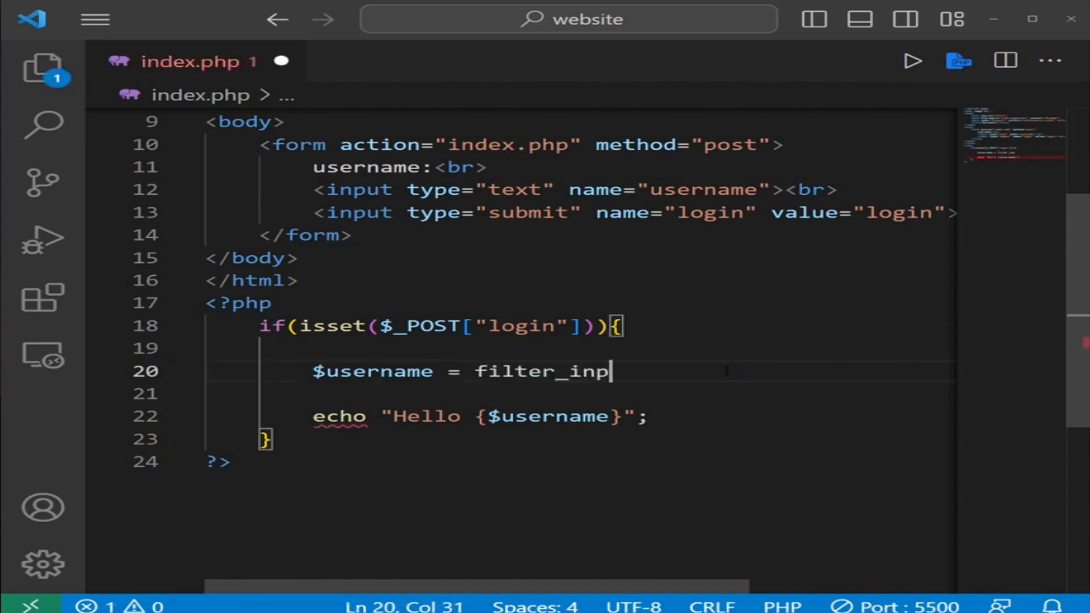
pyautogui.write('ut();')
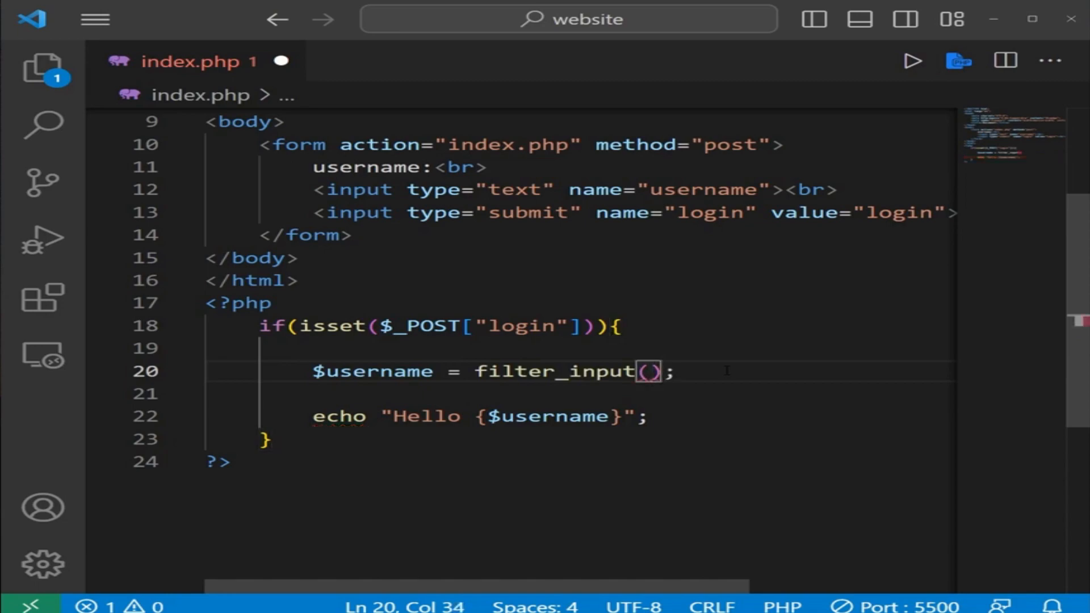
pyautogui.write('INPUT_POST')
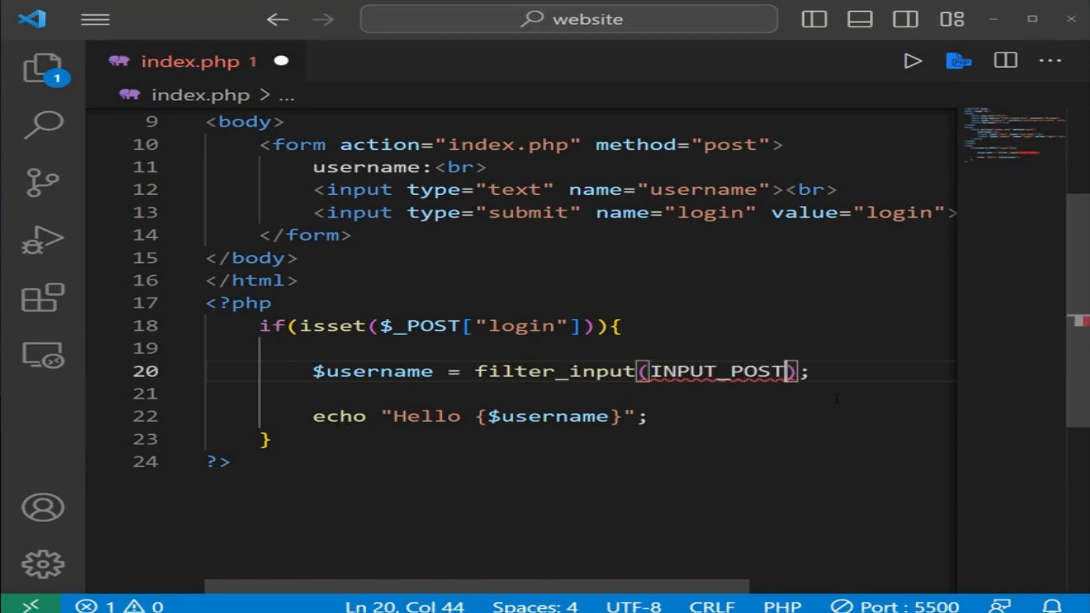
pyautogui.doubleClick(730, 145)
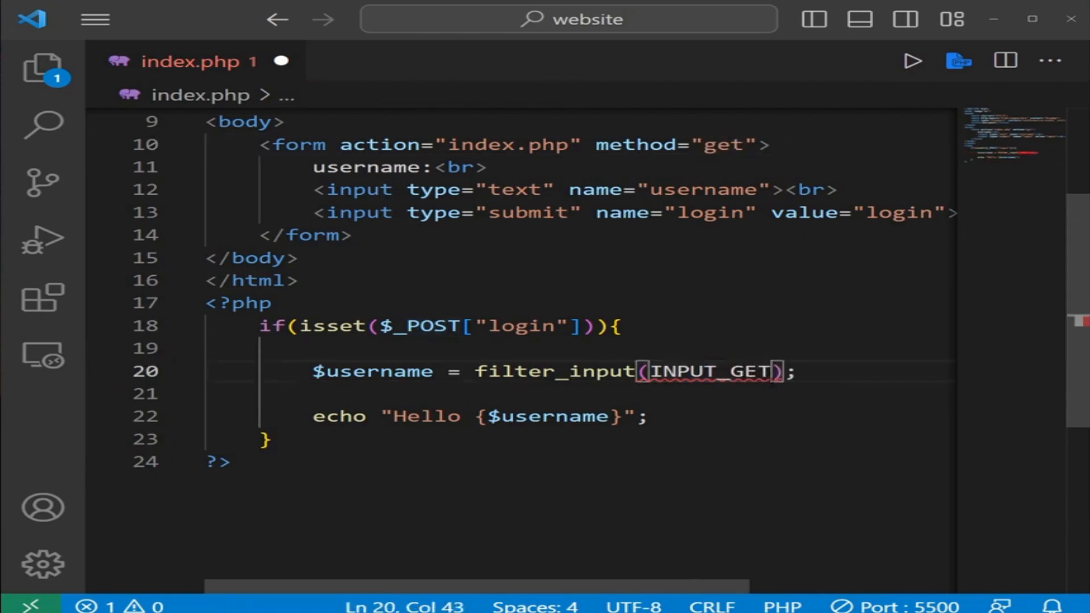
pyautogui.write('INPUT_POST, ""')
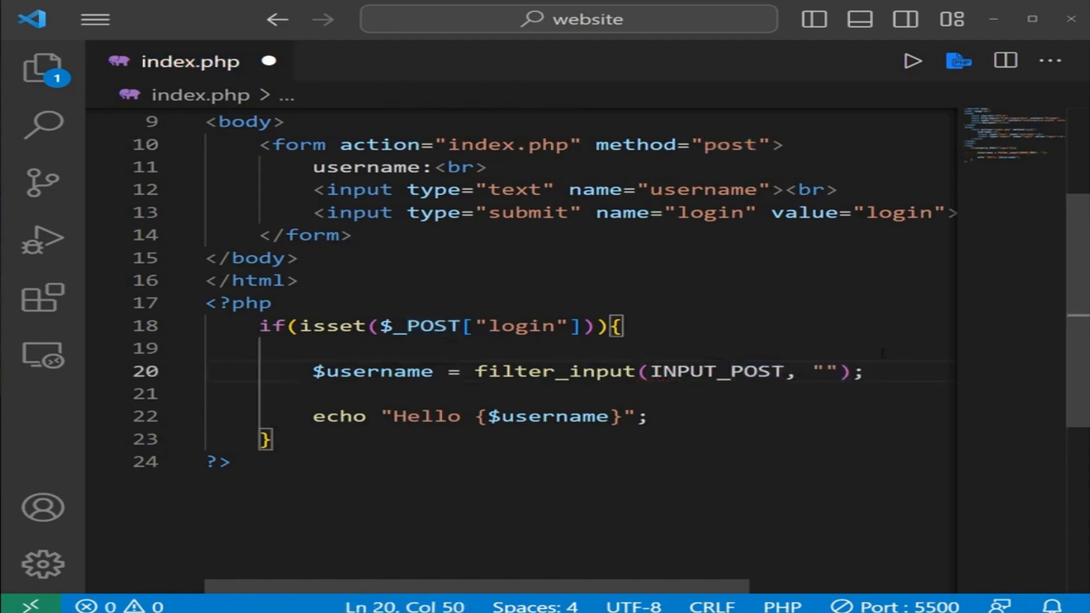
pyautogui.click(612, 190)
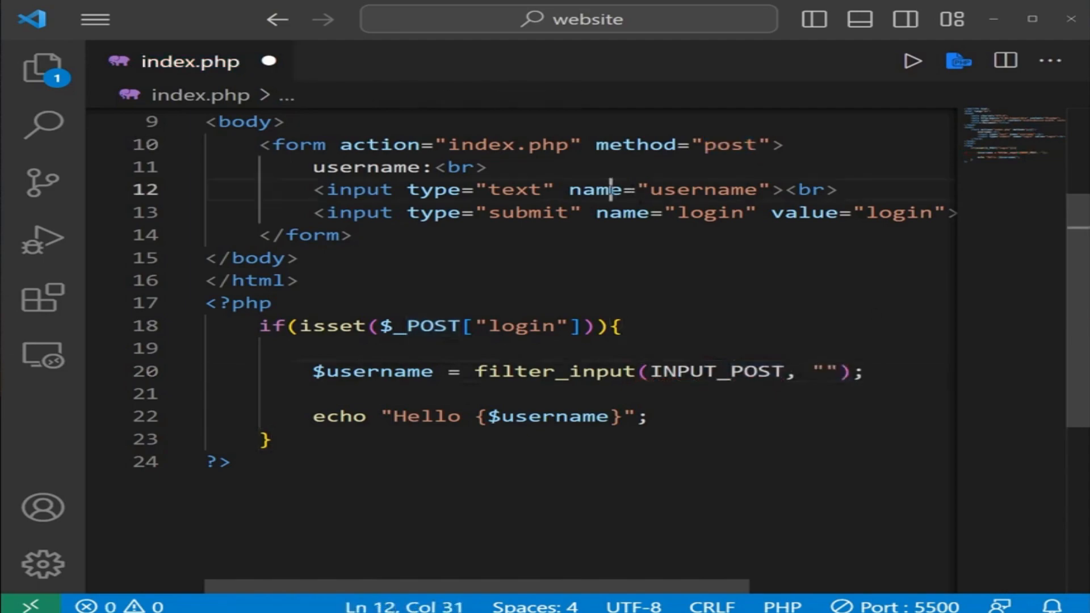
pyautogui.doubleClick(703, 189)
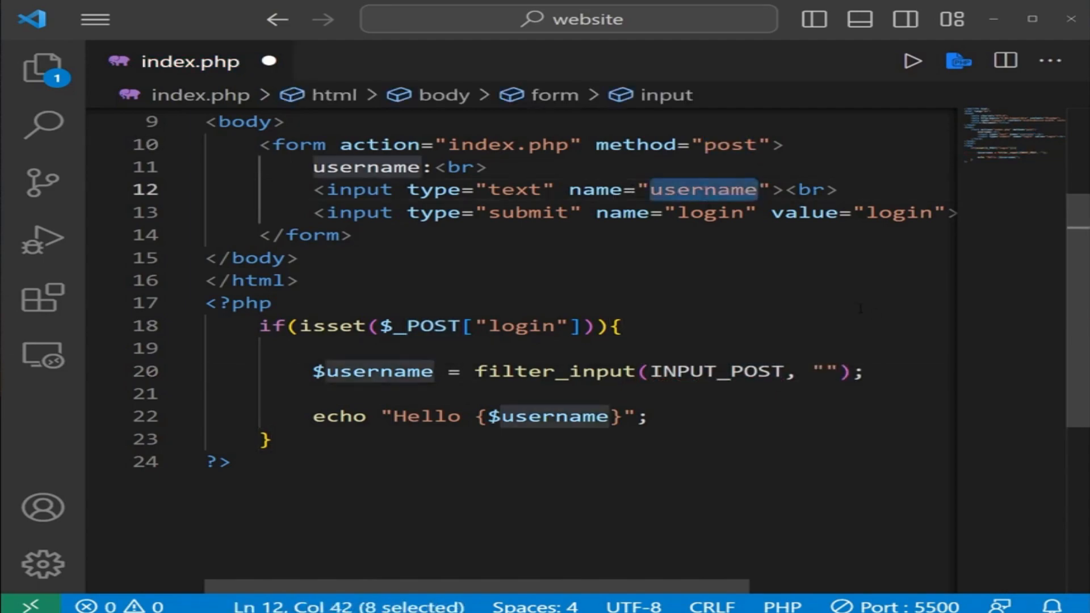
pyautogui.click(834, 371)
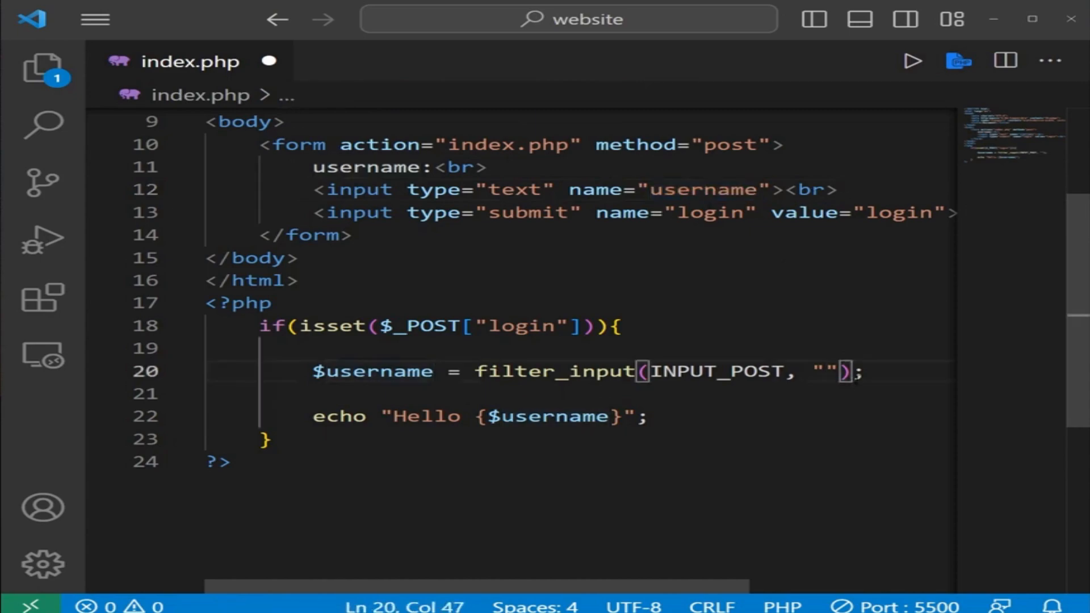
pyautogui.write('username')
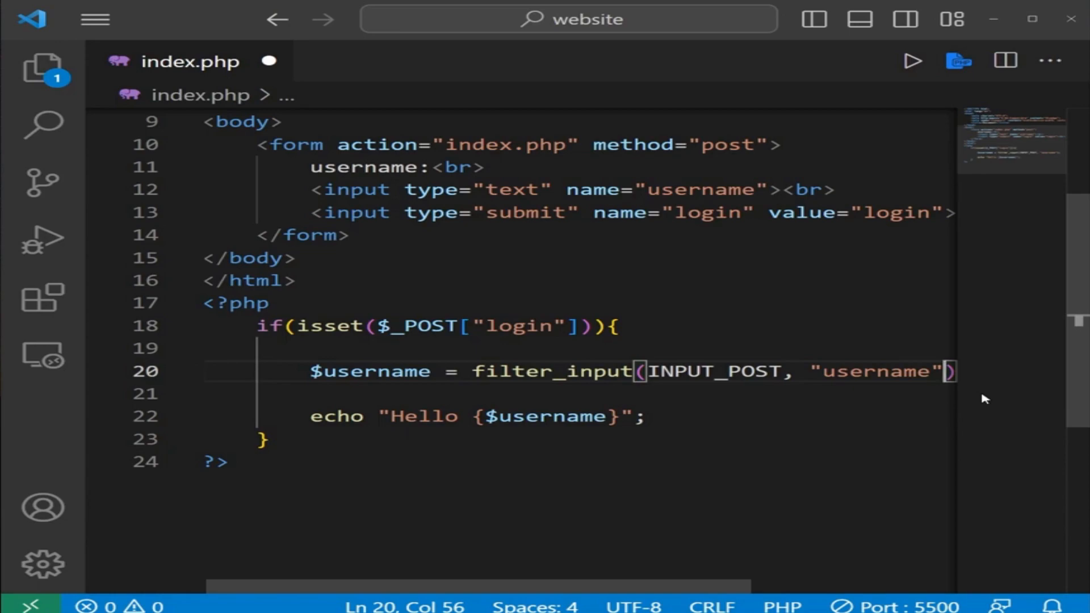
# Step: Add FILTER_SANITIZE_SPECIAL_CHARS as the username filter on a new line
pyautogui.write(',')
pyautogui.press('Enter')
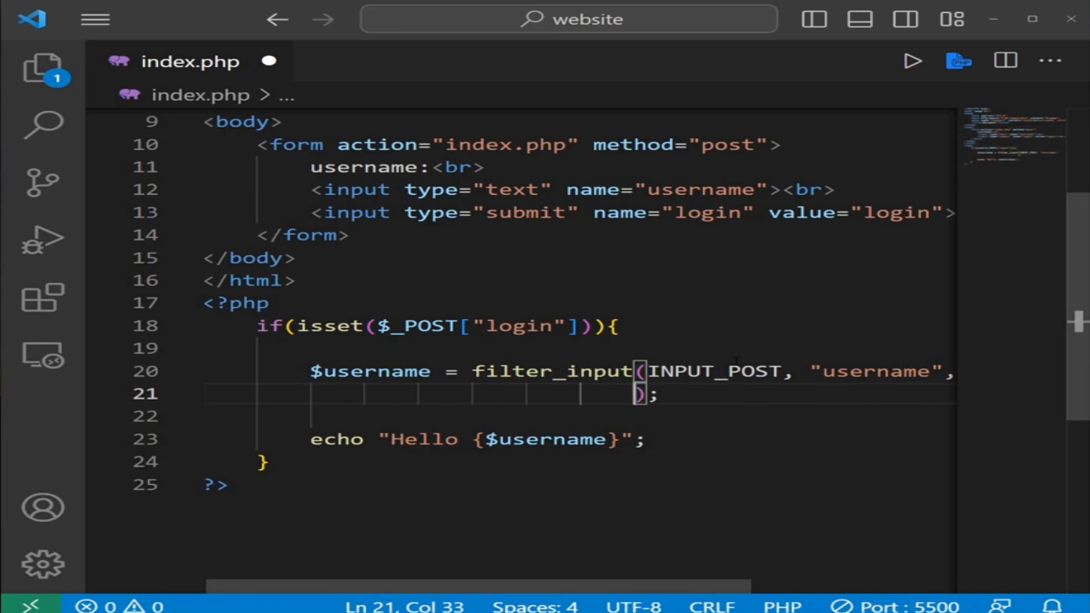
pyautogui.write('FI')
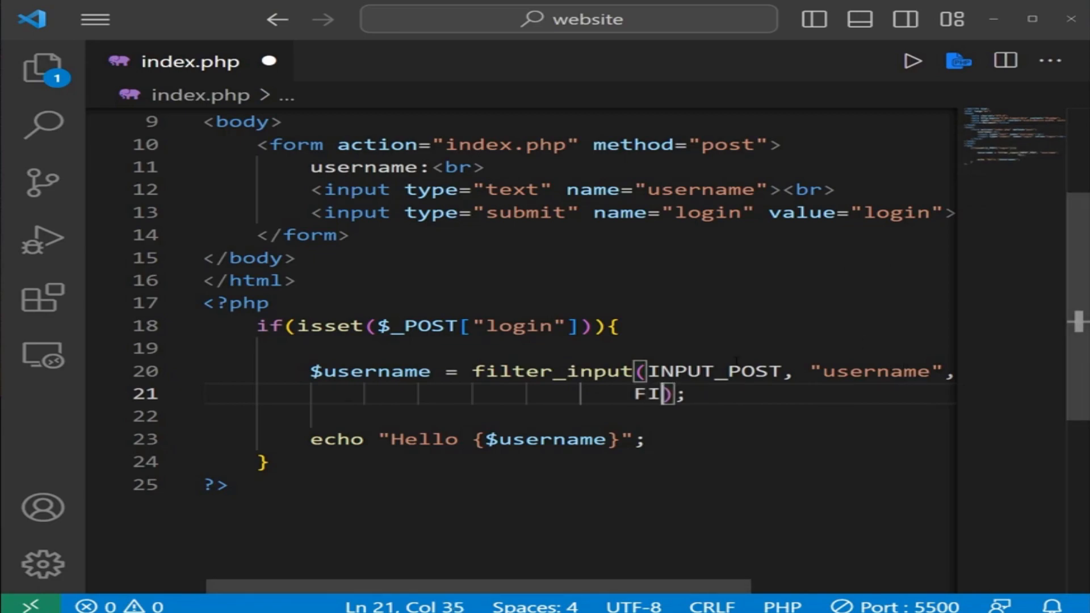
pyautogui.write('LTER_')
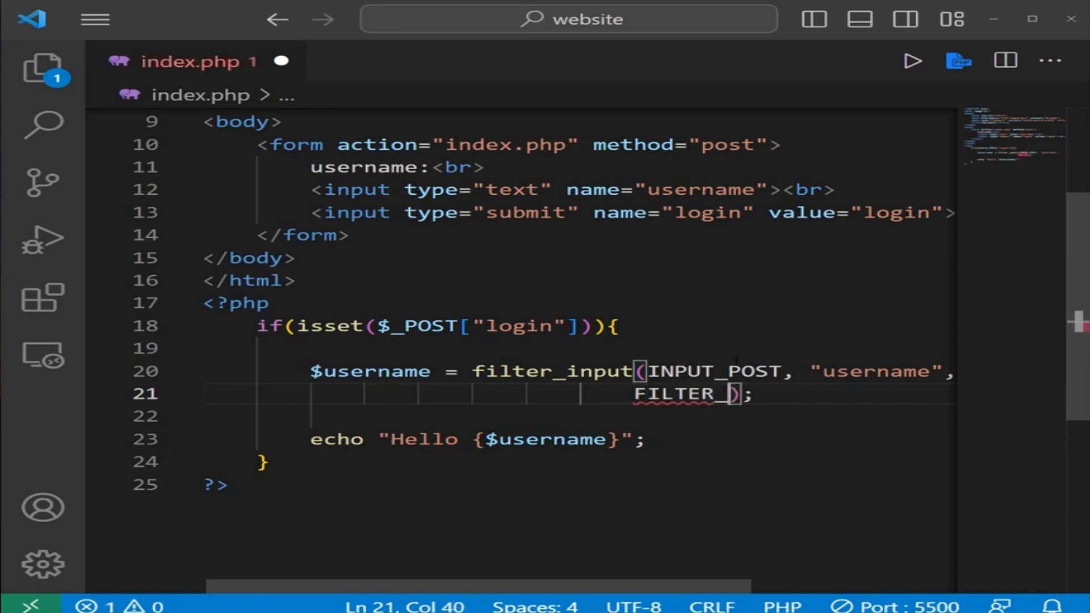
pyautogui.write('SANITIZE')
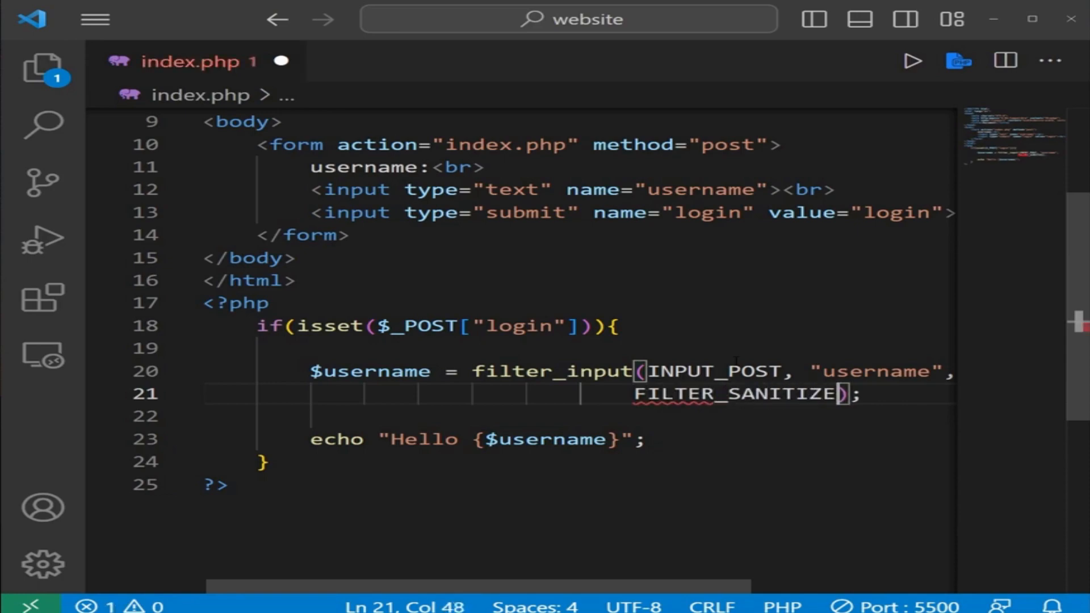
pyautogui.write('_SPEC')
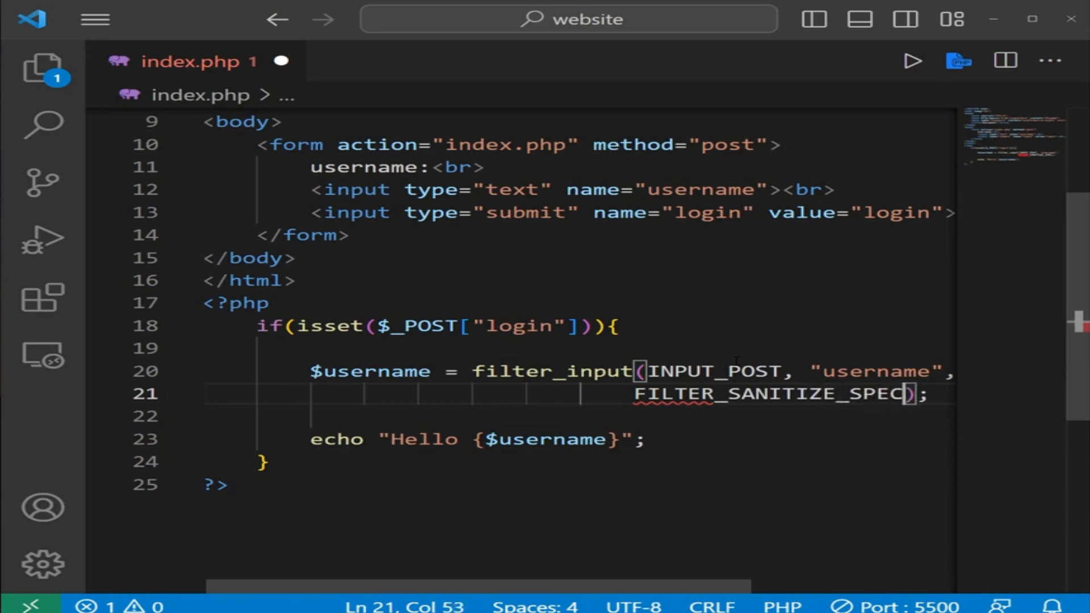
pyautogui.write('IAL')
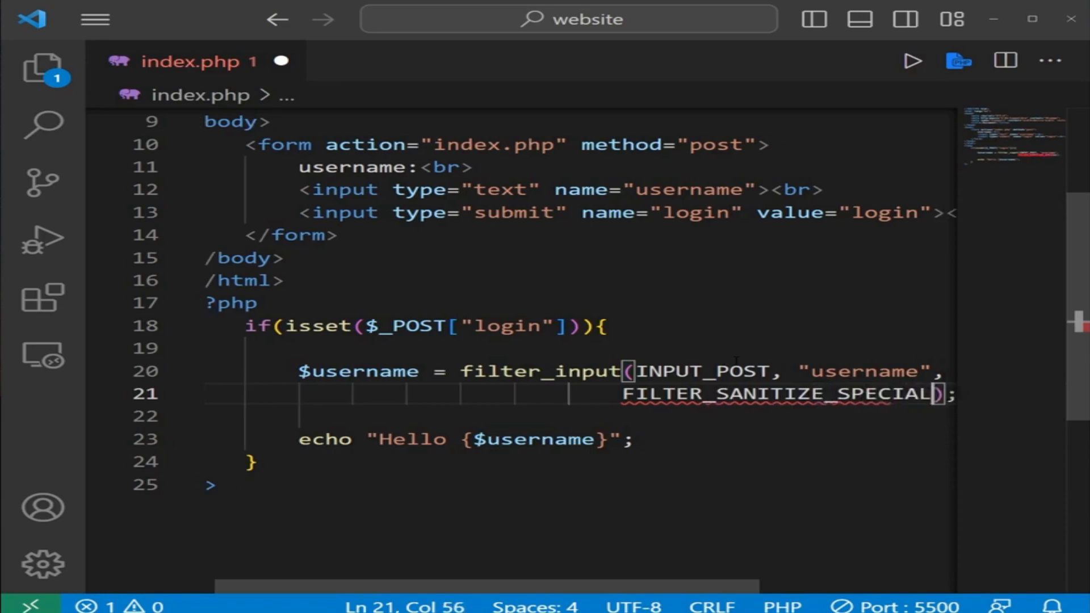
pyautogui.write('_CHARS')
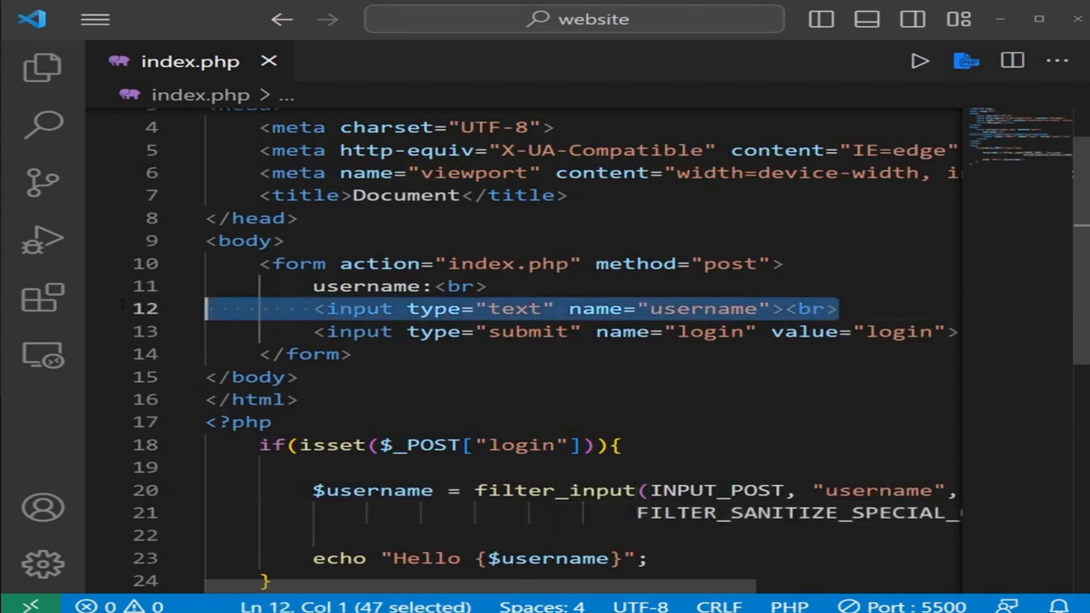
# Step: Rename the duplicated field to age and start $age = filter_input(INPUT_POST, "age")
pyautogui.click(841, 308)
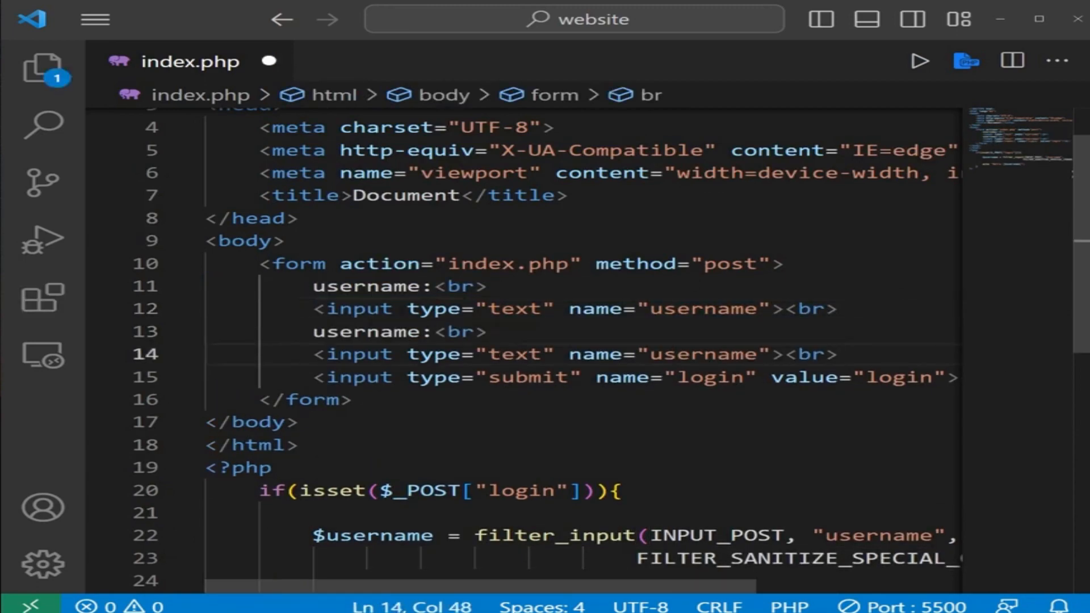
pyautogui.write('age')
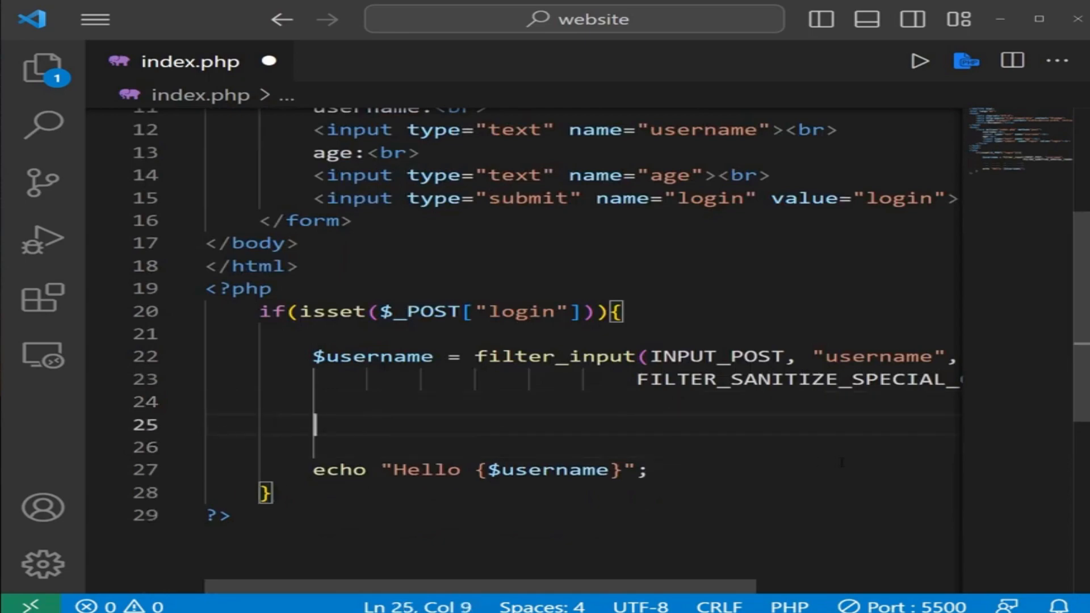
pyautogui.write('$age')
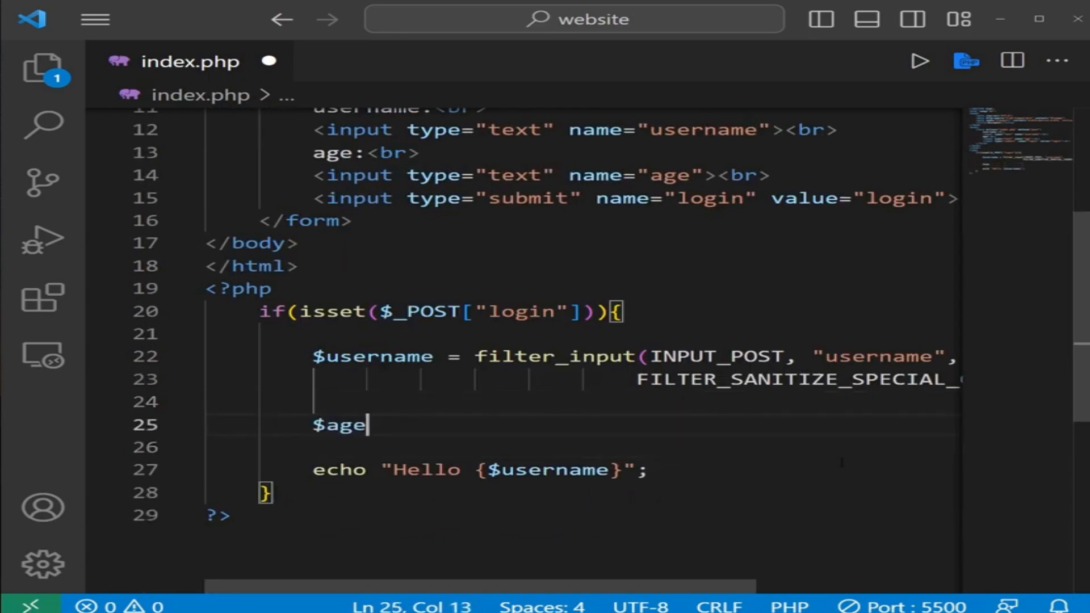
pyautogui.write('= fi')
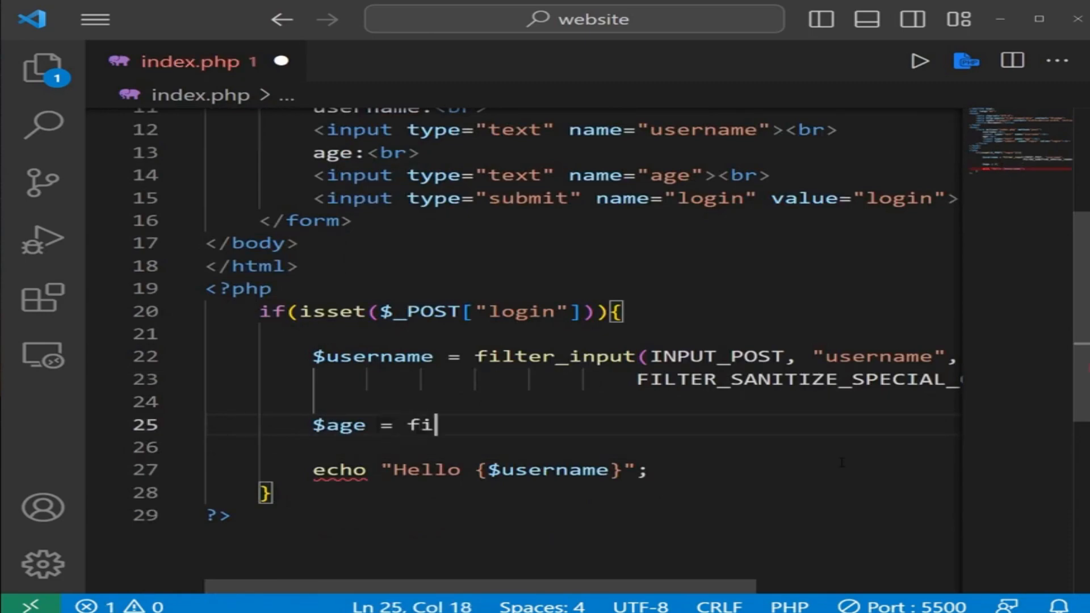
pyautogui.write('lter_inpu')
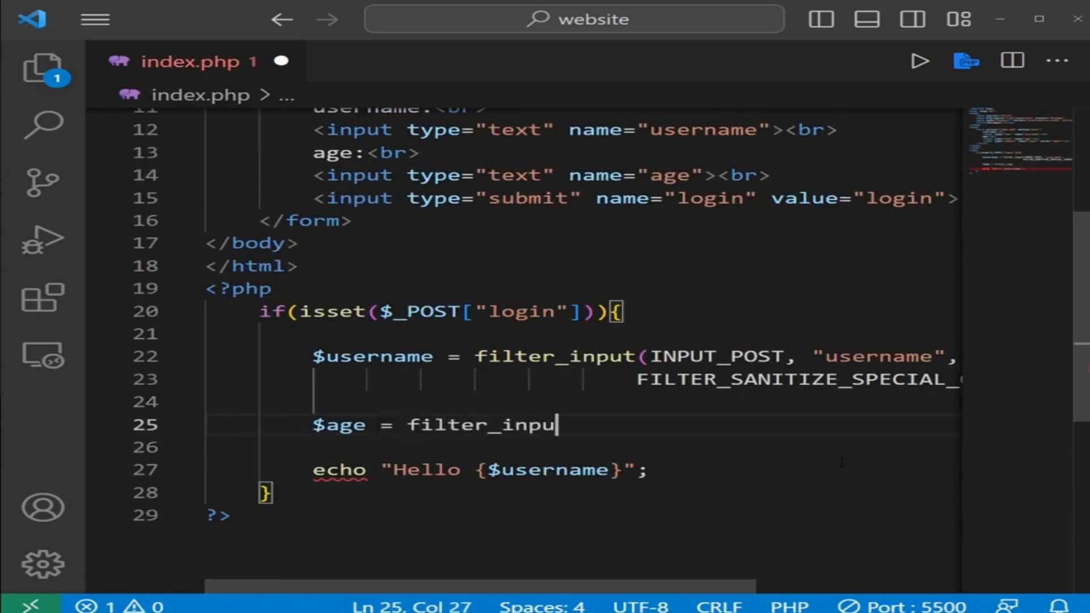
pyautogui.write('();')
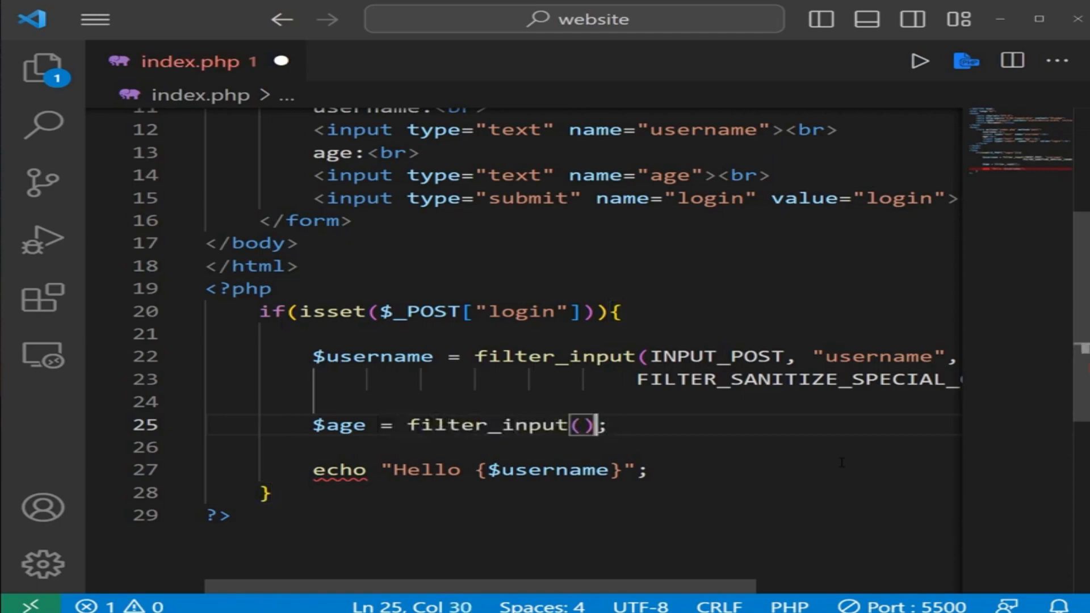
pyautogui.write('INPUT')
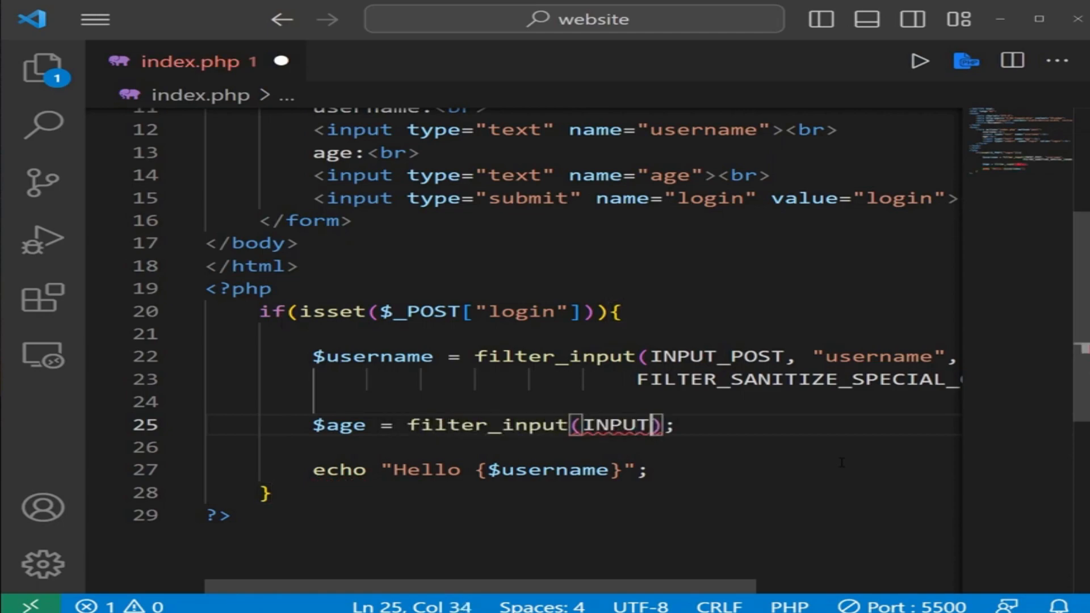
pyautogui.write('_POST')
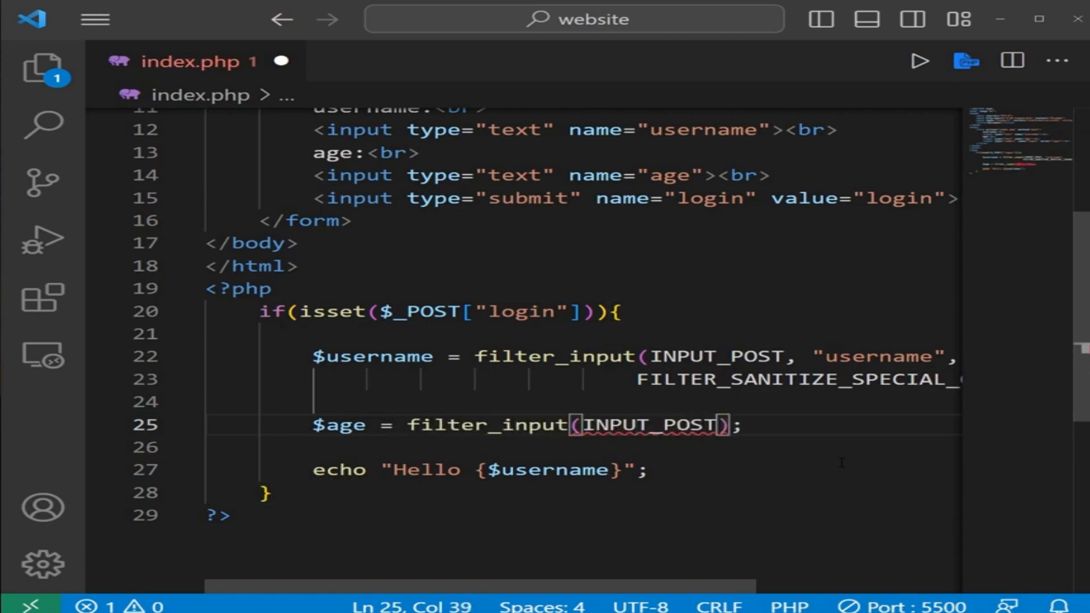
pyautogui.write(',')
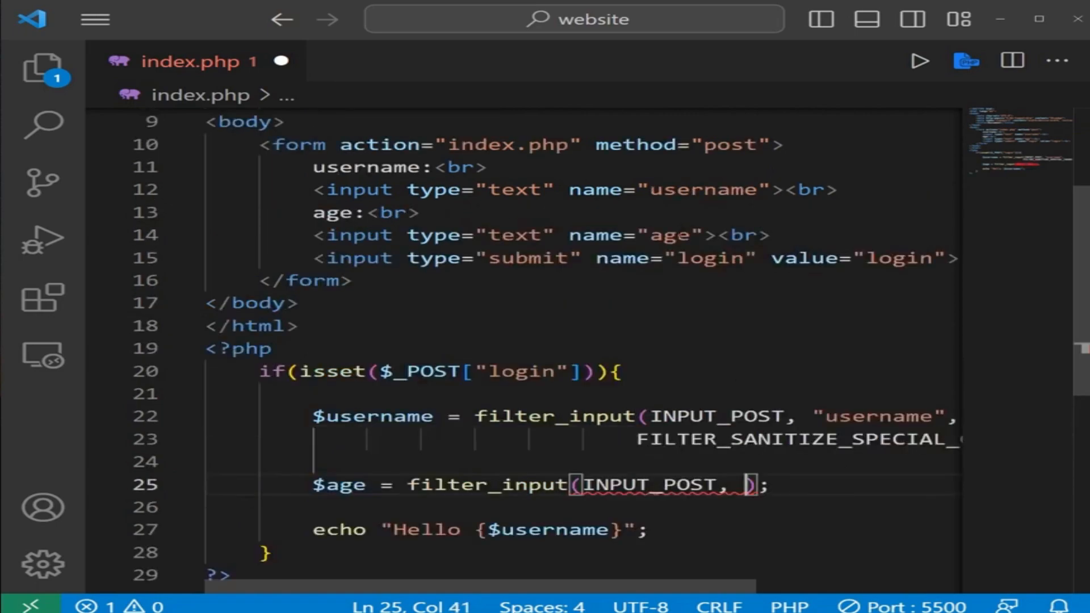
pyautogui.doubleClick(669, 235)
pyautogui.write('"')
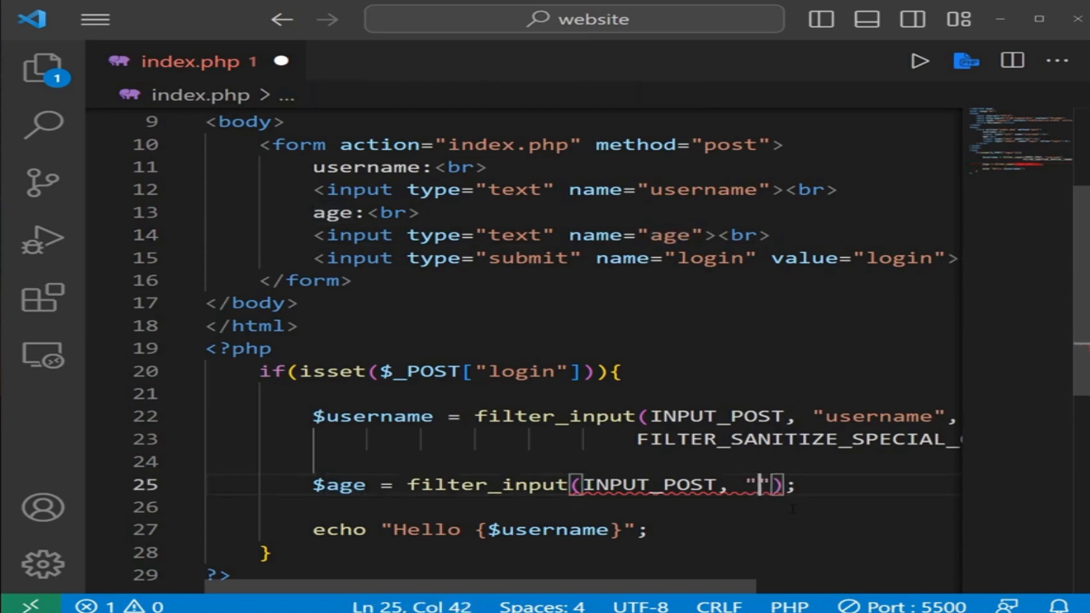
pyautogui.write('age",')
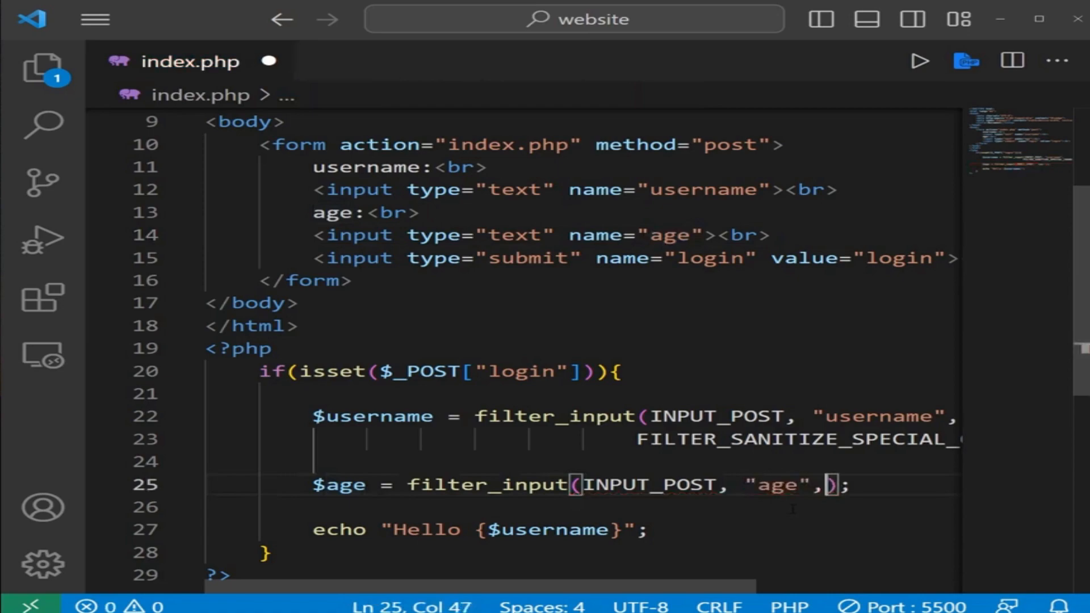
# Step: Apply FILTER_SANITIZE_NUMBER_INT and make the echo say "You are {$age} years old"
pyautogui.press('Enter')
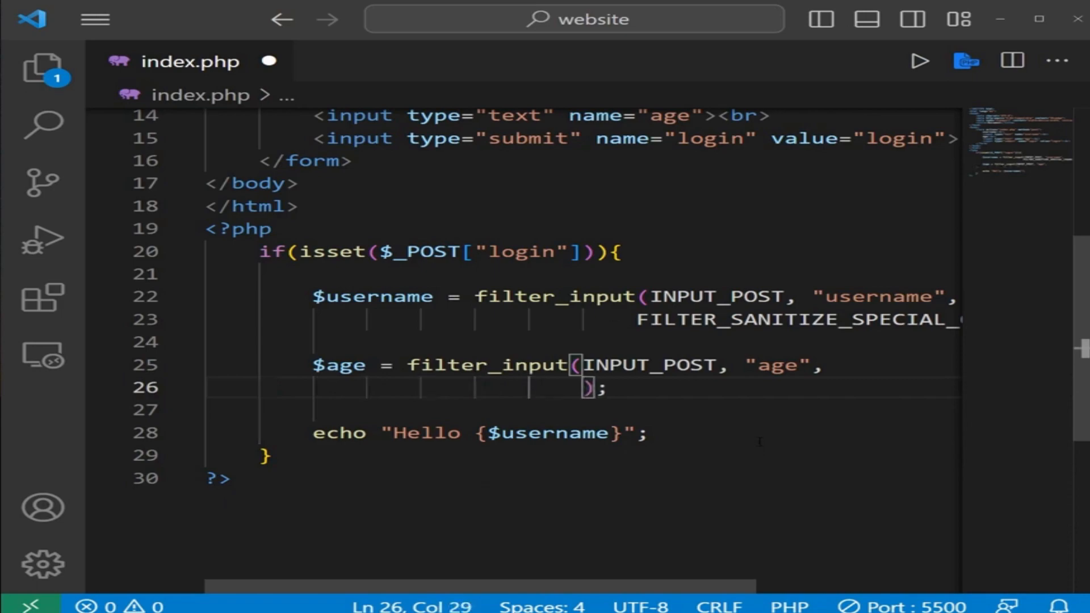
pyautogui.write('FILTER')
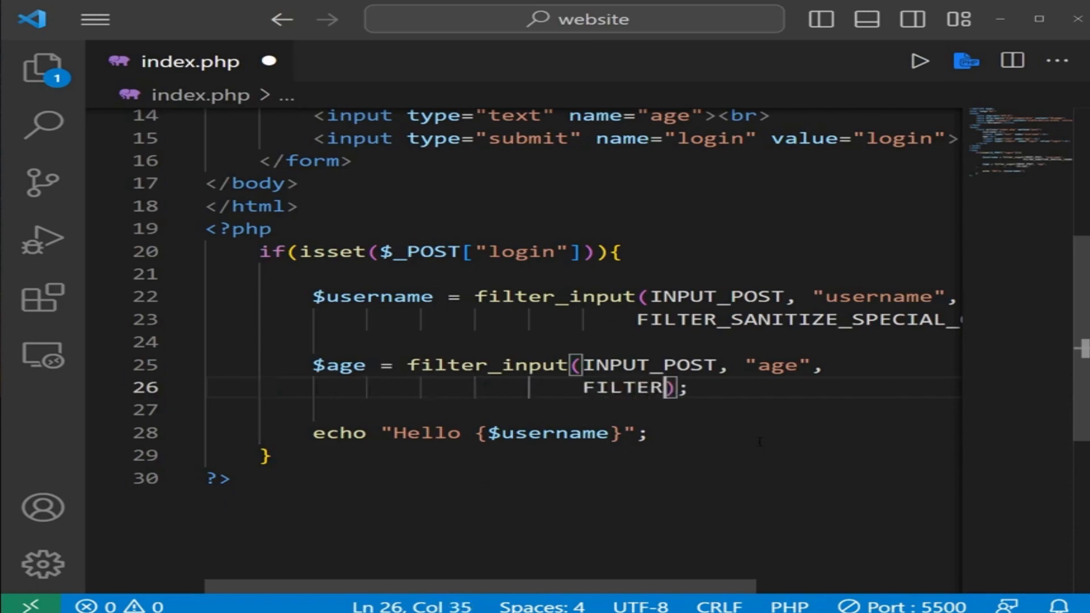
pyautogui.write('_SANITI')
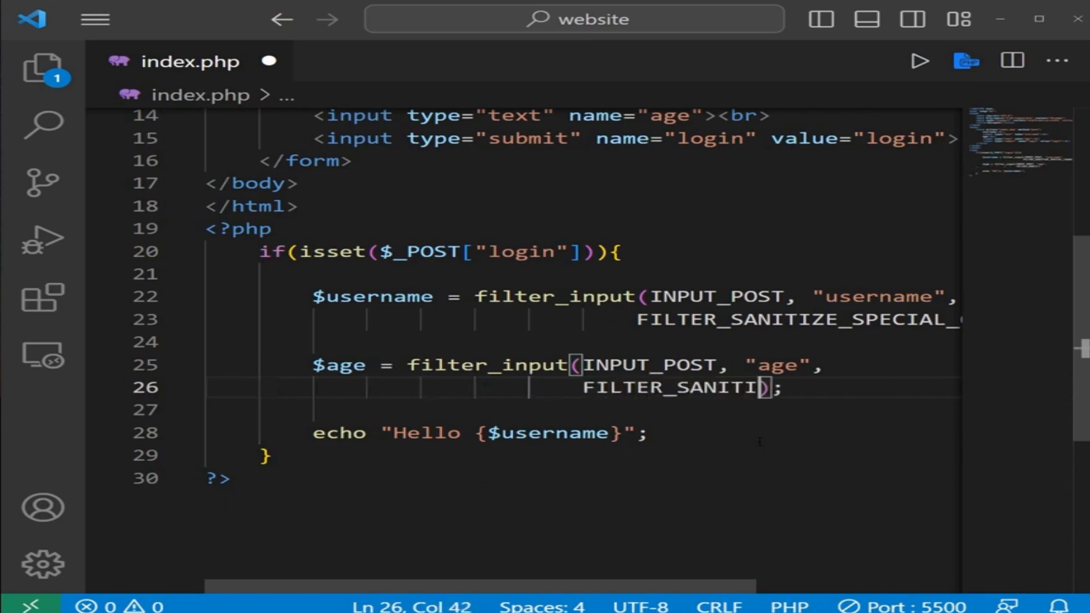
pyautogui.write('ZE_NUMBER_I')
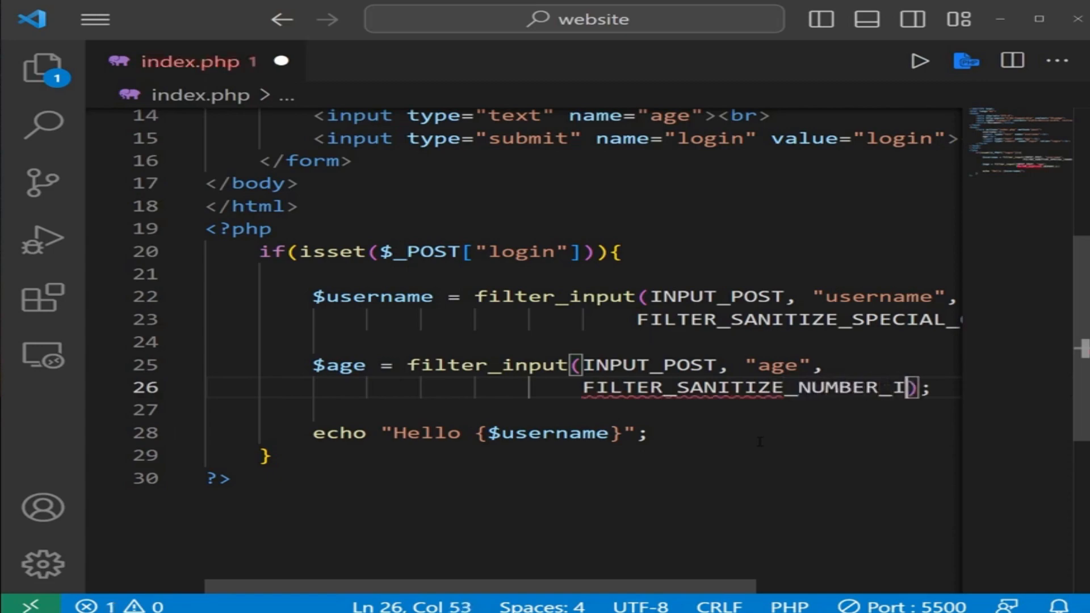
pyautogui.write('NT')
pyautogui.click(583, 433)
pyautogui.write('Y')
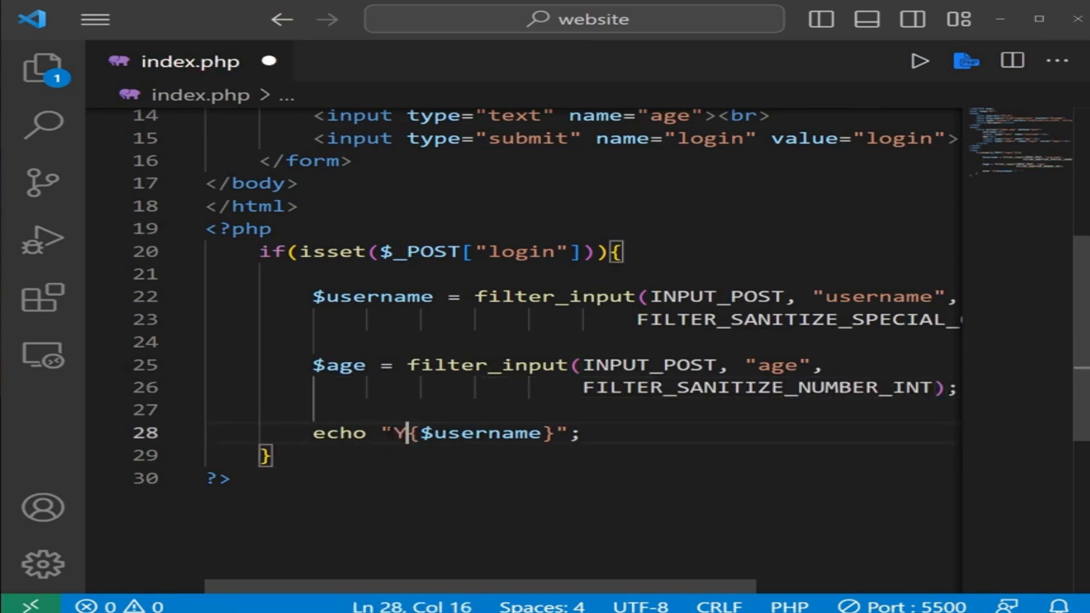
pyautogui.write('ou are')
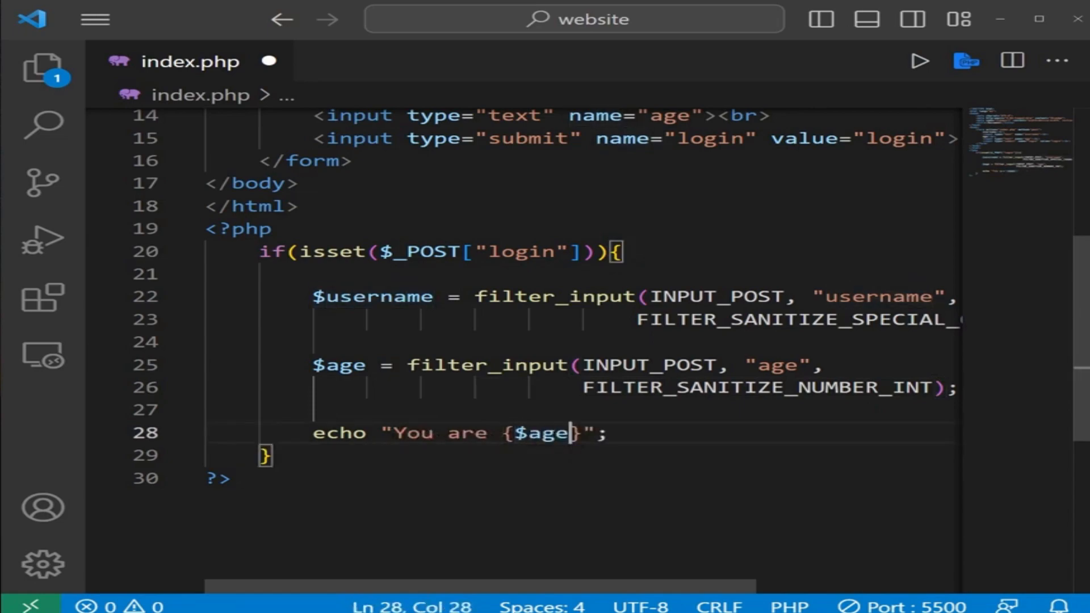
pyautogui.write('years')
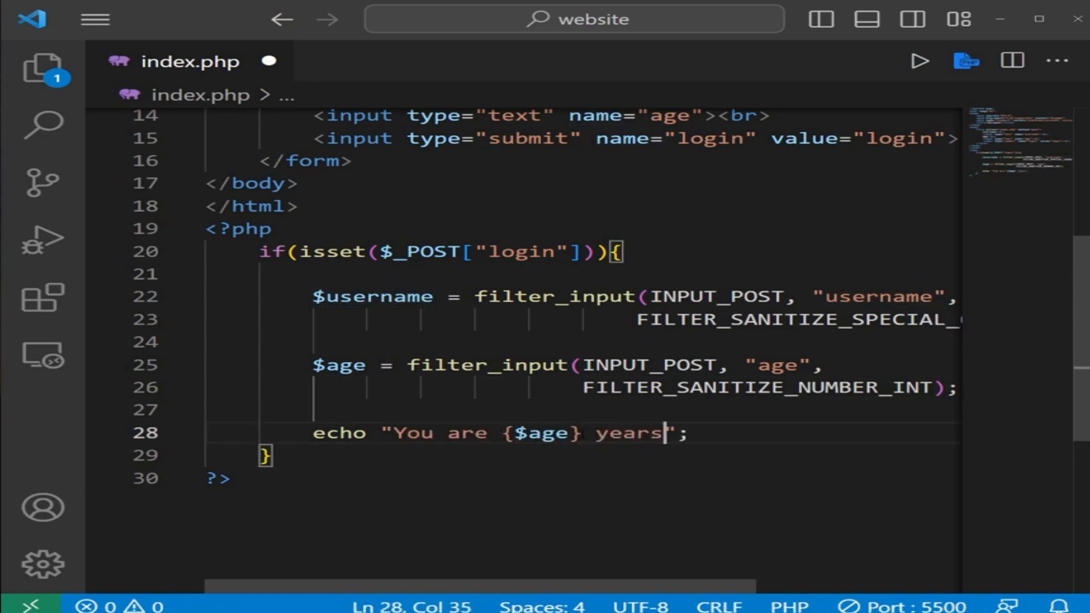
pyautogui.write('old')
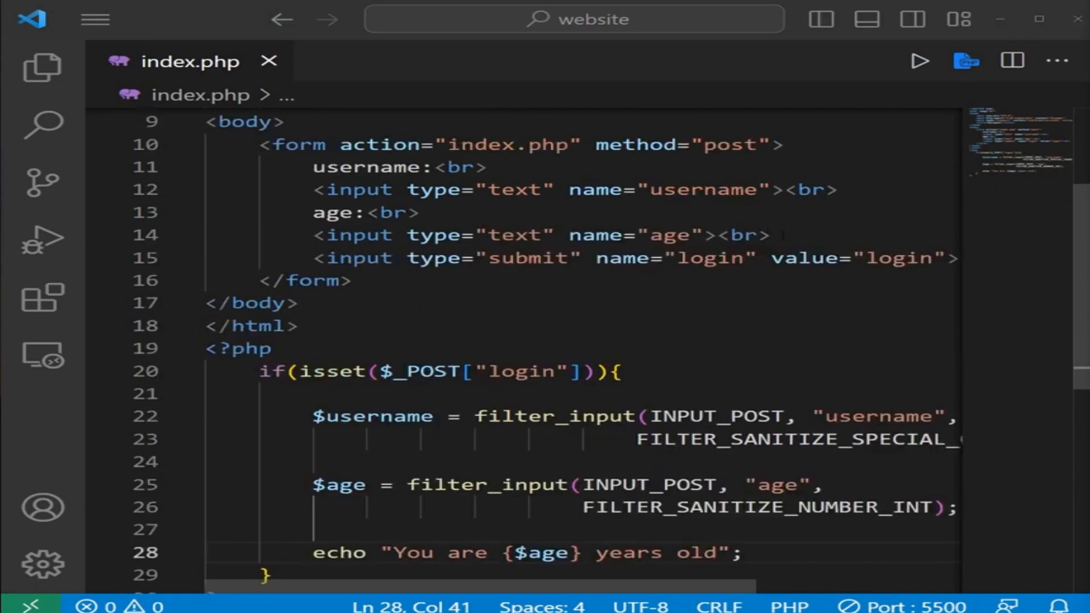
# Step: Add an email label and an input named email to the form
pyautogui.click(771, 235)
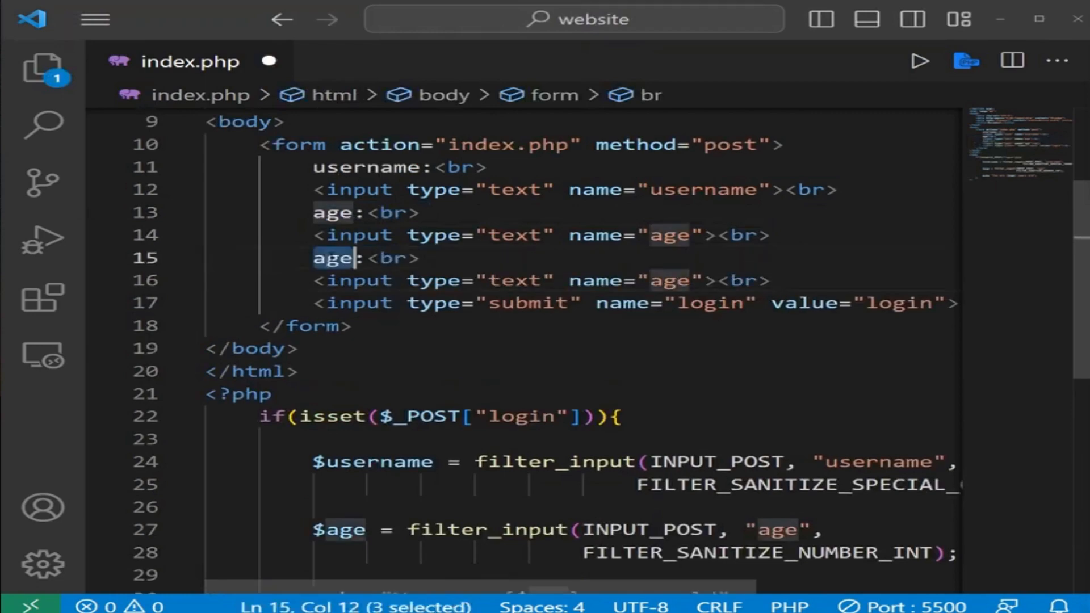
pyautogui.write('email')
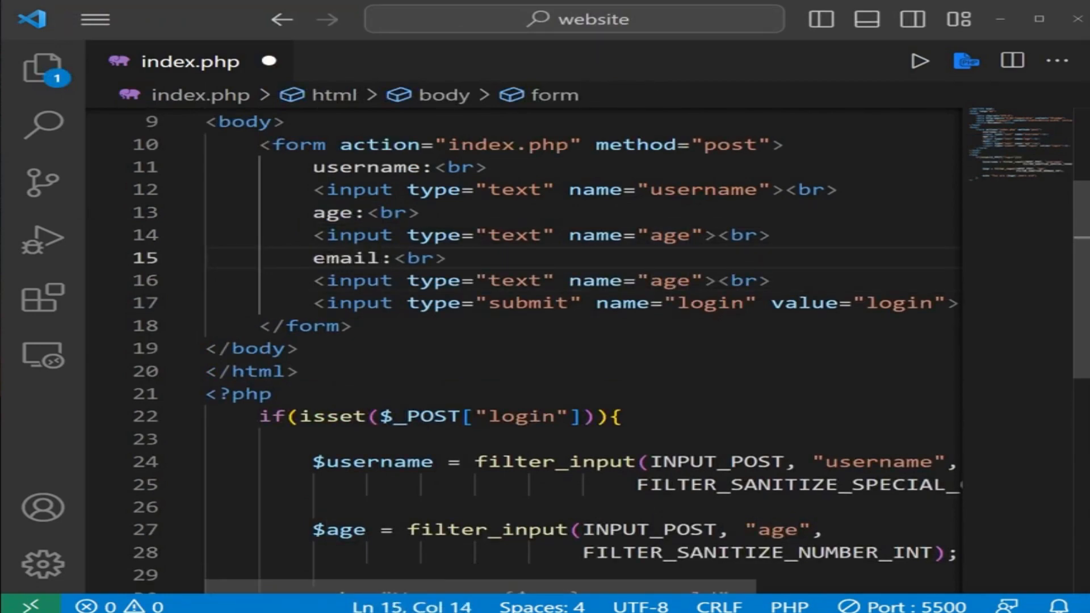
pyautogui.click(675, 280)
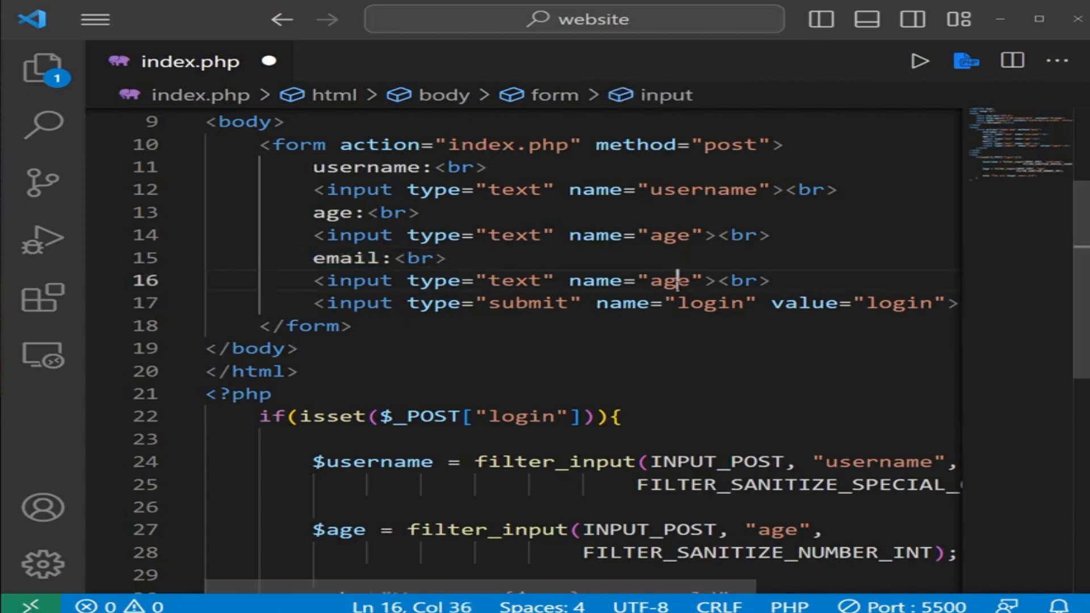
pyautogui.write('email')
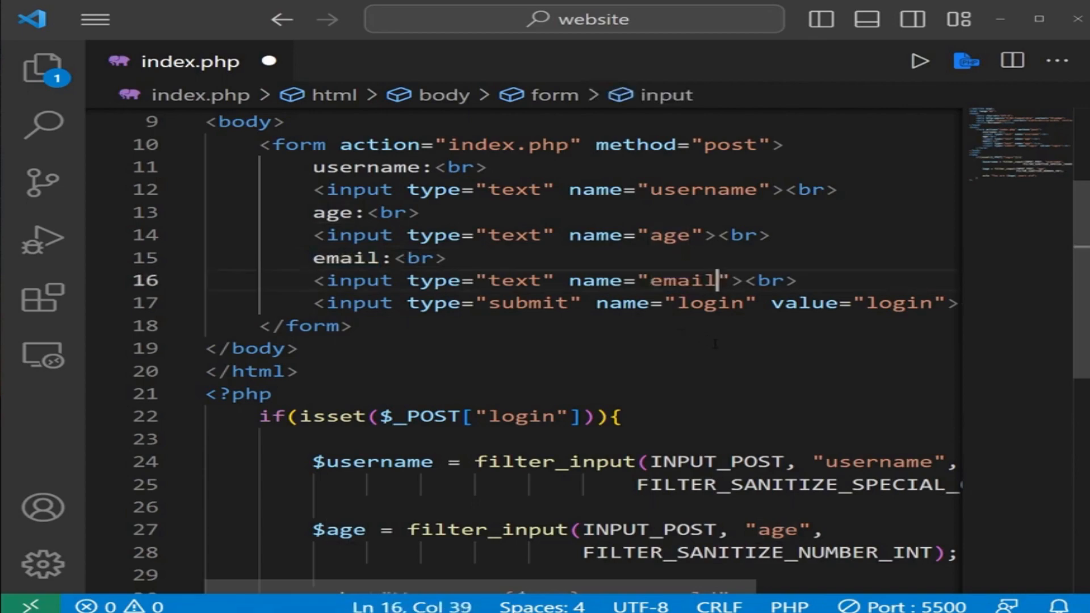
# Step: Assign $email = filter_input(INPUT_POST, ..., FILTER_SANITIZE_EMAIL) in the handler
pyautogui.scroll(-3)
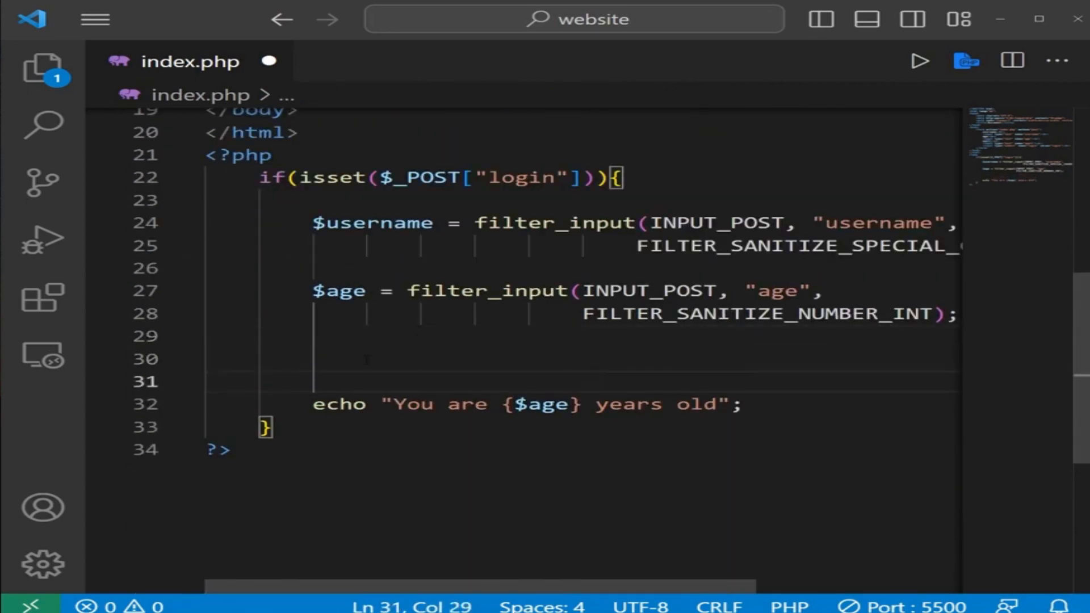
pyautogui.write('$email =')
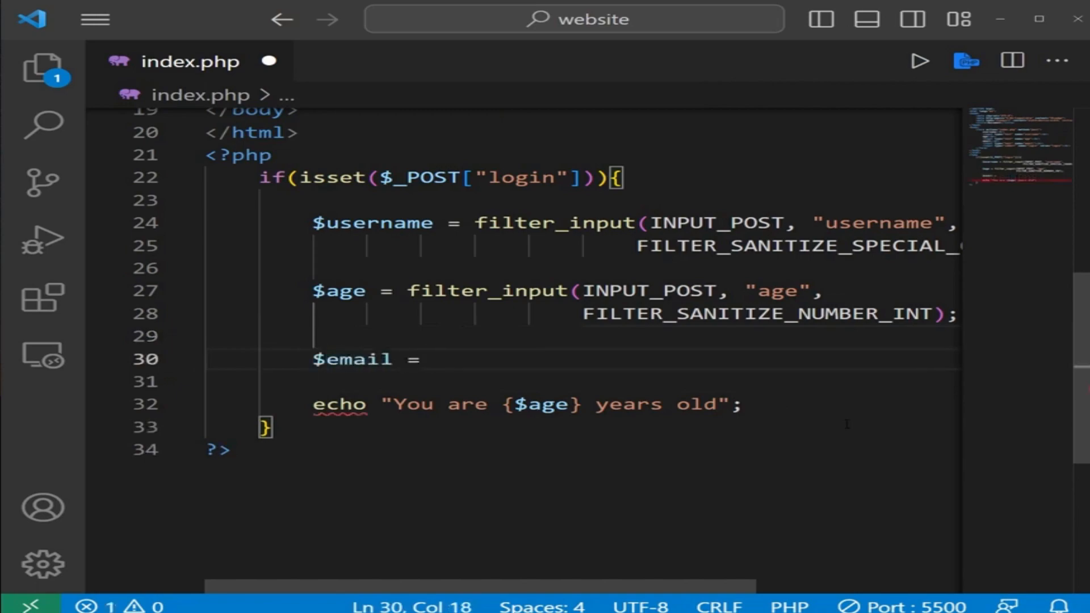
pyautogui.write('filter_')
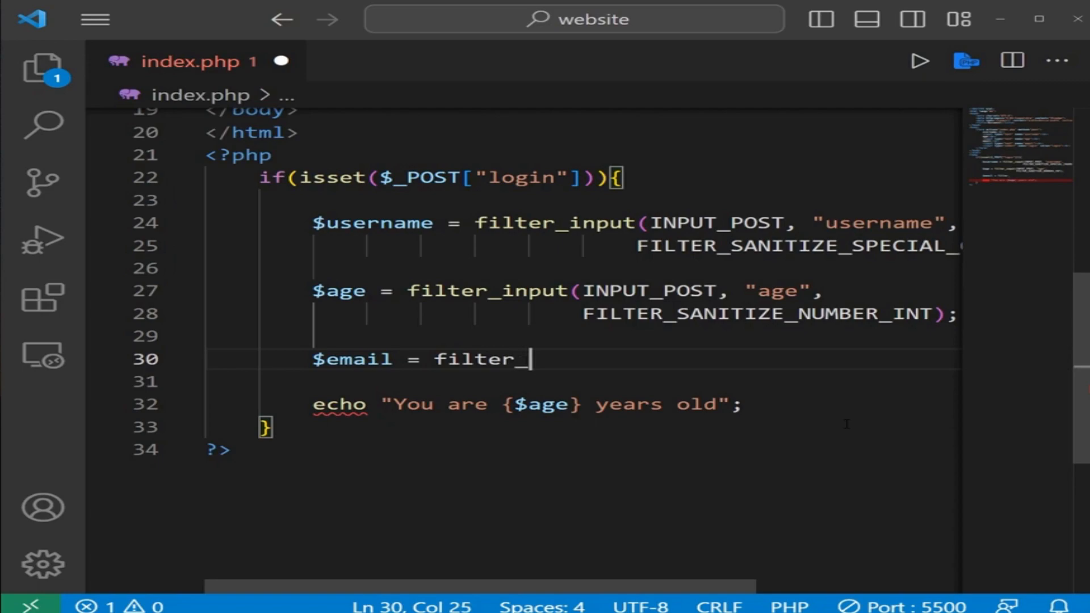
pyautogui.write('input()')
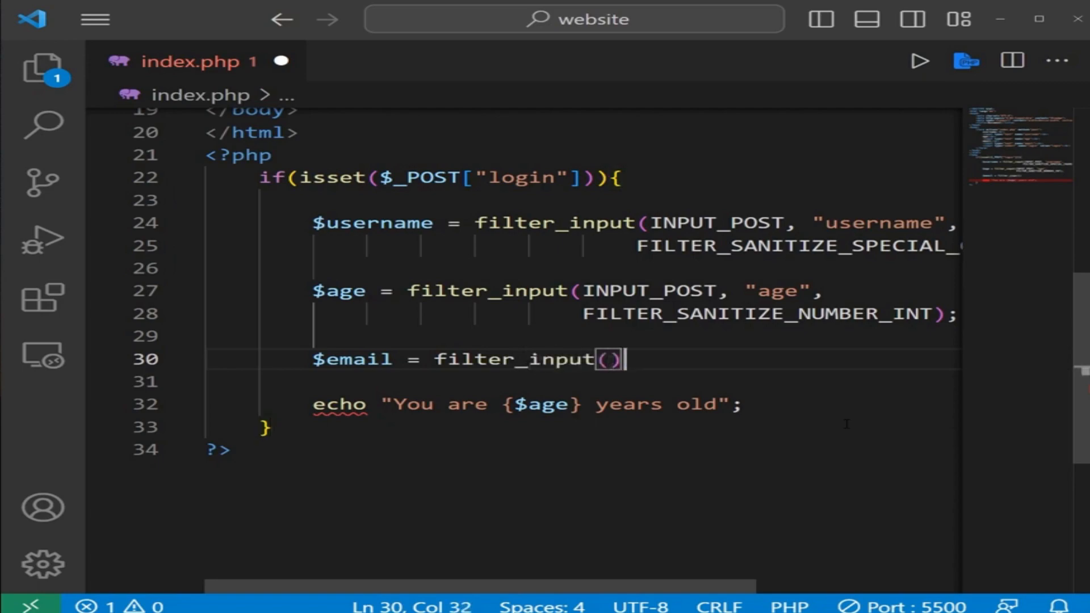
pyautogui.doubleClick(650, 291)
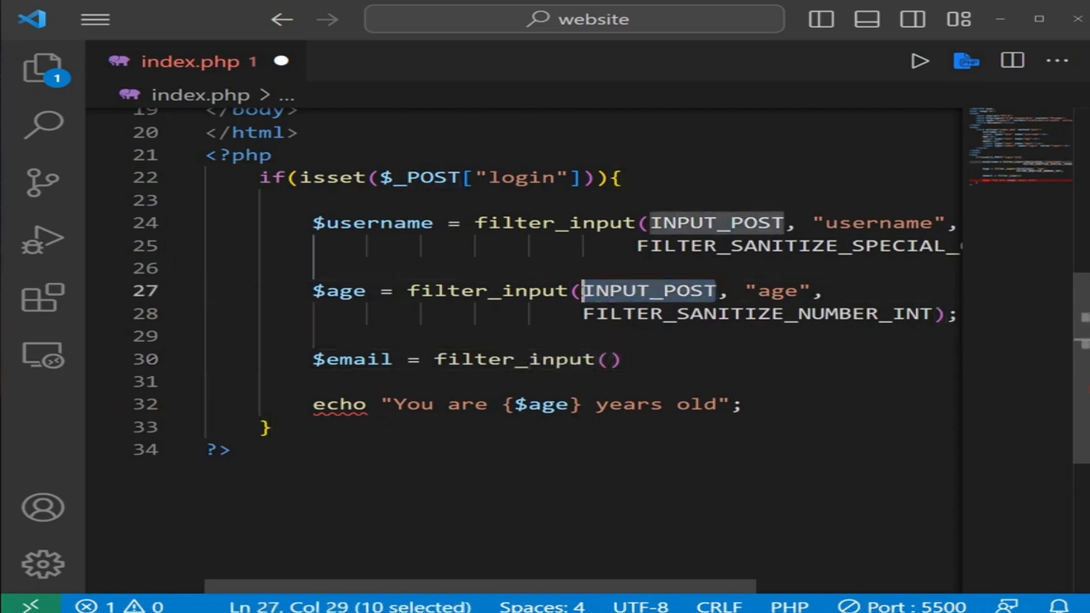
pyautogui.write('INPUT_POST')
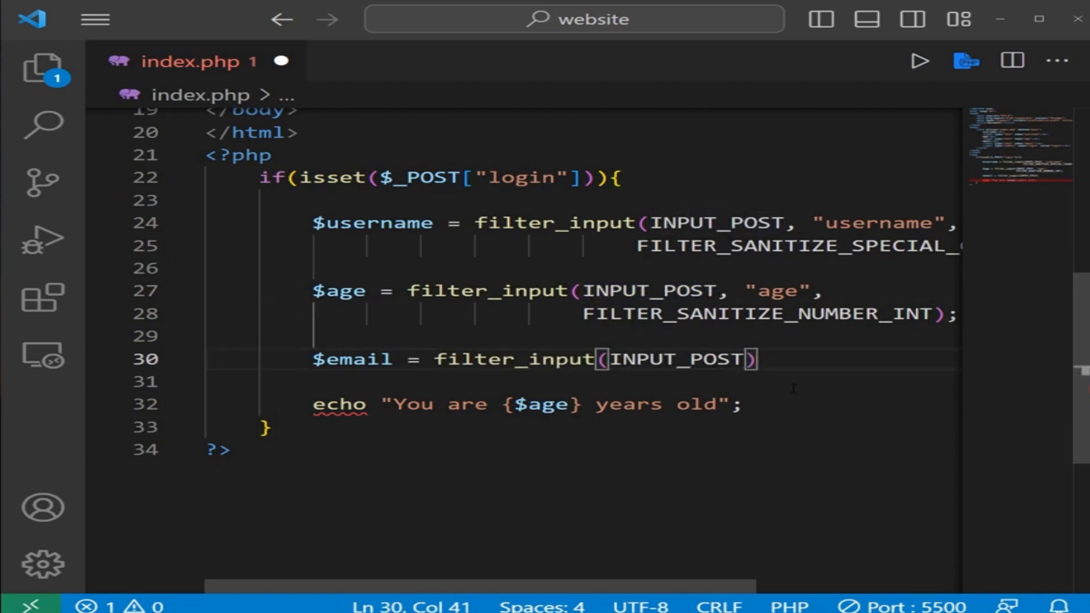
pyautogui.write(', "email')
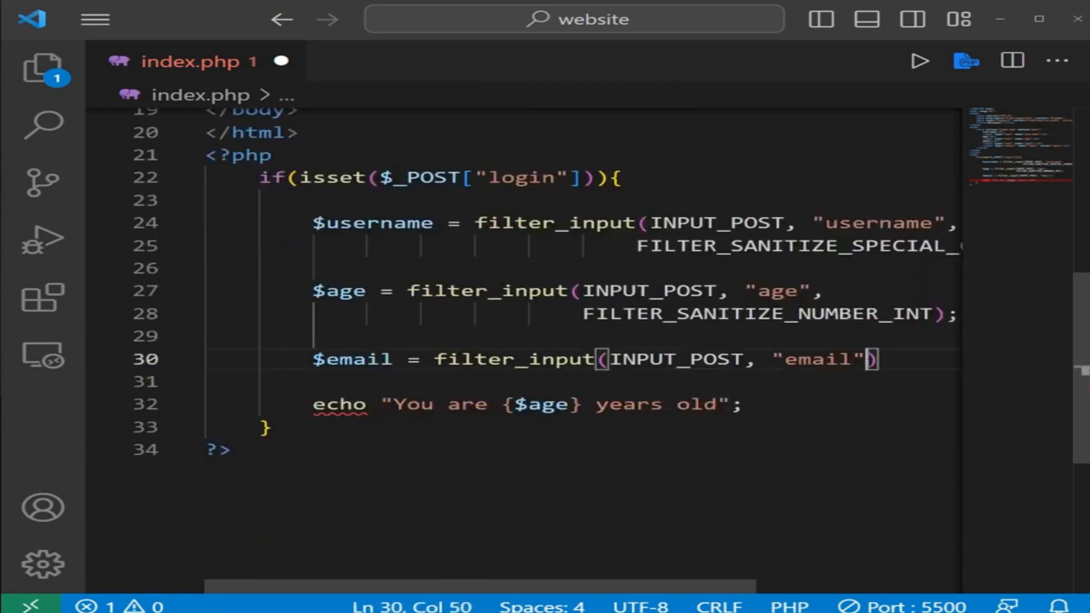
pyautogui.press('Enter')
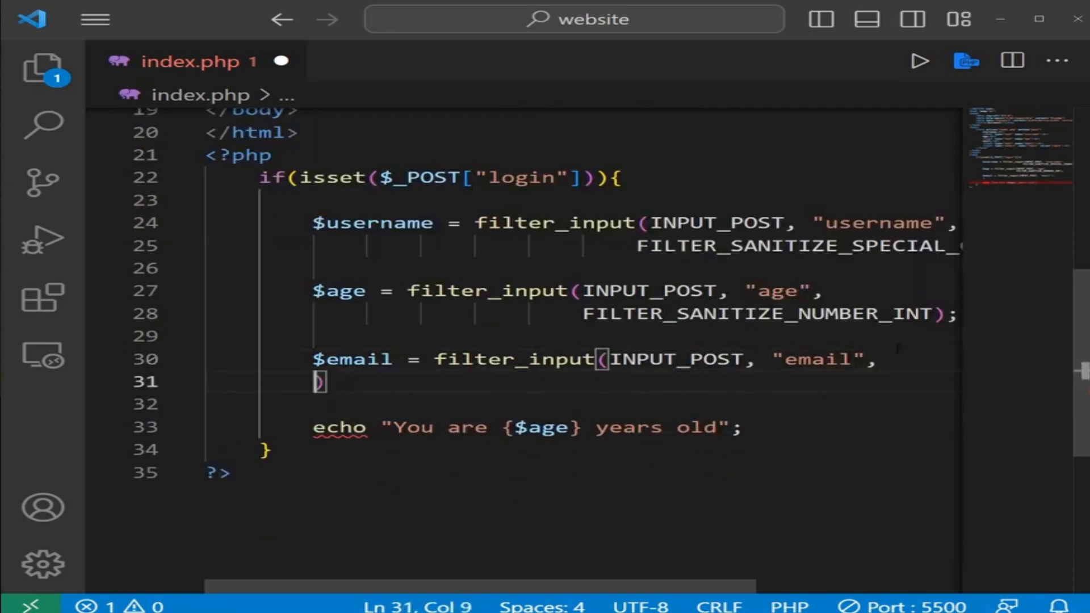
pyautogui.write('FILTER')
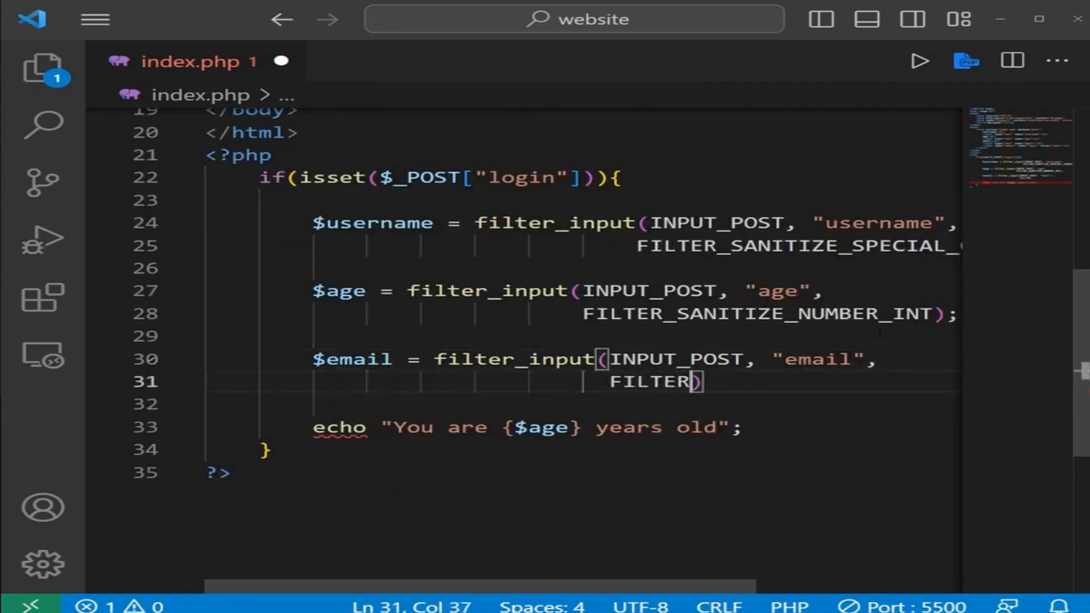
pyautogui.write('_SA')
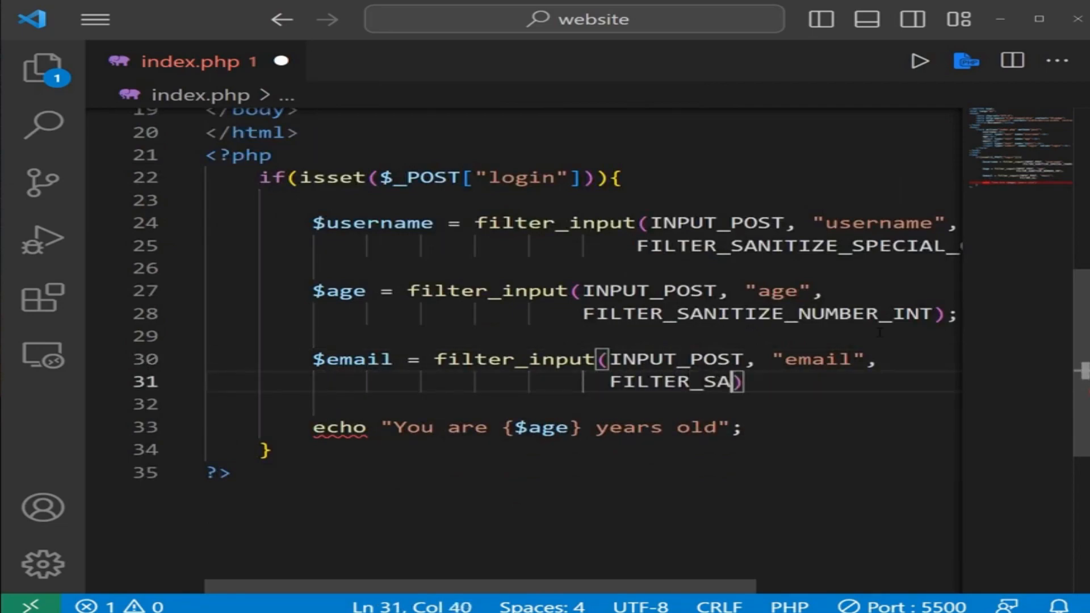
pyautogui.write('NITIZE')
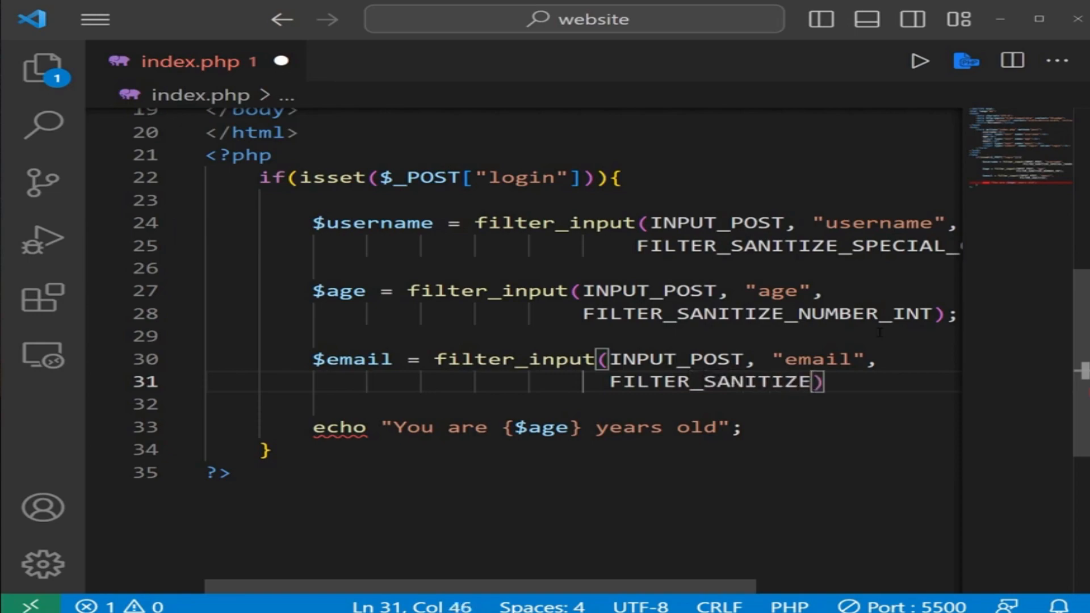
pyautogui.write('_EMAIL')
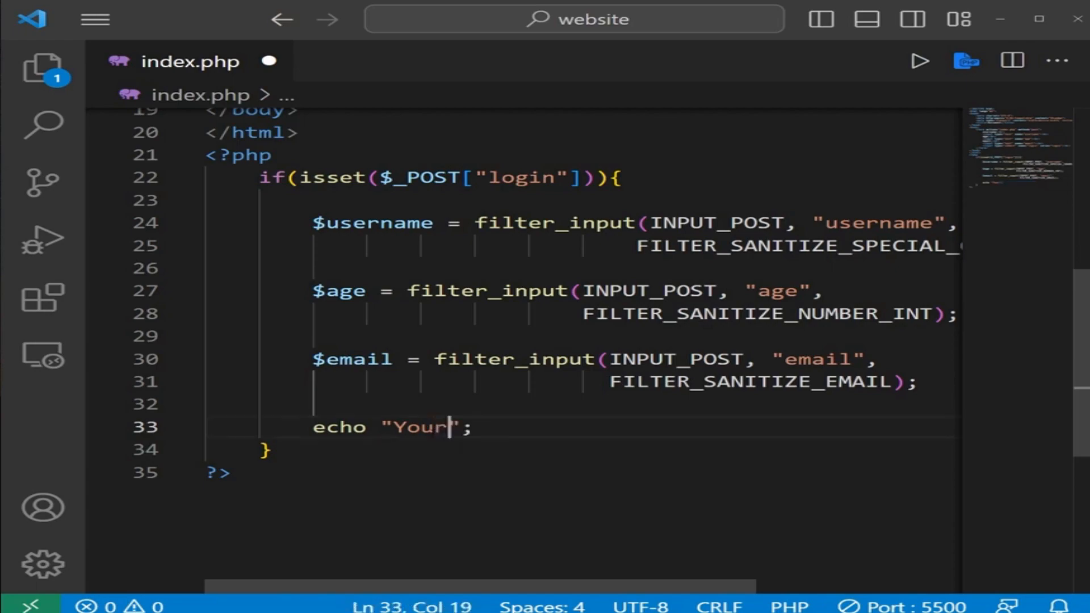
# Step: Echo "Your email is: {$email}", then delete the login block's statements
pyautogui.write('email is')
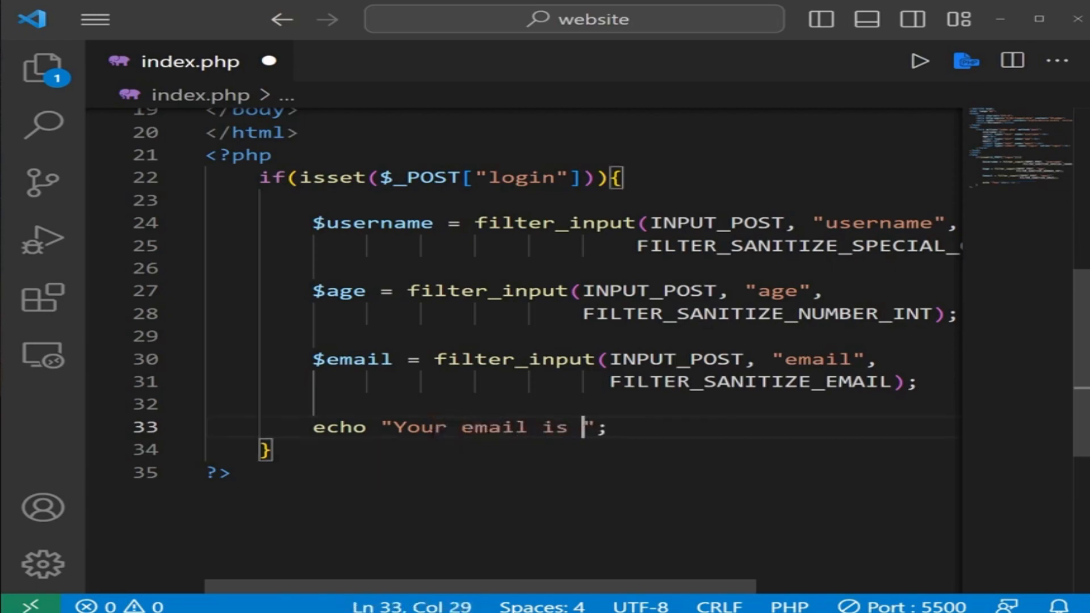
pyautogui.write(': {}')
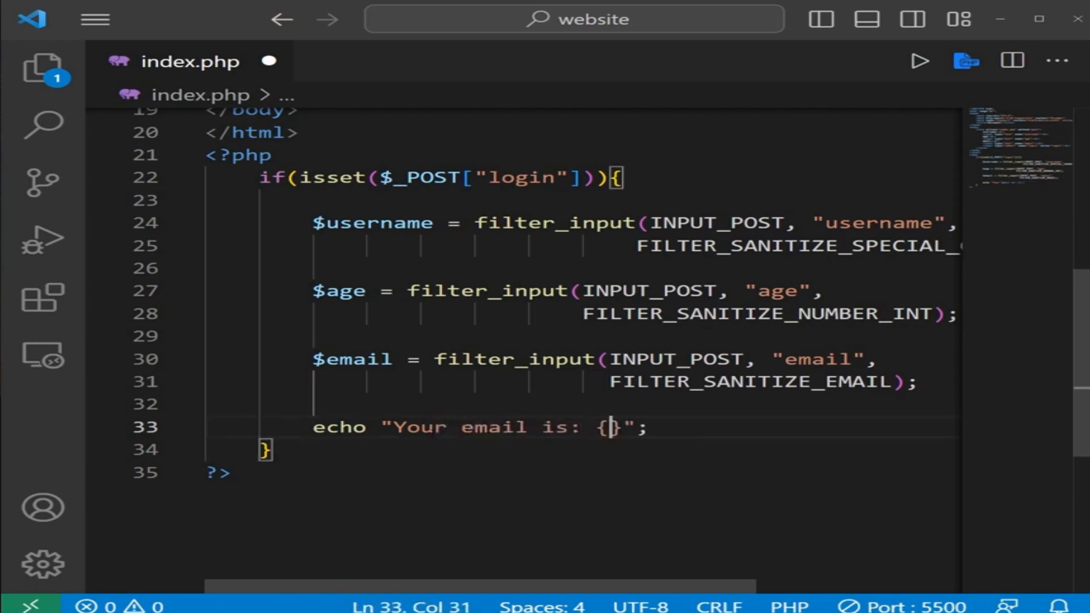
pyautogui.write('$email')
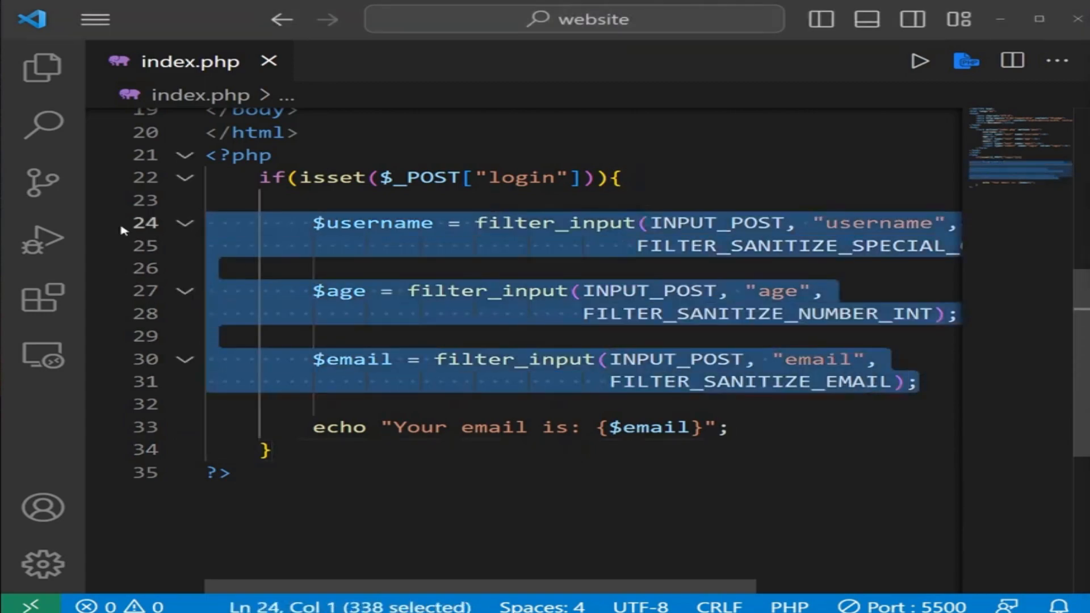
pyautogui.press('Delete')
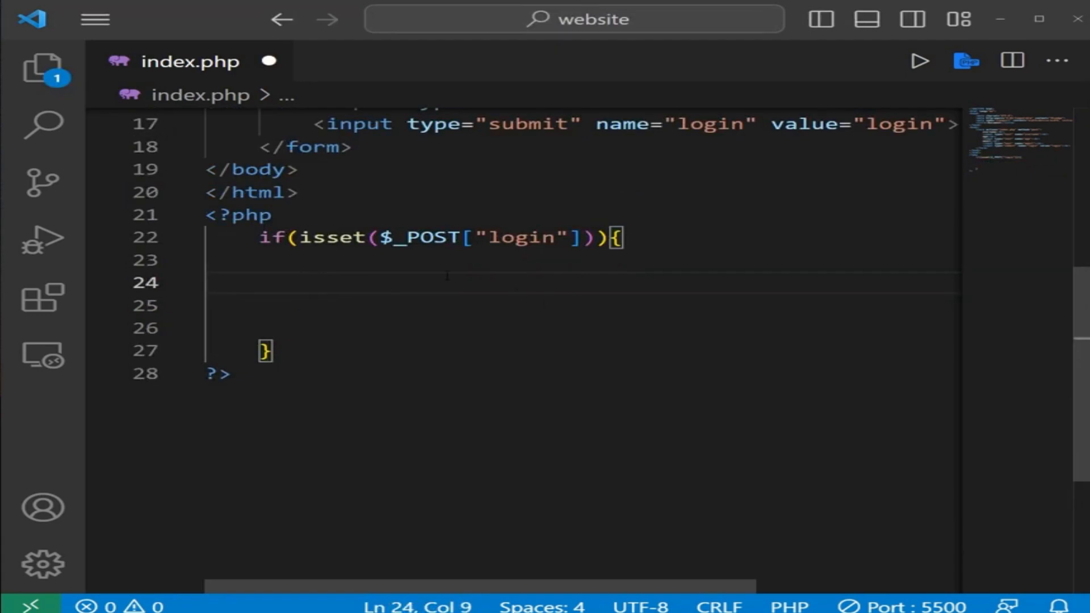
pyautogui.moveTo(515, 306)
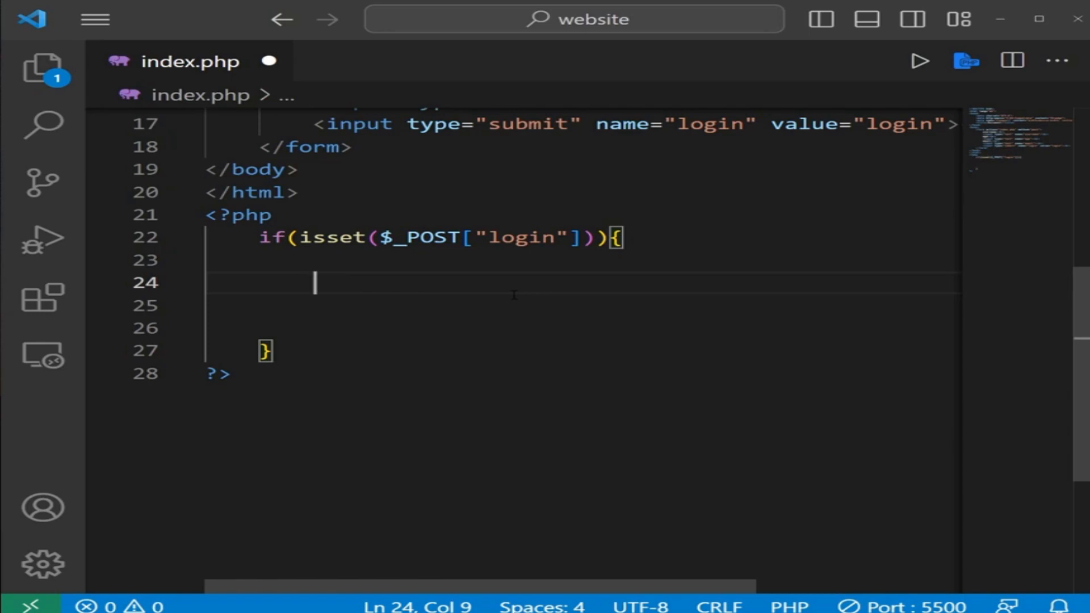
# Step: Assign $age = filter_input(INPUT_POST, "age", FILTER_VALIDATE_INT) in the login handler
pyautogui.write('$age')
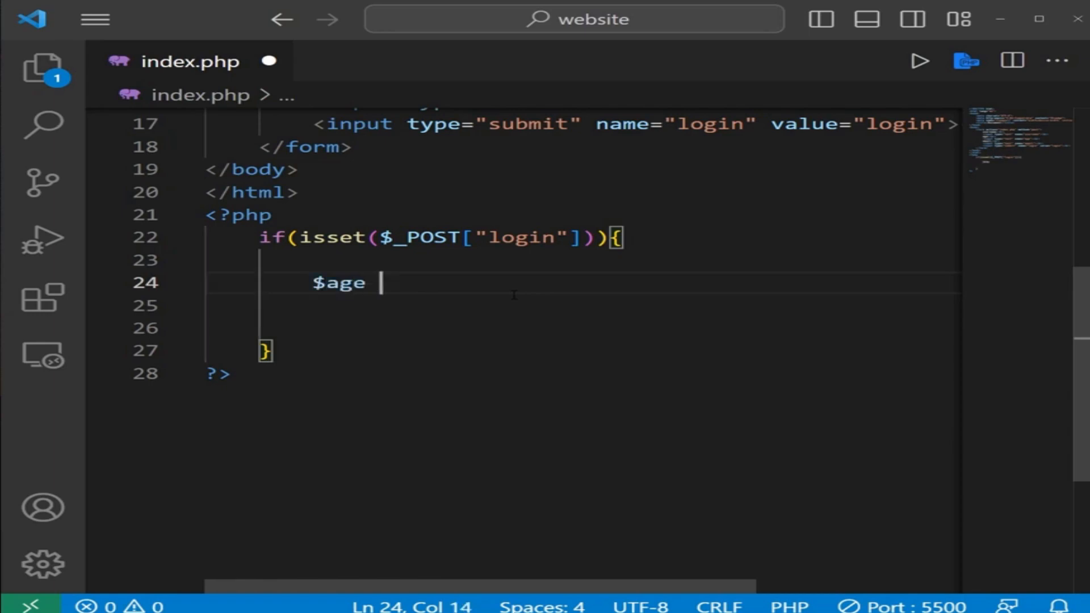
pyautogui.write('=')
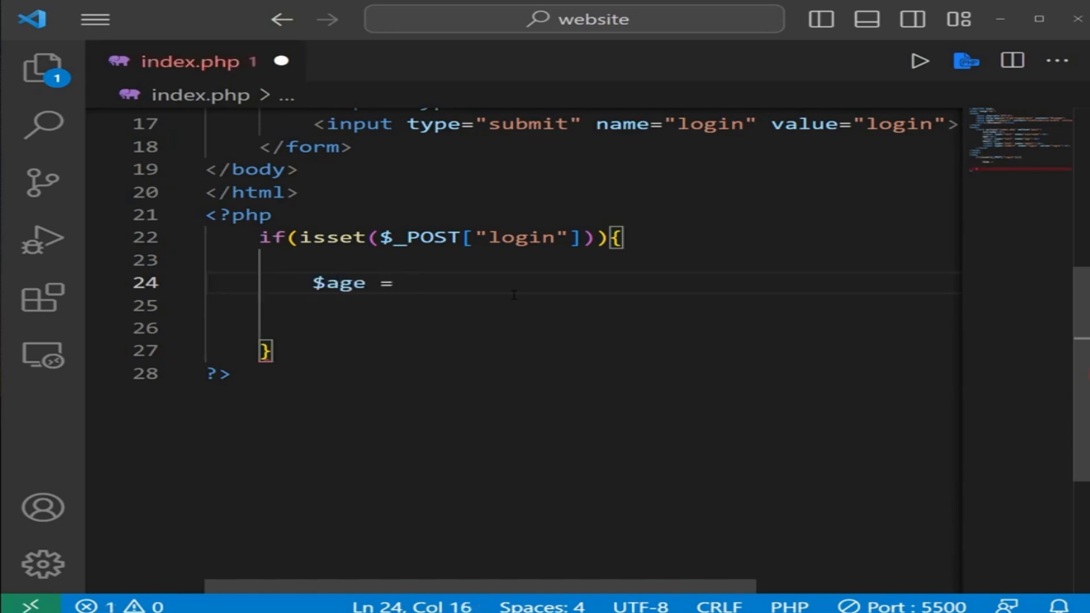
pyautogui.write('filter_in')
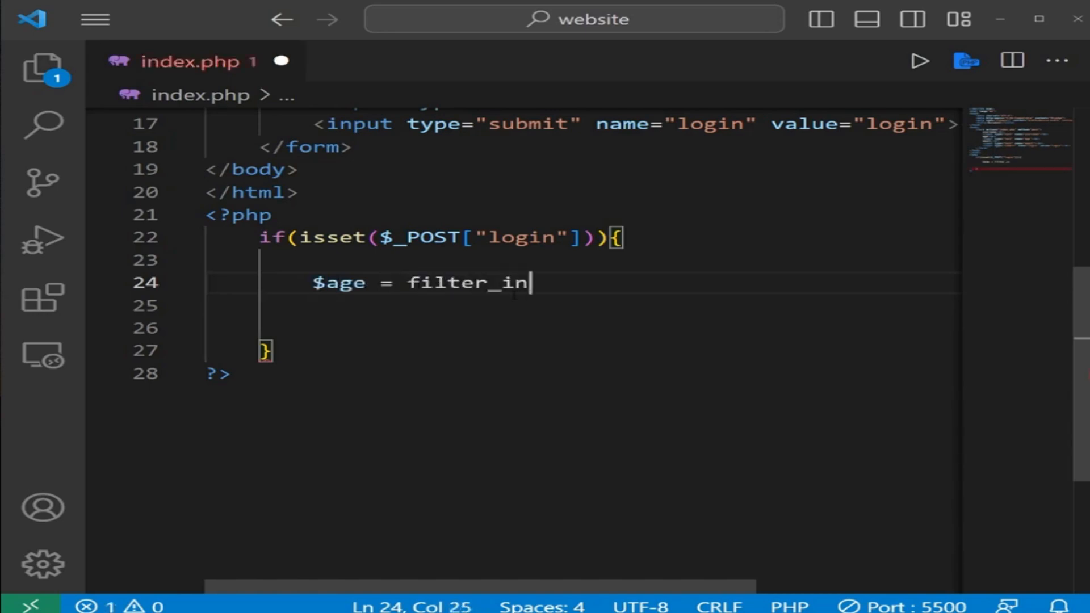
pyautogui.write('put()')
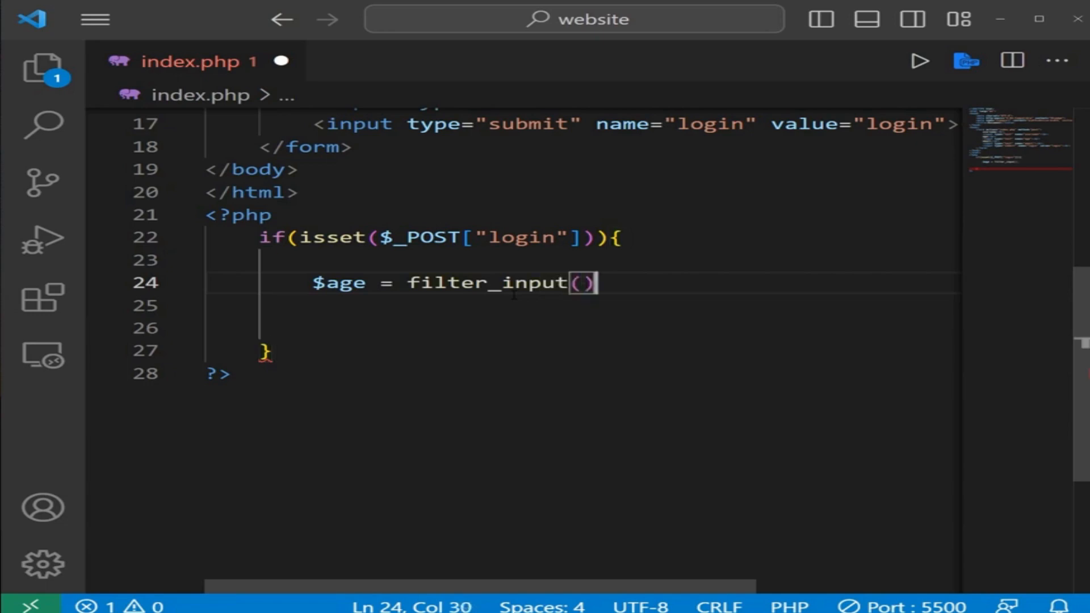
pyautogui.write('INPUT_;')
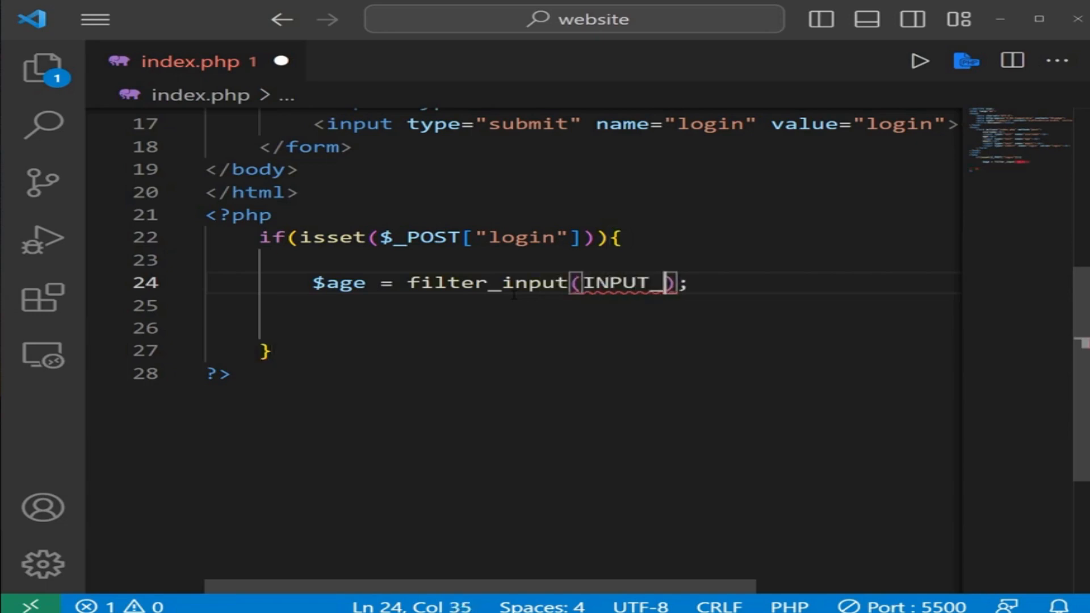
pyautogui.write('POST')
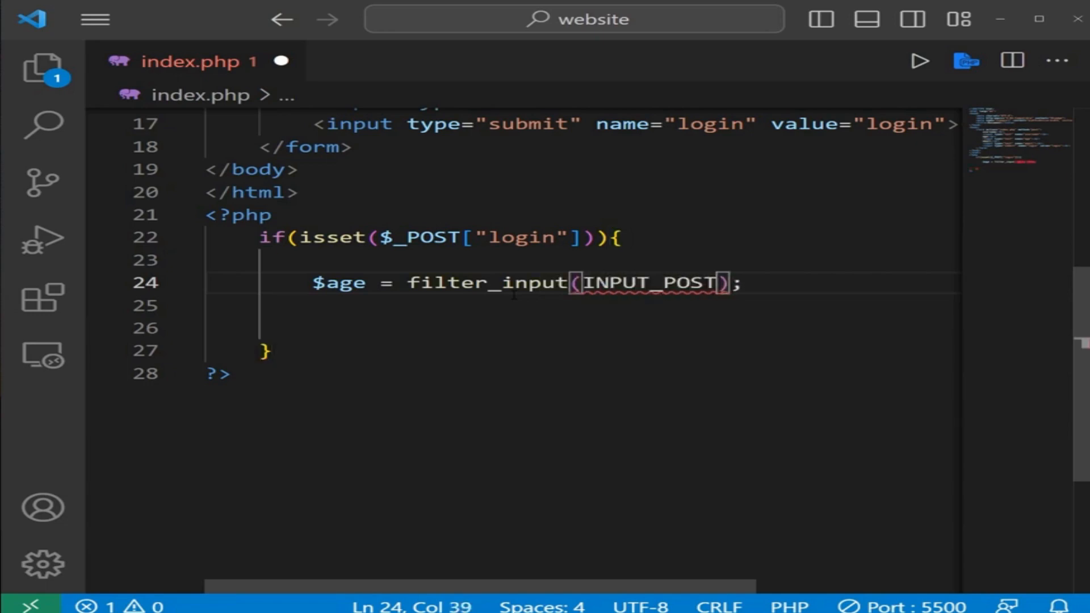
pyautogui.write(', ""')
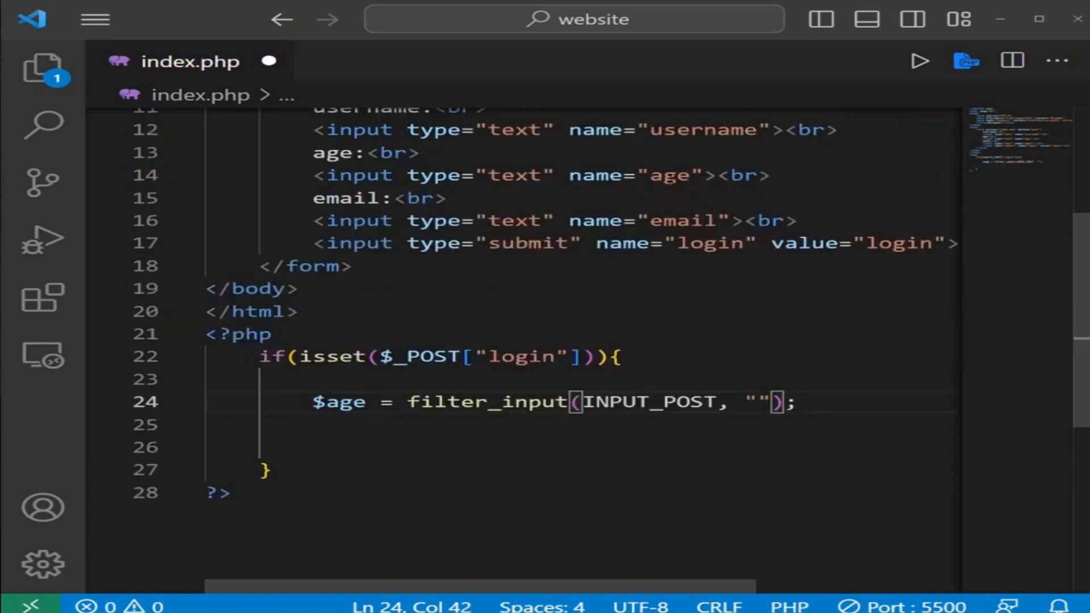
pyautogui.write('age')
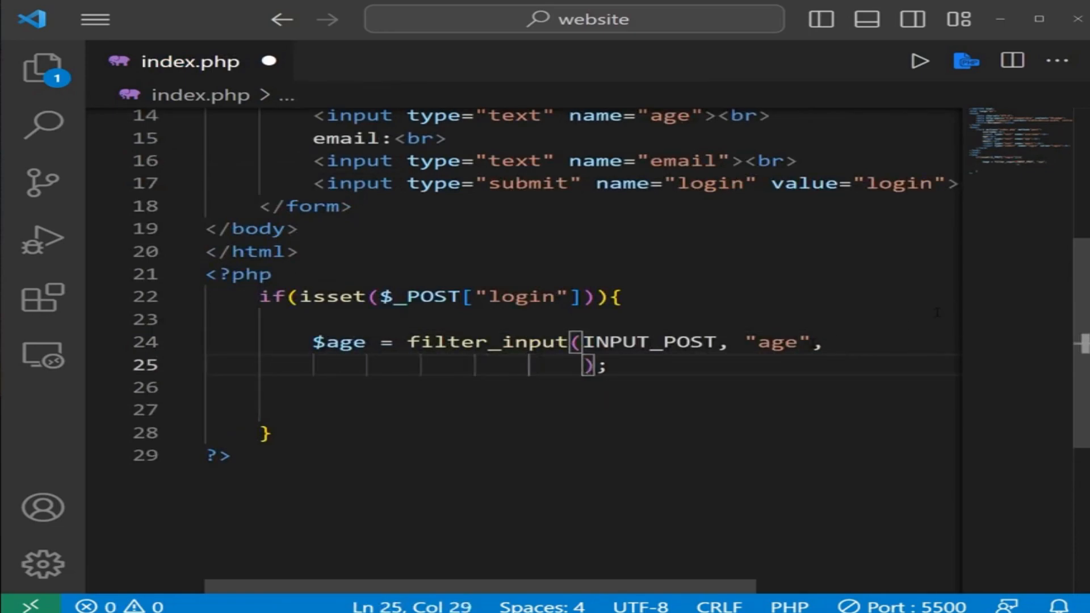
pyautogui.write('FILTER')
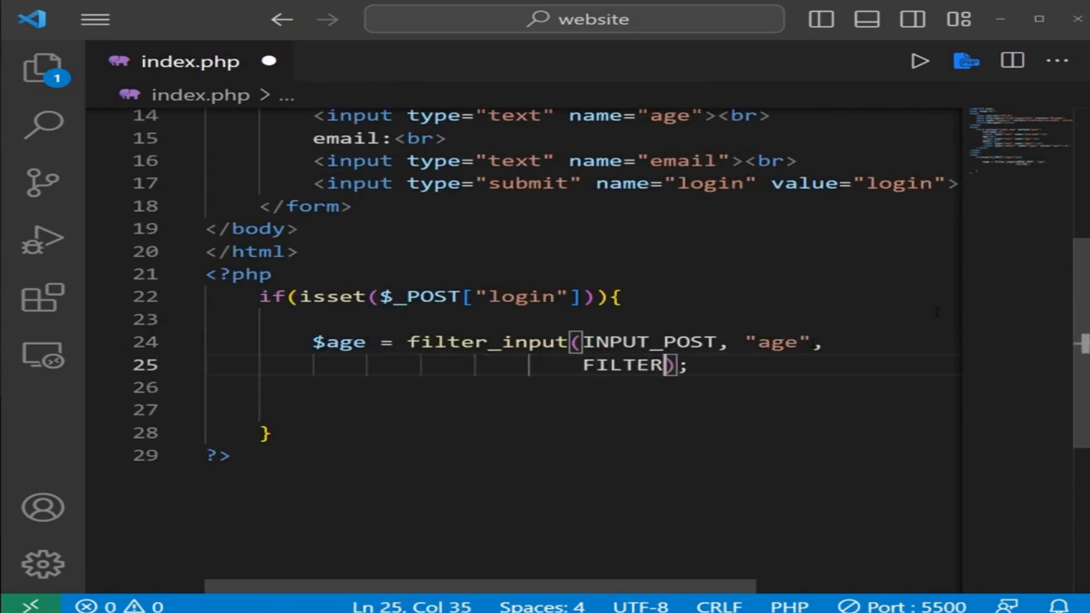
pyautogui.write('_VALIDATE')
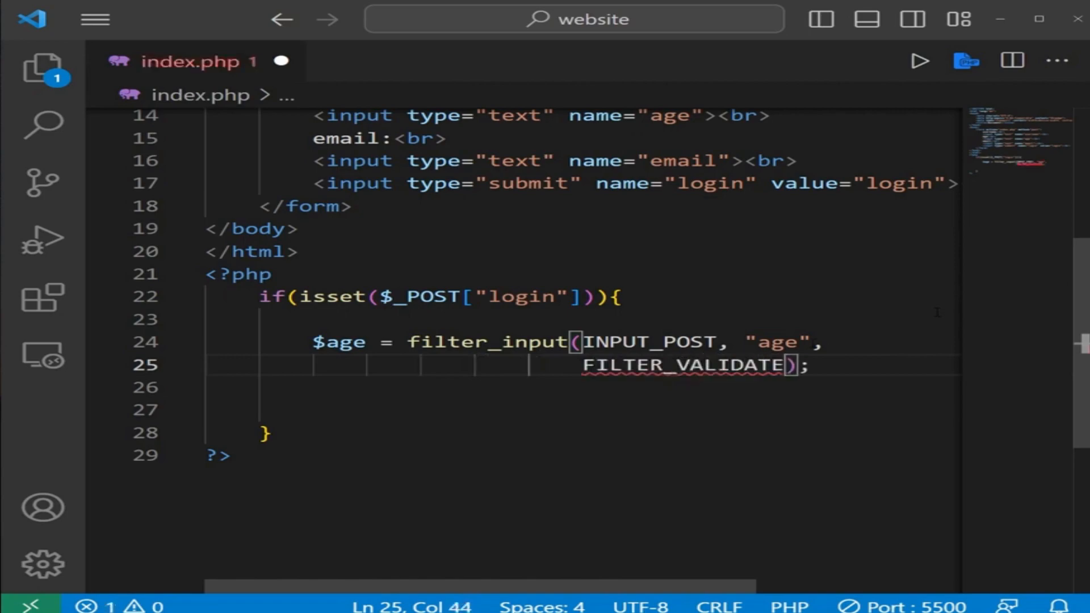
pyautogui.write('_INT')
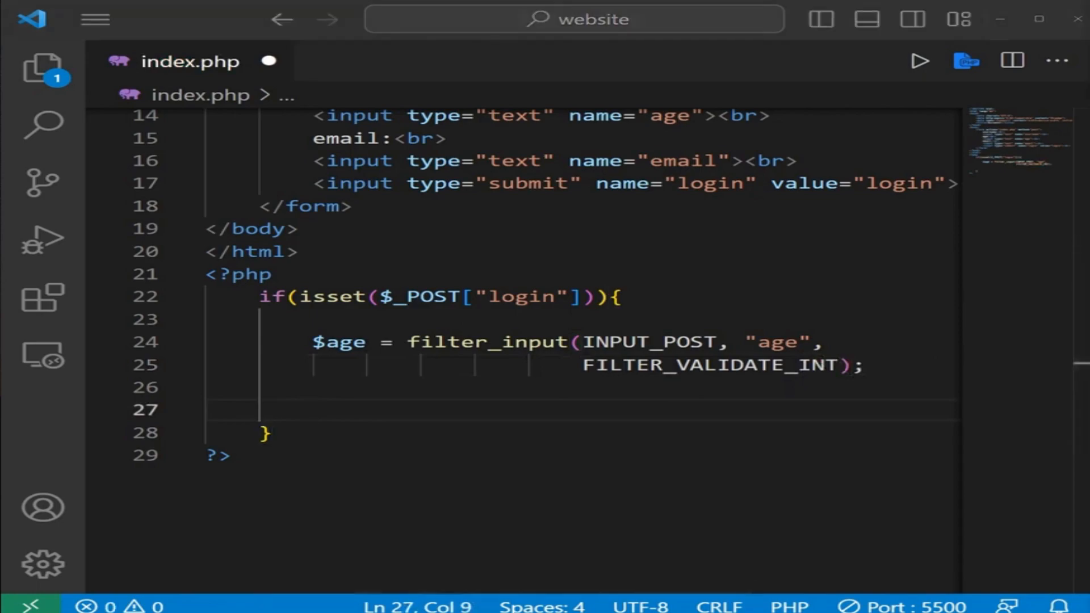
pyautogui.doubleClick(340, 341)
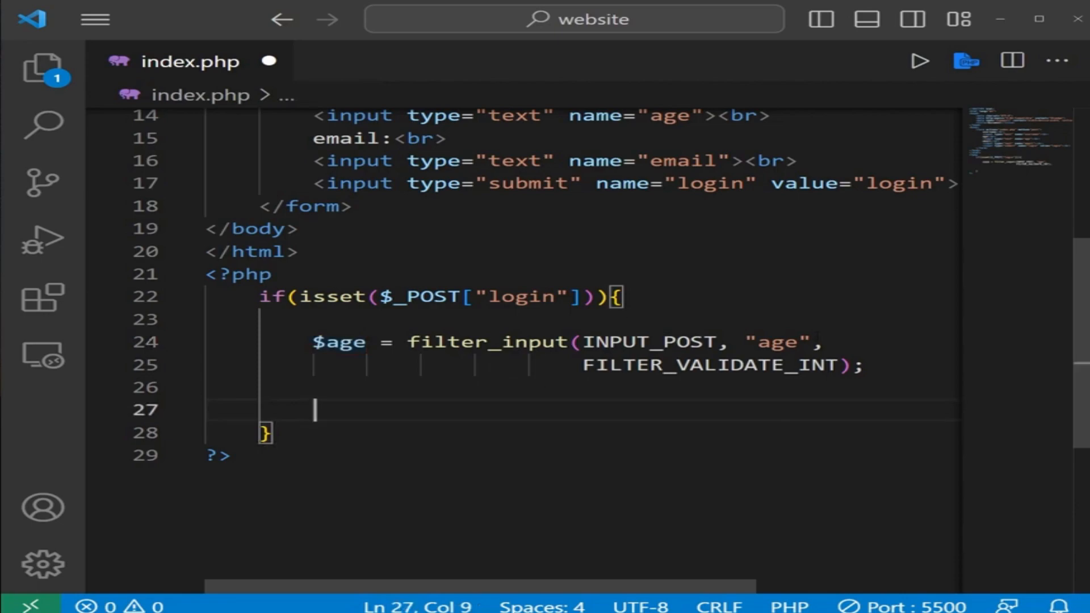
# Step: Add if(empty($age)) echoing "That number wasn't valid"
pyautogui.write('if(')
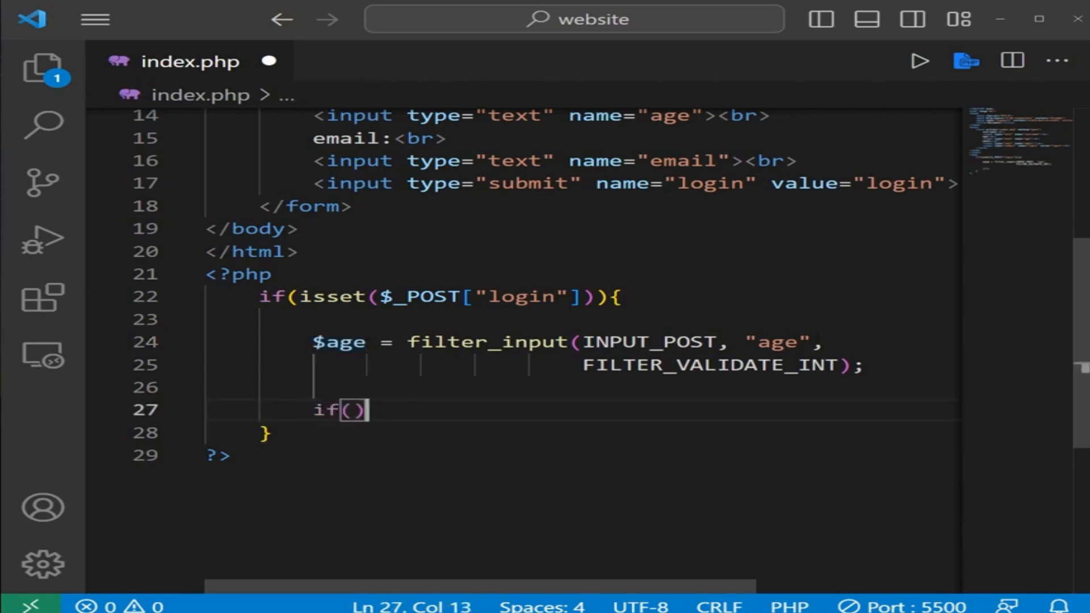
pyautogui.write('{')
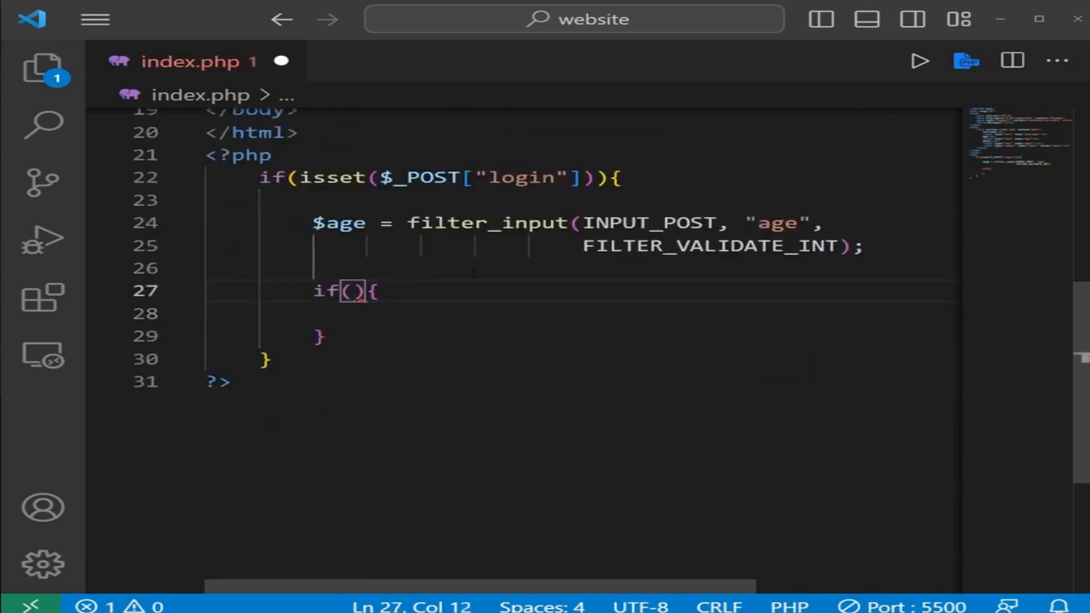
pyautogui.write('empty()')
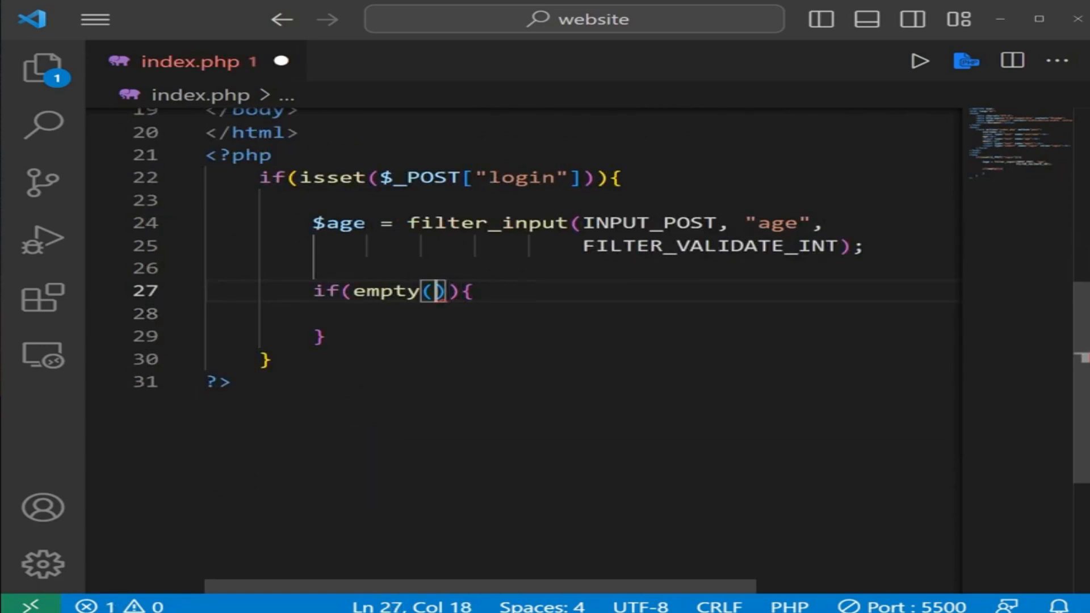
pyautogui.doubleClick(338, 223)
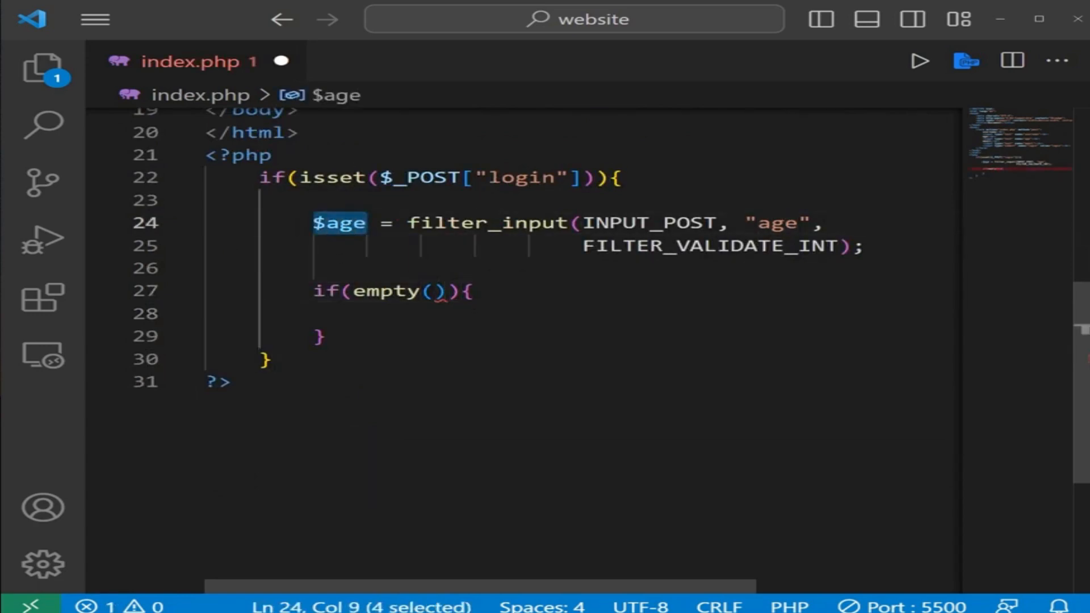
pyautogui.write('$age')
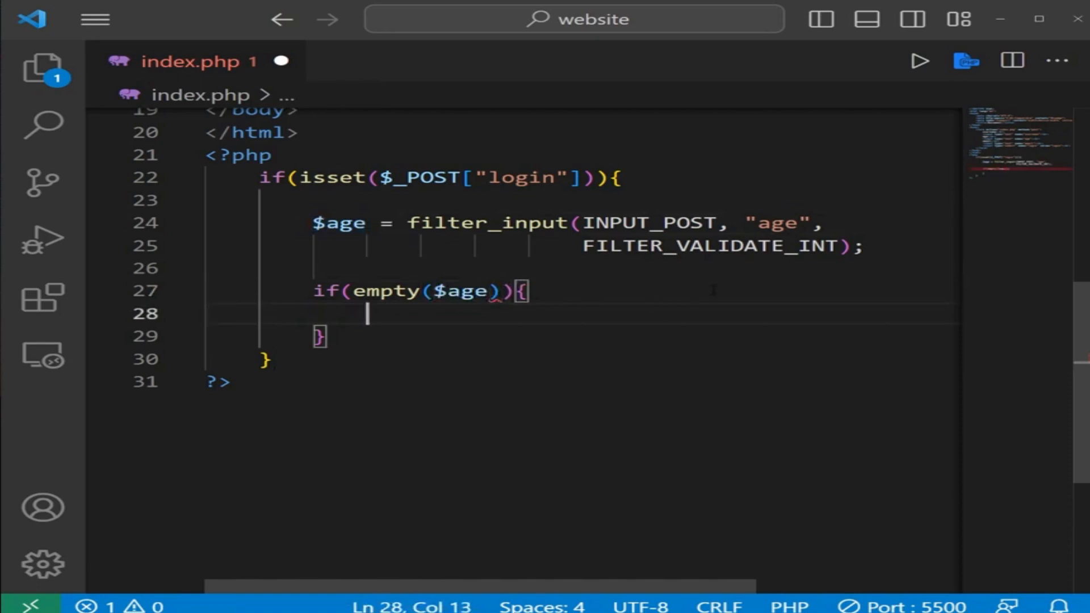
pyautogui.write('ech')
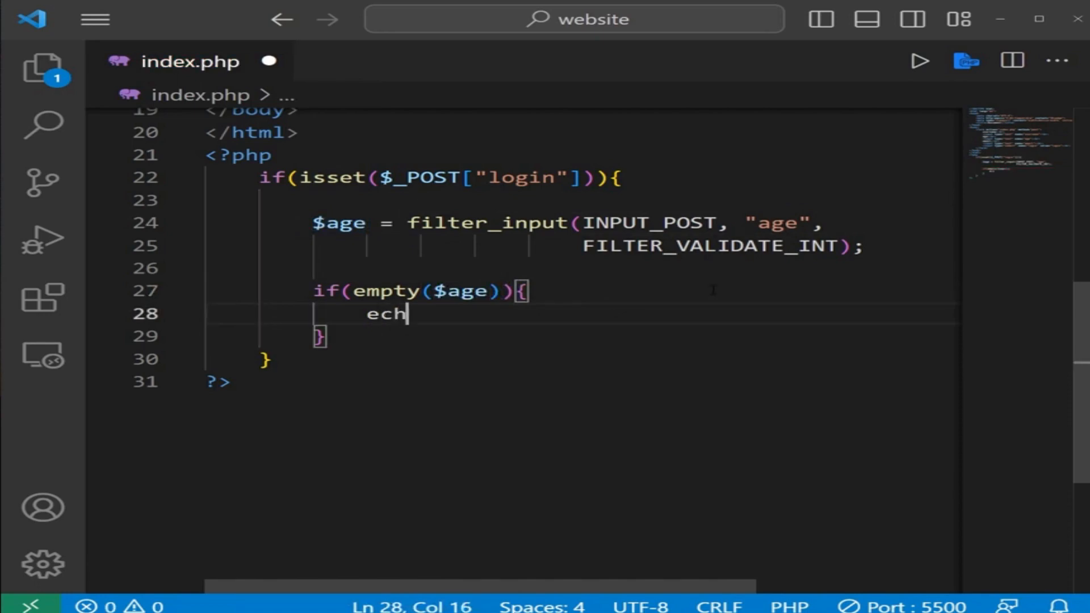
pyautogui.write('o"";')
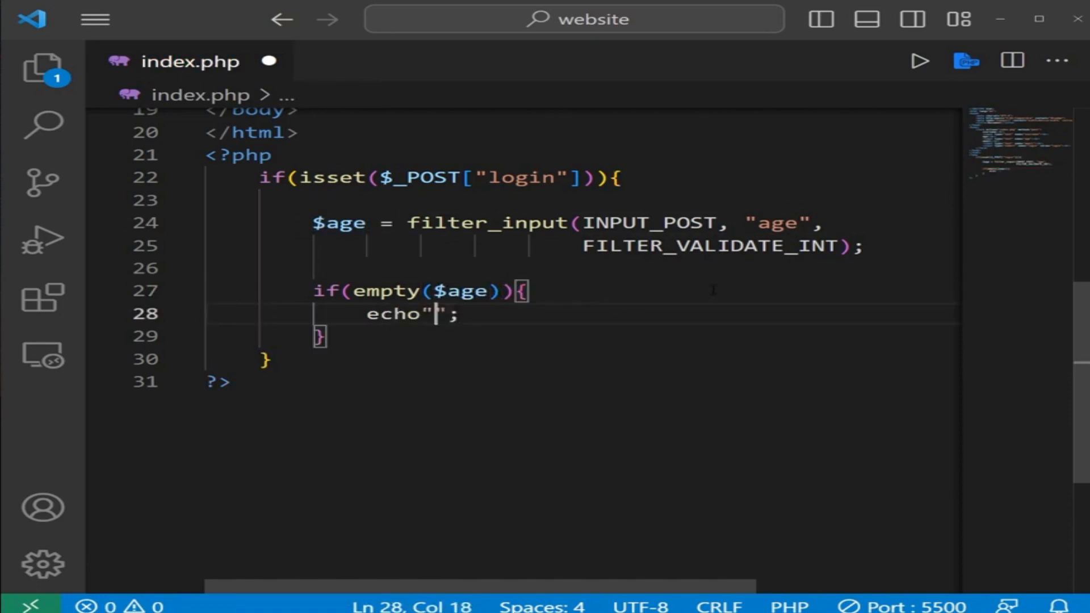
pyautogui.write('That number')
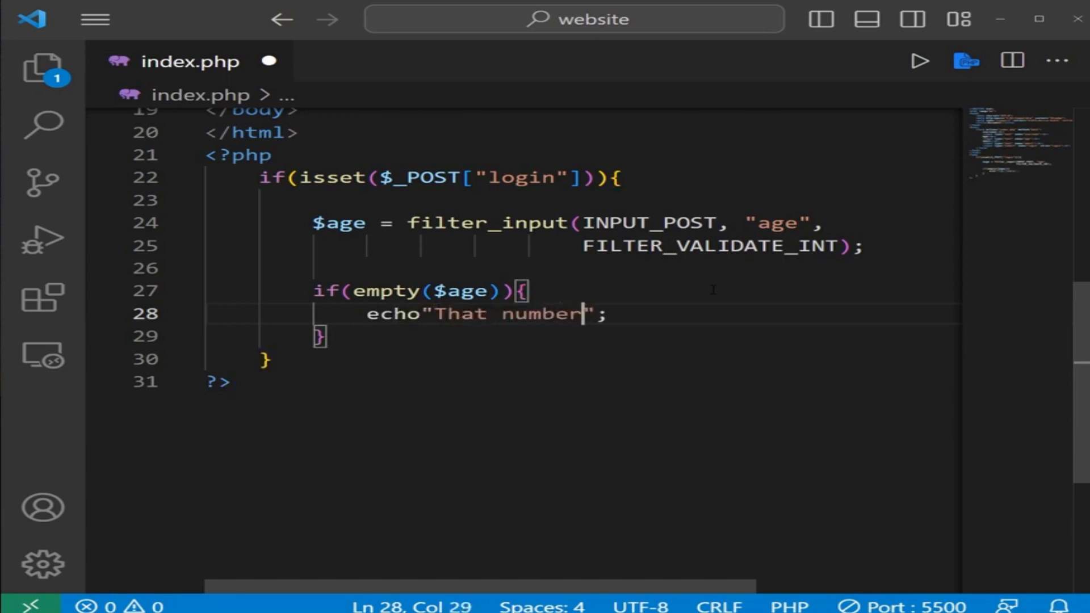
pyautogui.write("wasn't valid")
pyautogui.write('el')
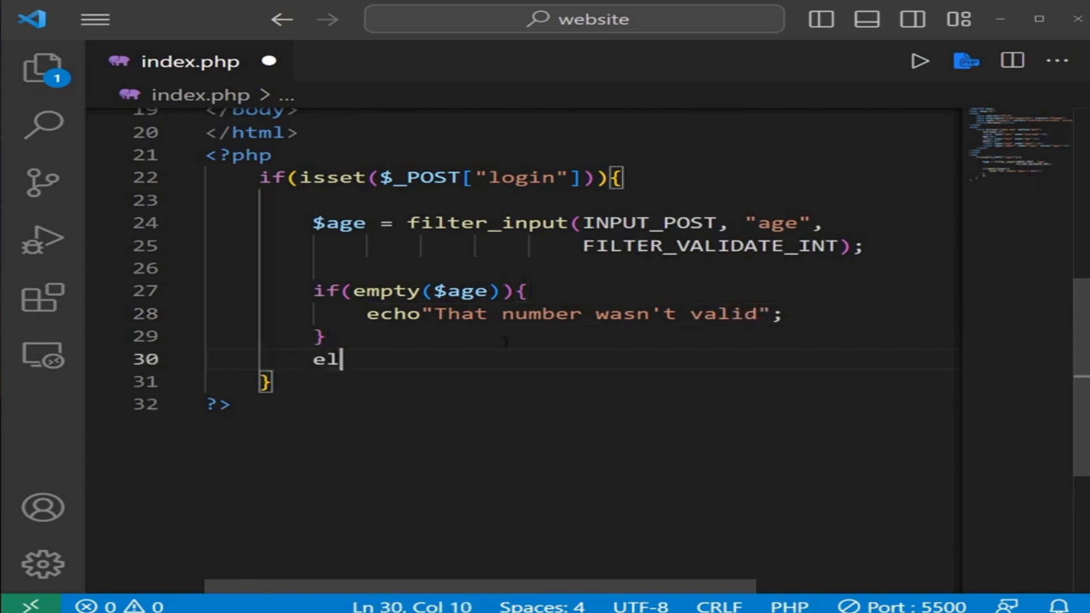
# Step: Add an else branch echoing "You are $age years old"
pyautogui.write('se{')
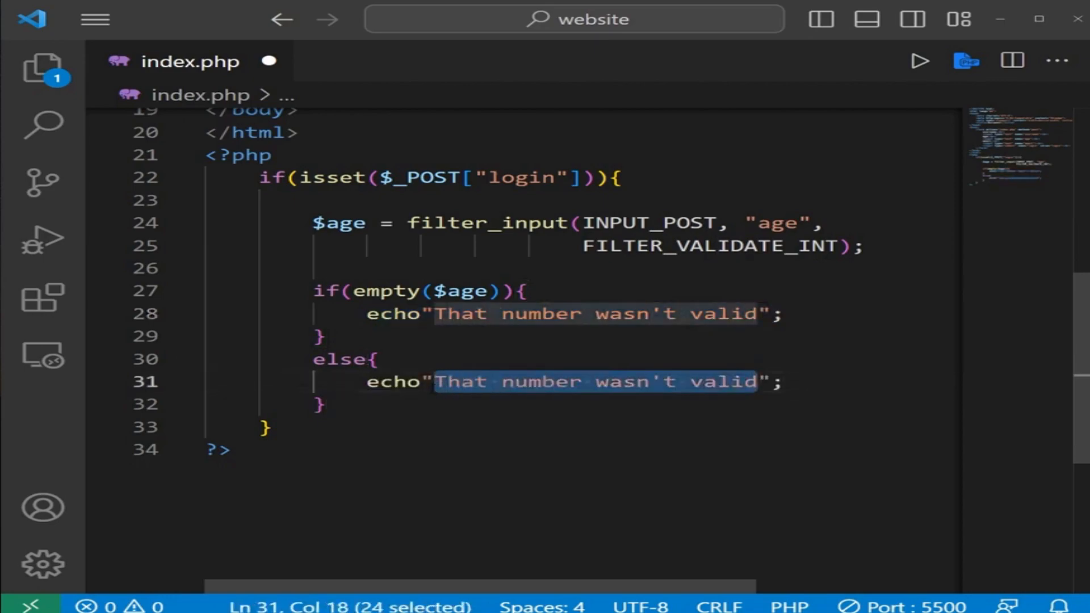
pyautogui.write('You are $a";')
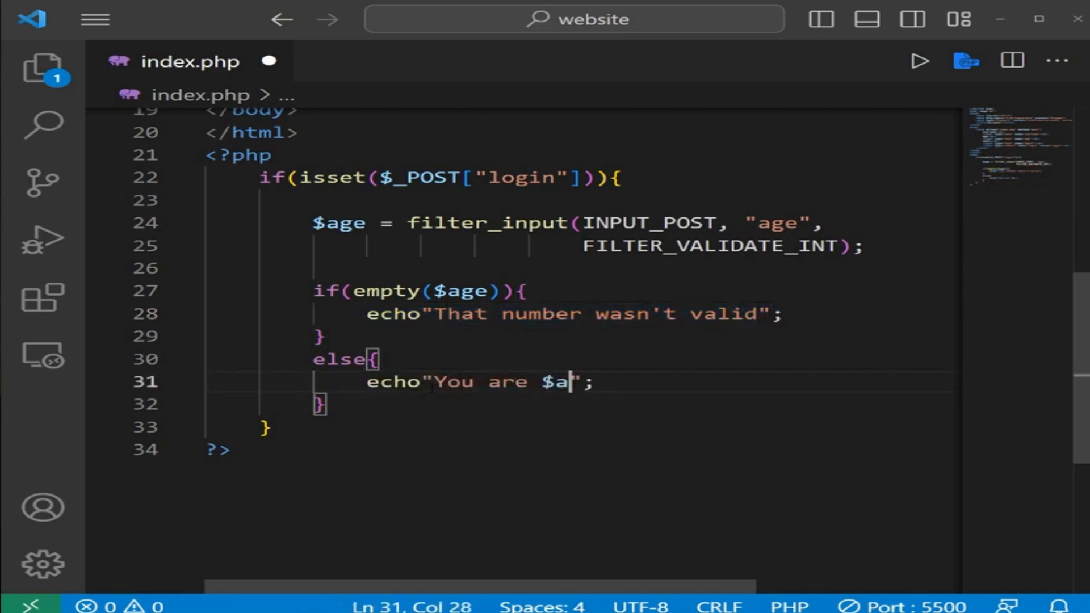
pyautogui.write('ge years old')
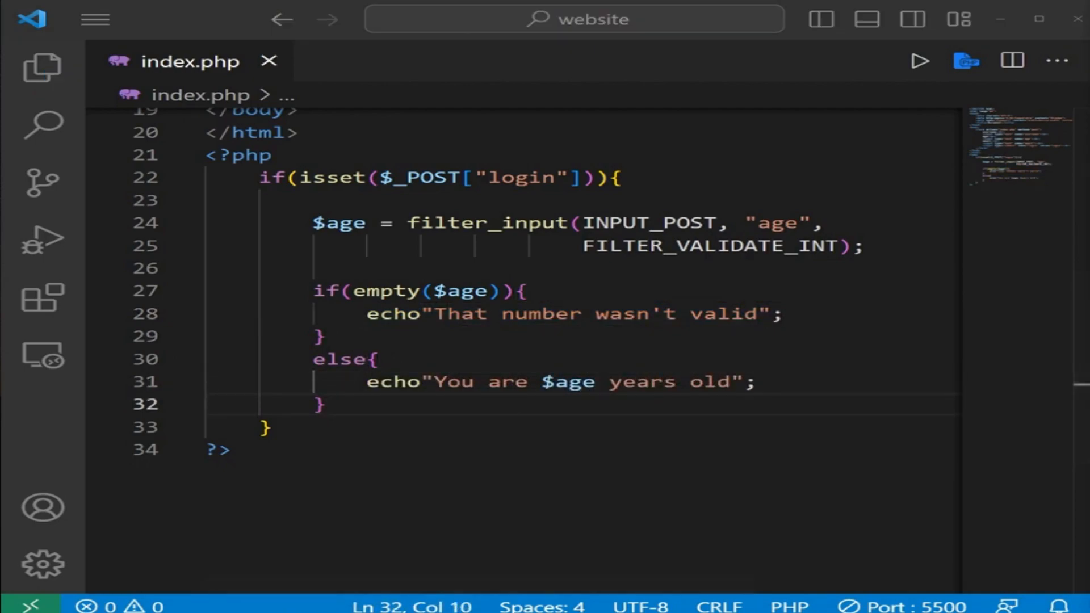
pyautogui.doubleClick(709, 245)
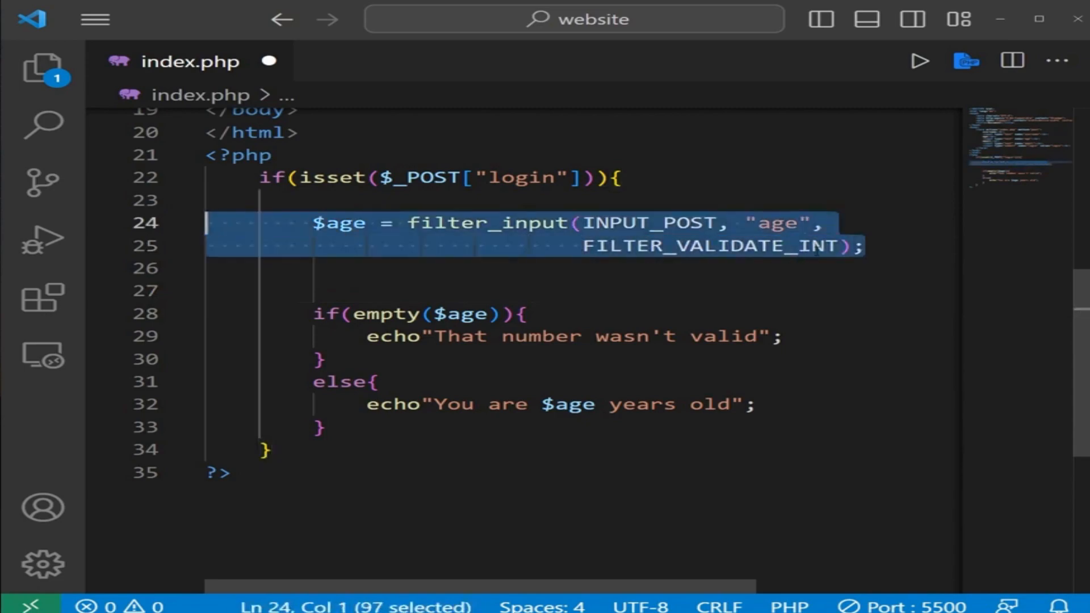
# Step: Copy the $age line as $email with "email" and FILTER_VALIDATE_EMAIL, testing empty($email)
pyautogui.press('Enter')
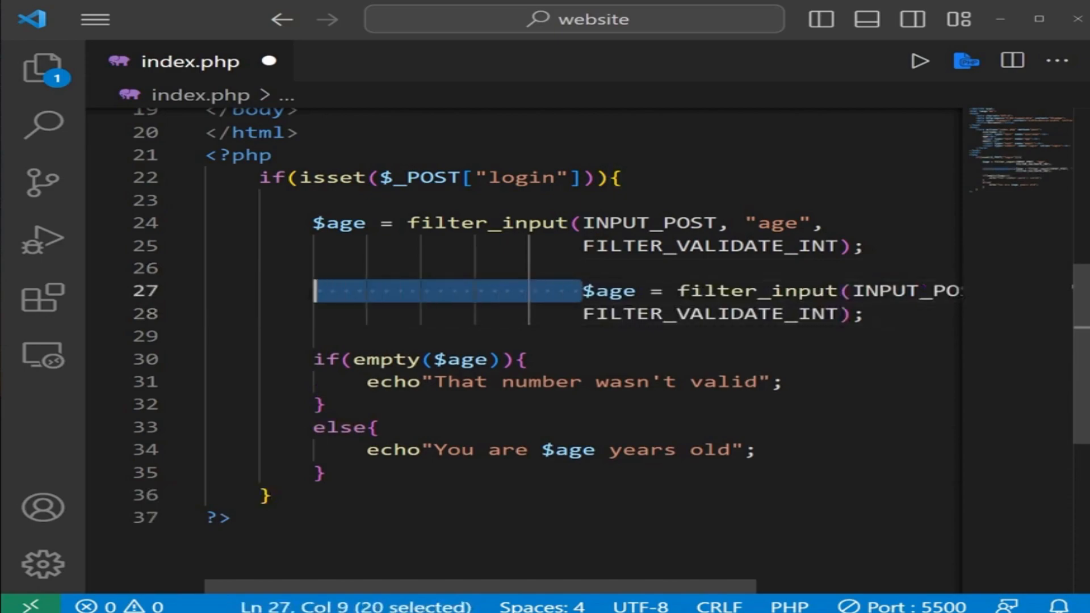
pyautogui.write('$e')
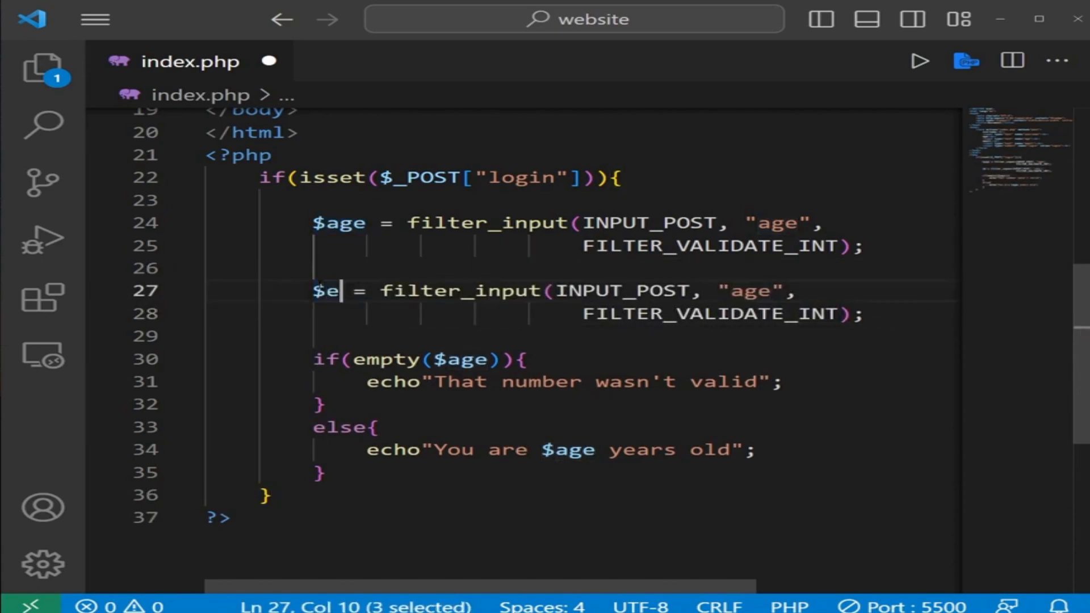
pyautogui.write('mail')
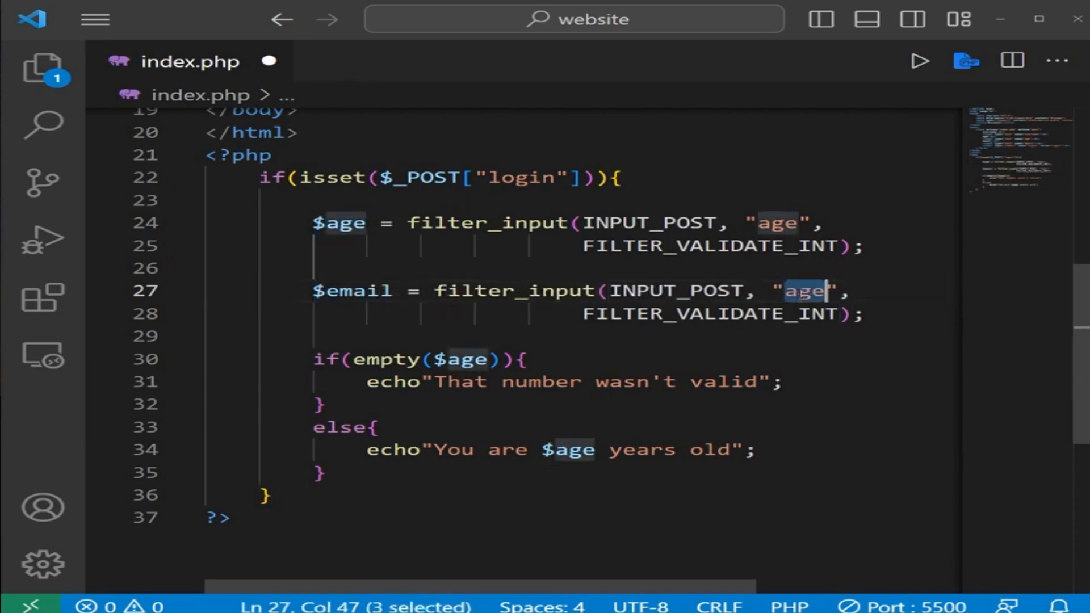
pyautogui.write('email')
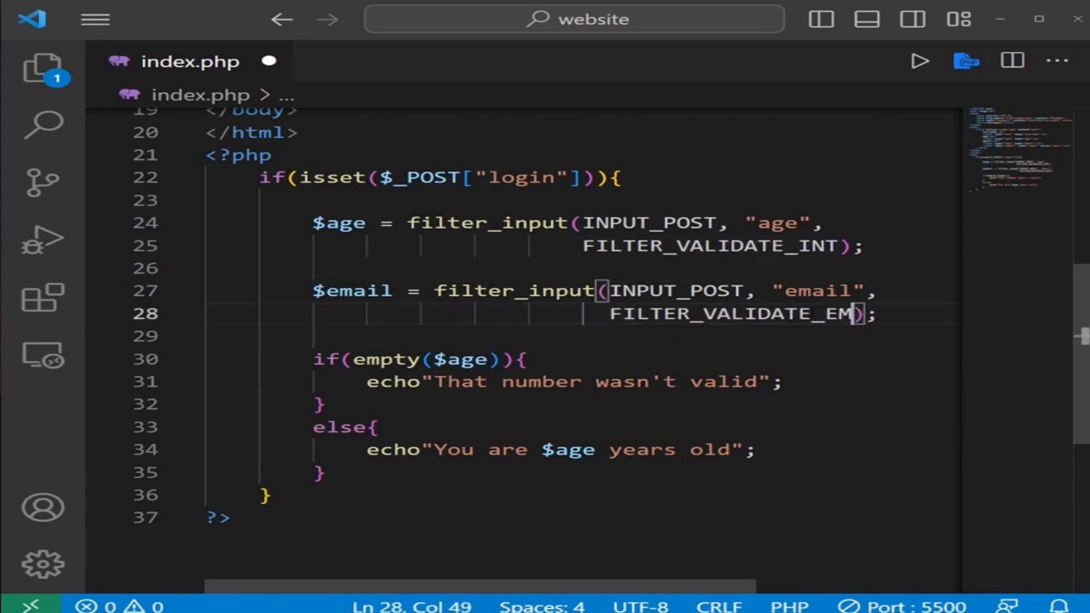
pyautogui.write('AIL')
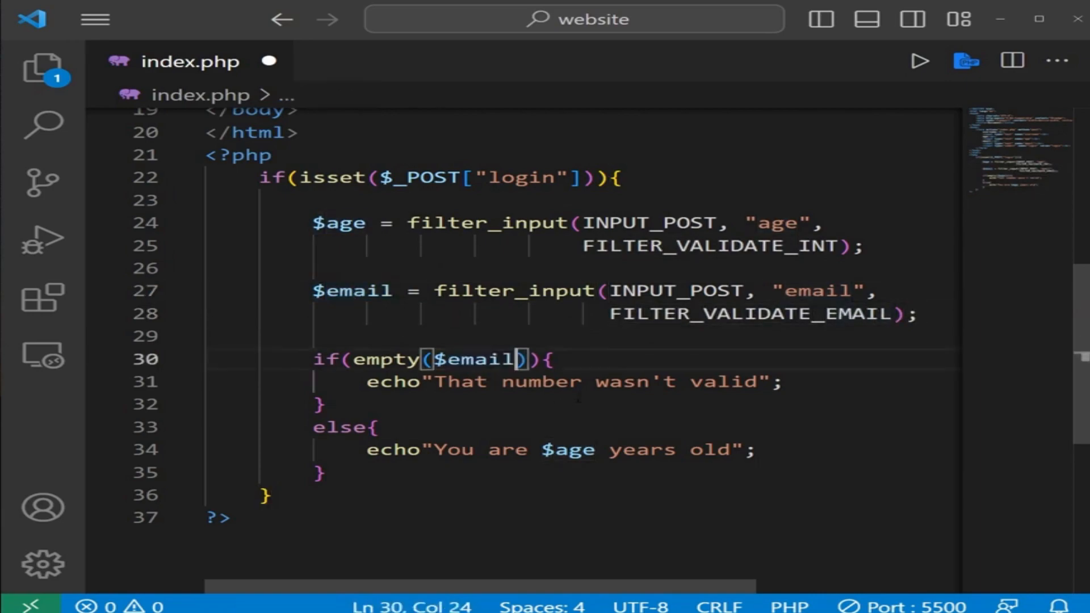
# Step: Change the messages to "That email wasn't valid" and "Your email is: {$email}"
pyautogui.doubleClick(545, 381)
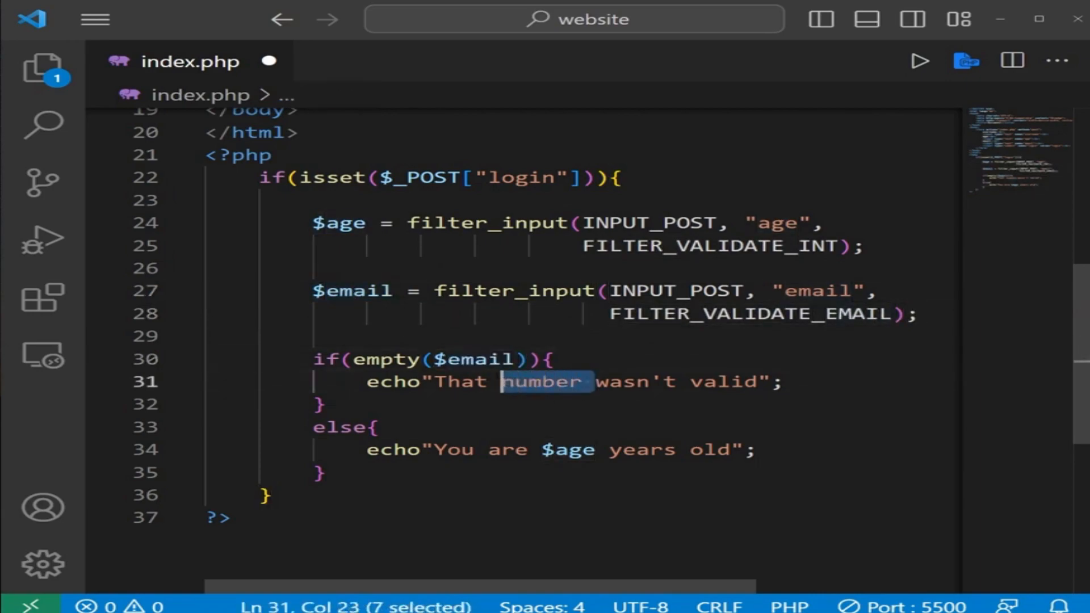
pyautogui.write('email')
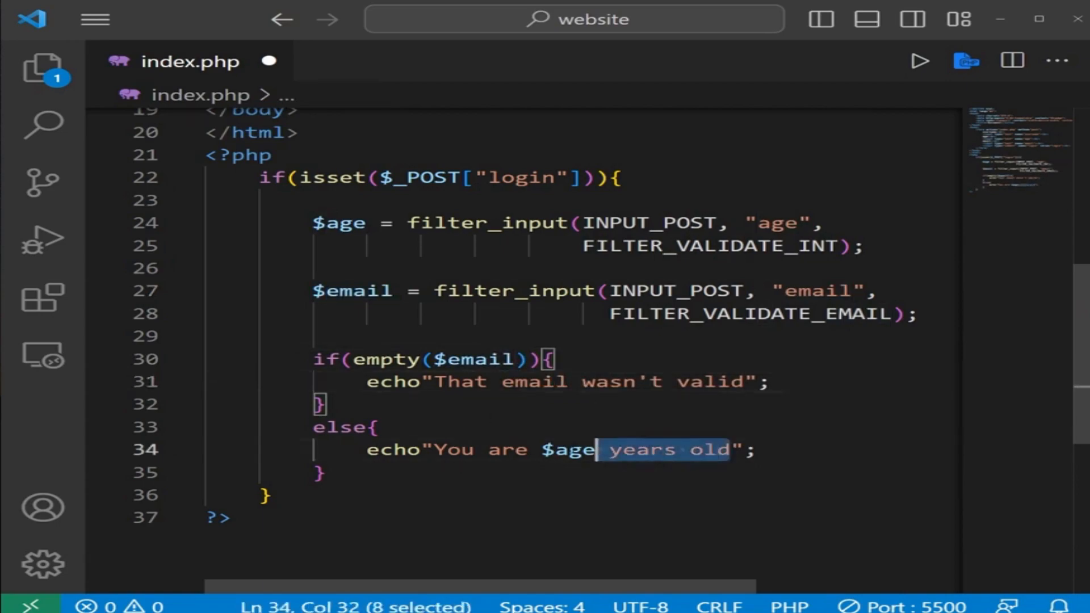
pyautogui.write('Your em";')
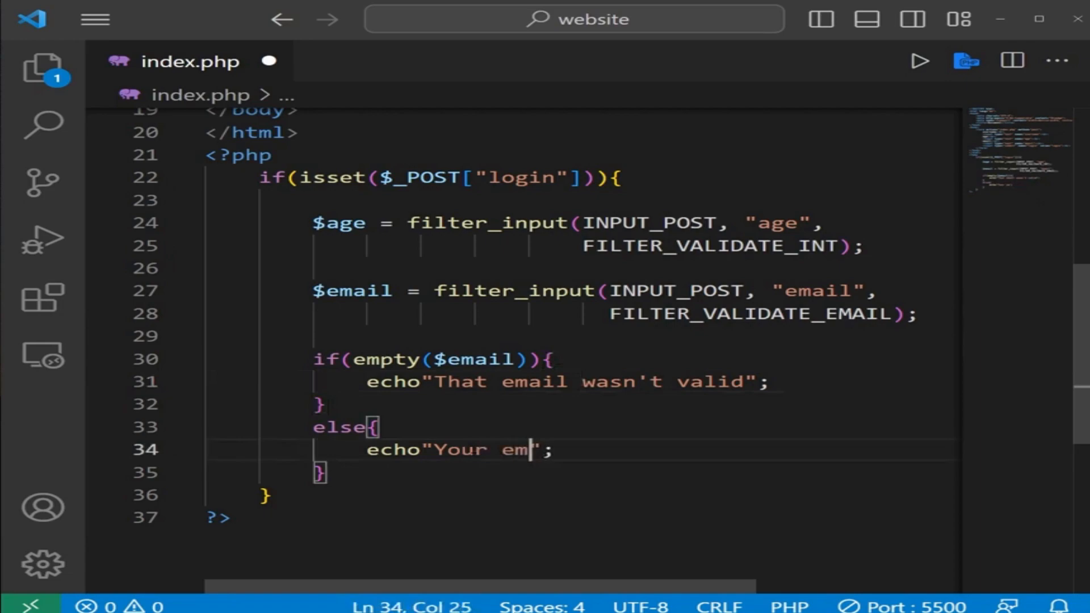
pyautogui.write('ail is: {')
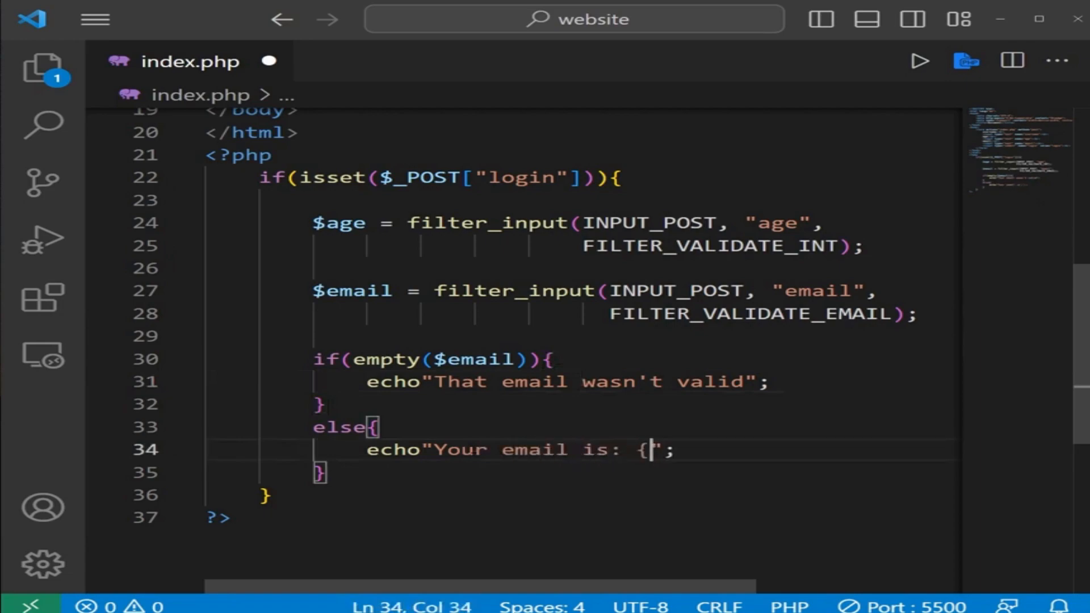
pyautogui.write('$email')
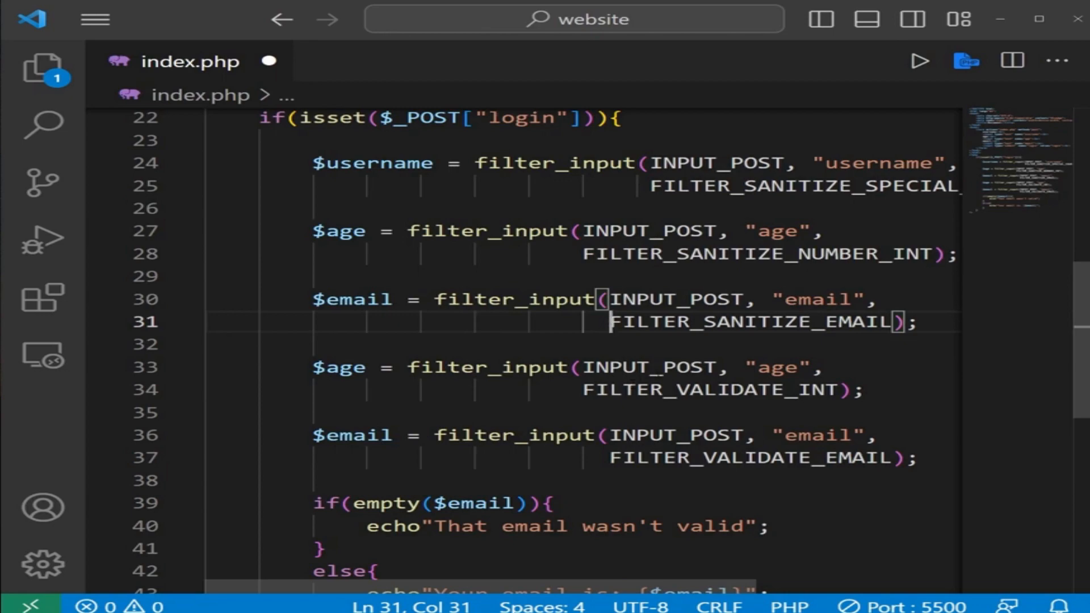
pyautogui.scroll(3)
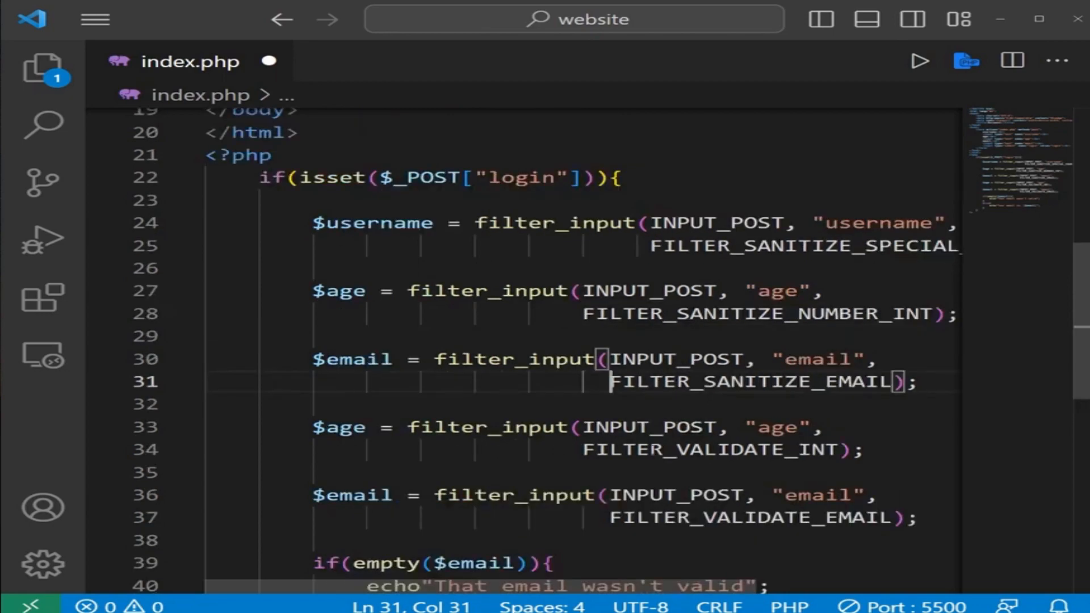
pyautogui.scroll(-3)
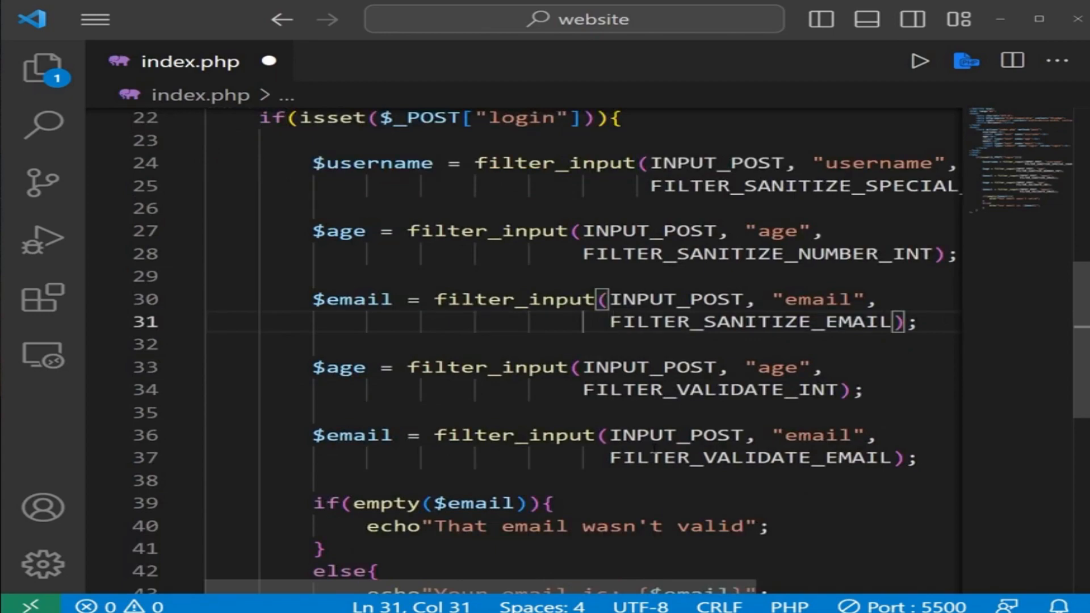